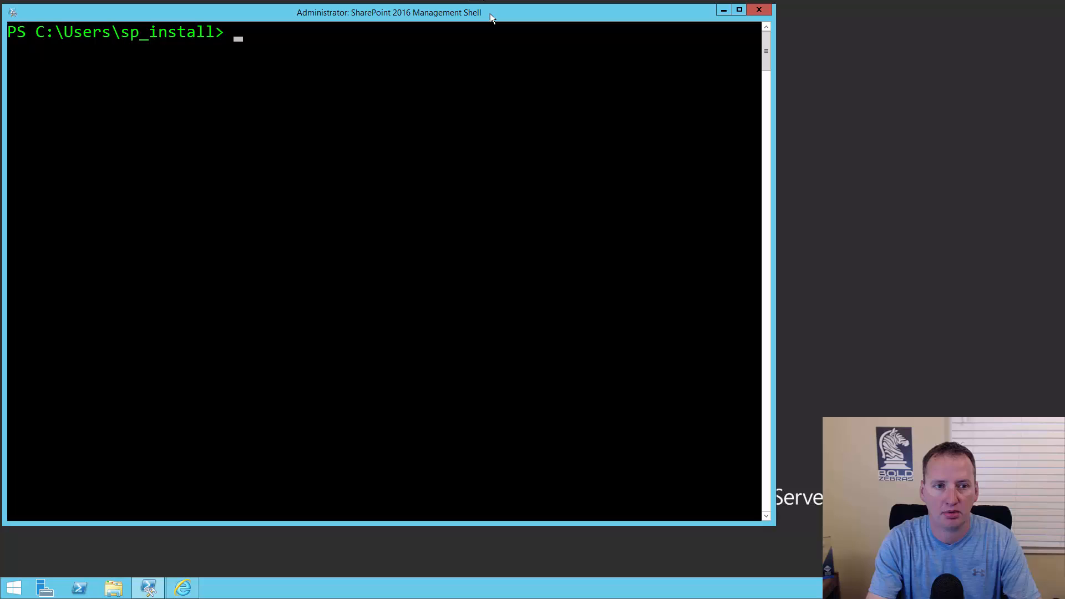
Start a session transcript with Start-Transcript.
type("start-transcript")
type("New-SPWeb")
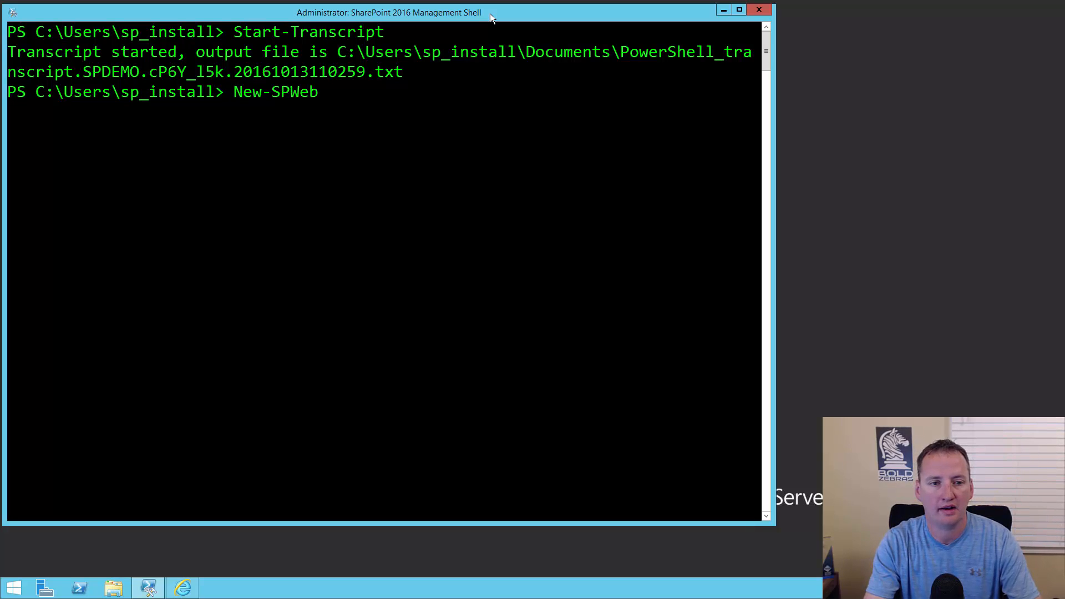
type("http:/")
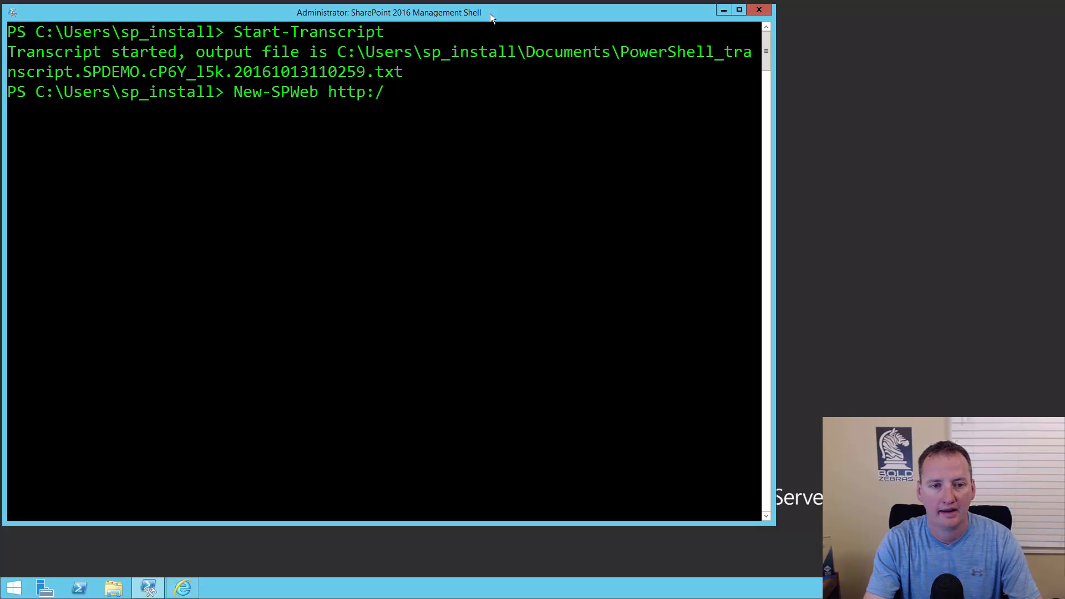
type("/portal.c")
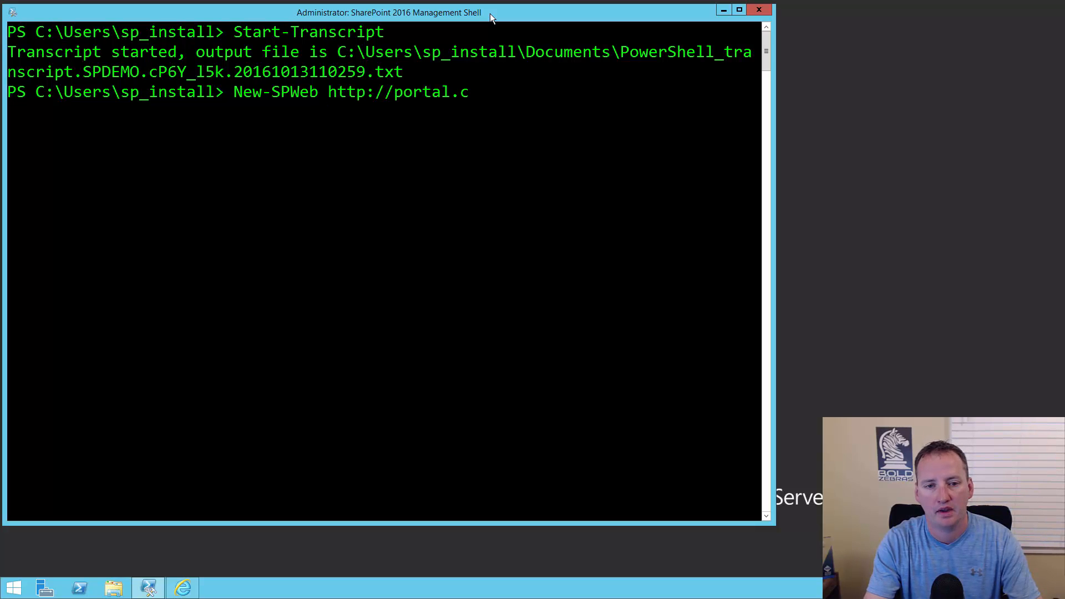
type("shanescow")
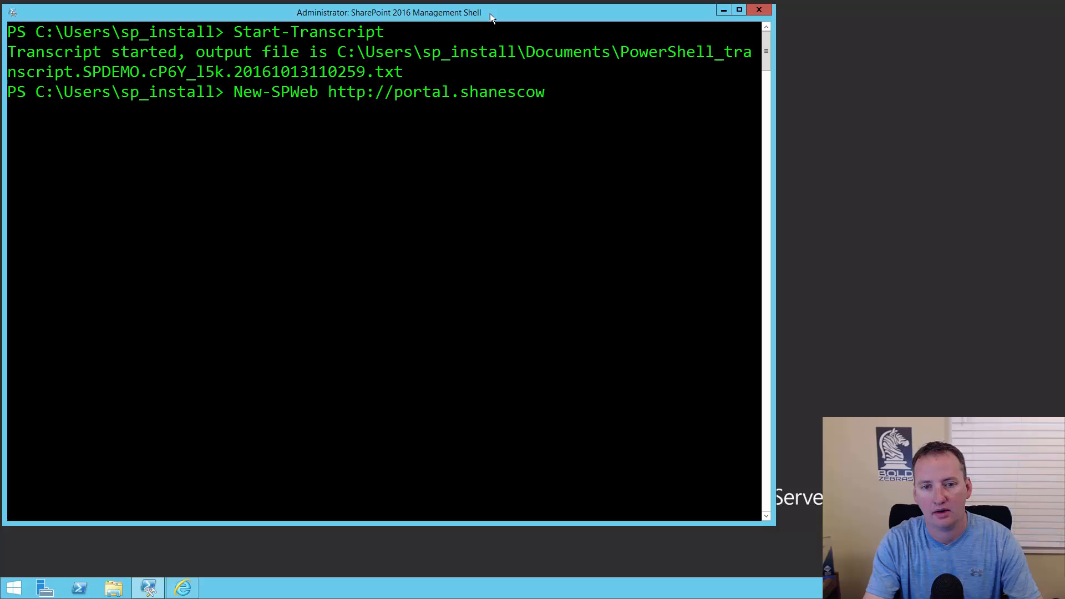
type("s.com")
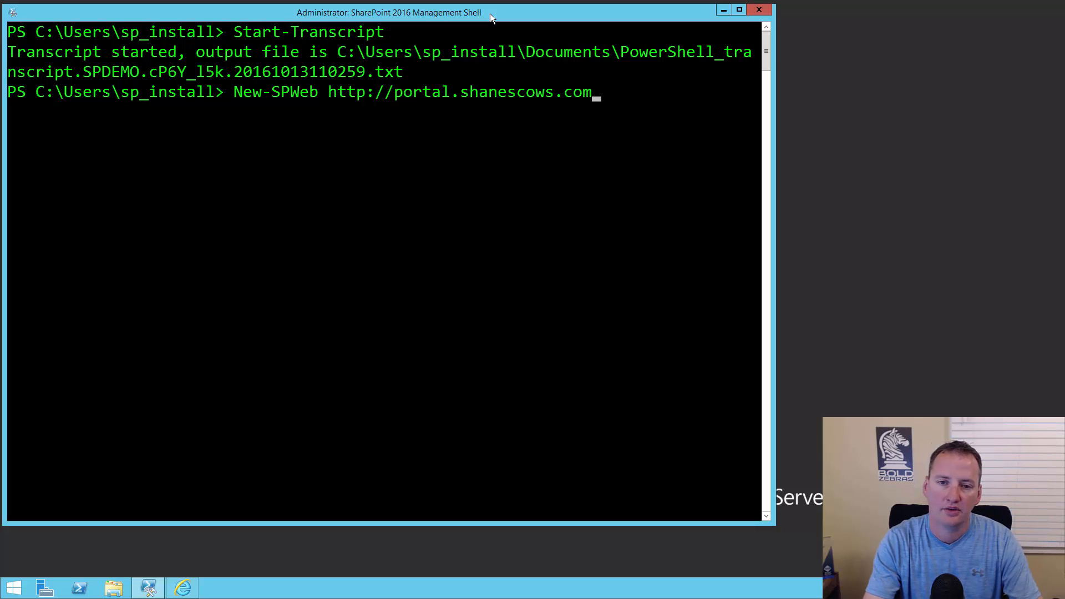
type("/video -template")
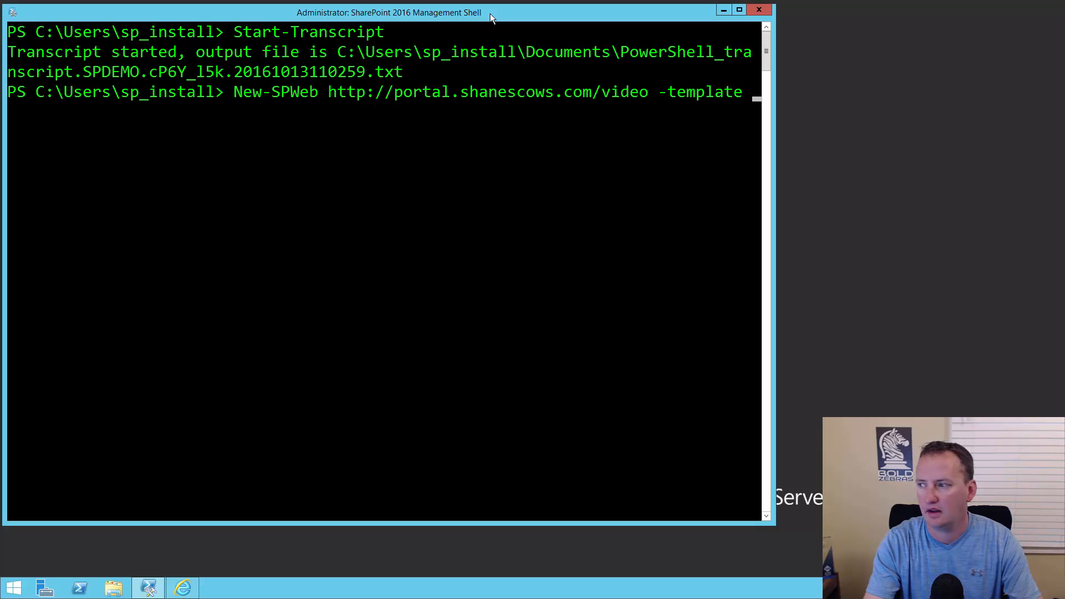
type("sts")
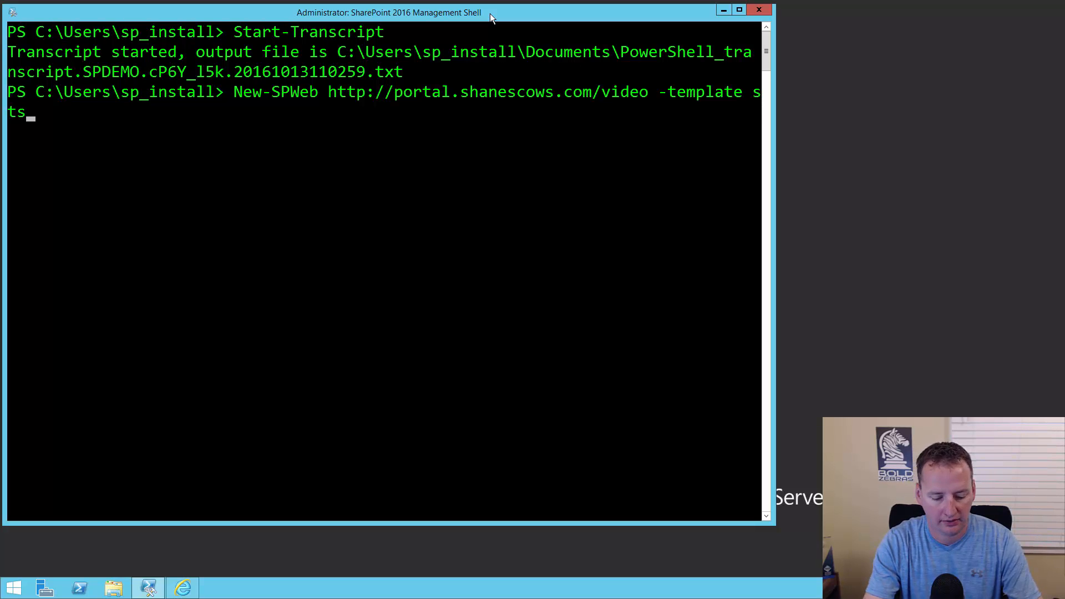
type("#0")
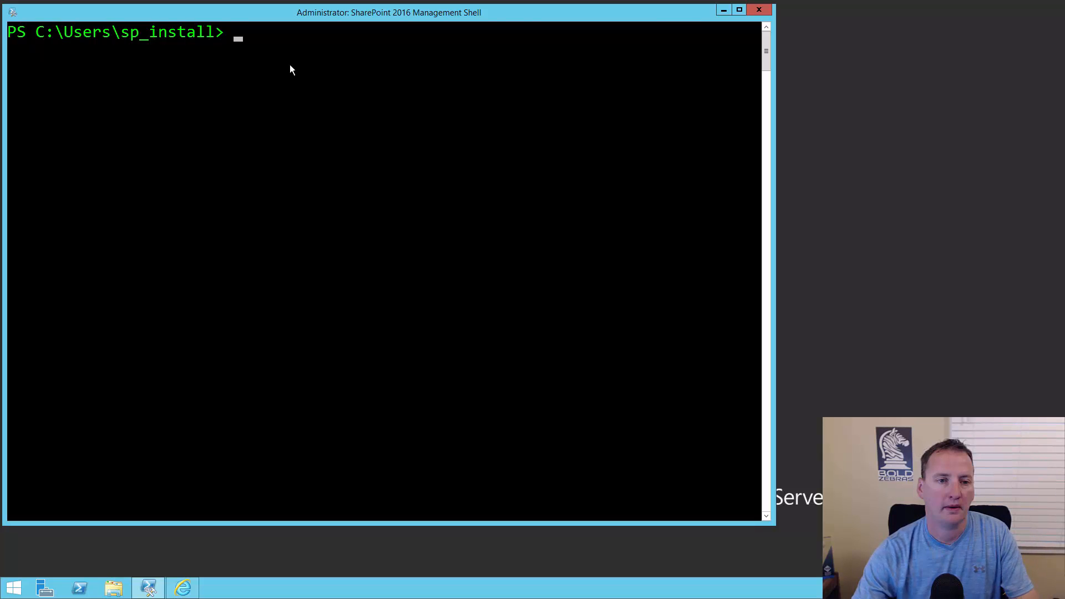
Load the video site into $cow and add a GenericList named 'Large List' with description 'Test Desc'.
type("$cow = Get-SPWeb http://portal.shanescows.com/video")
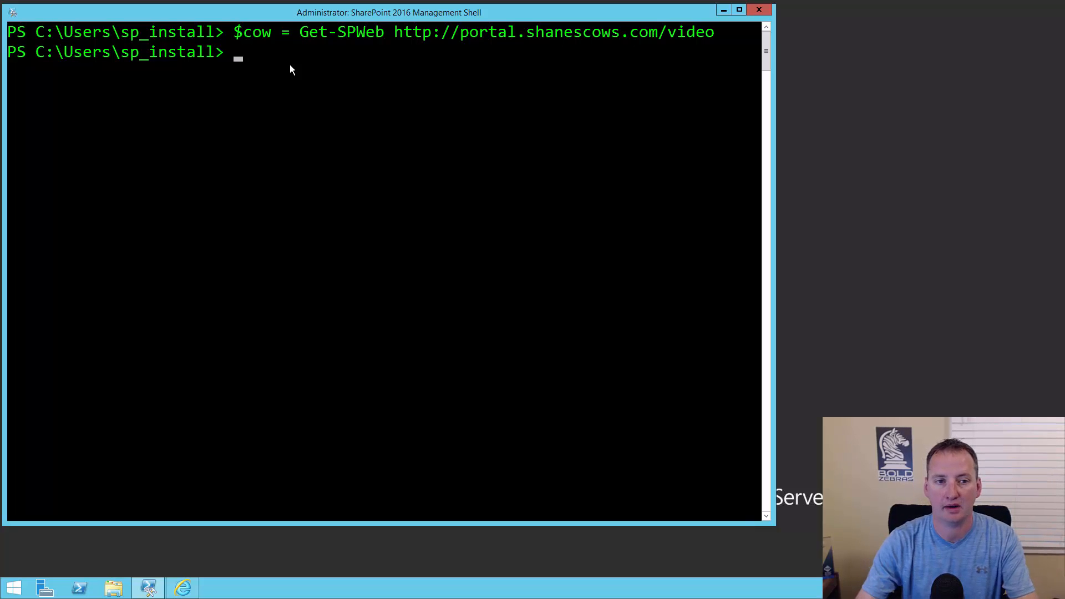
mouse_move(372, 38)
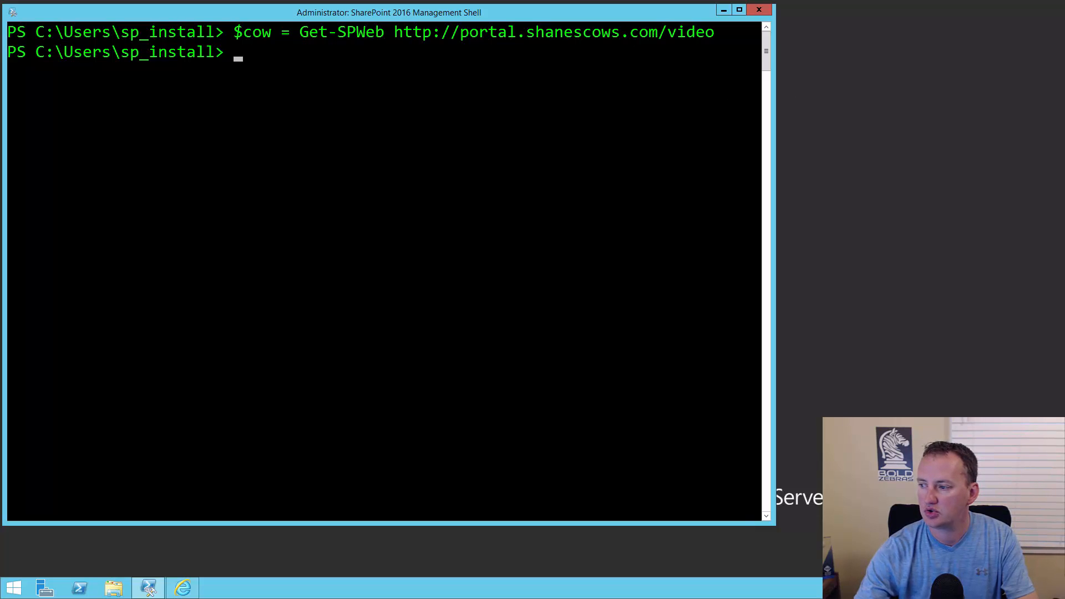
type("$cow.Lists.Add(\"Large List\", \"Test Desc\", \"GenericList\")")
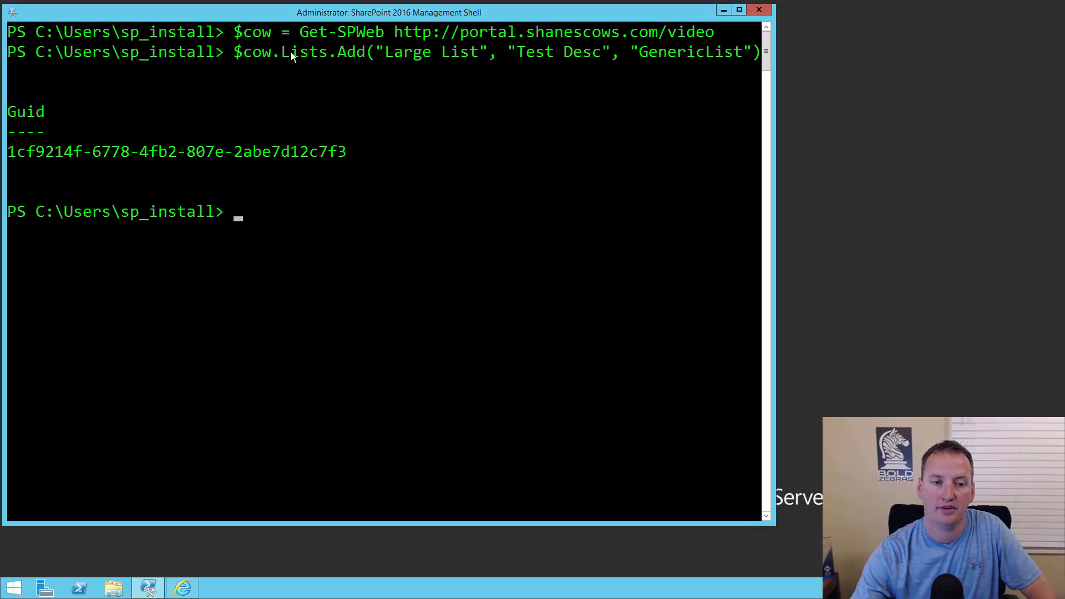
mouse_move(305, 60)
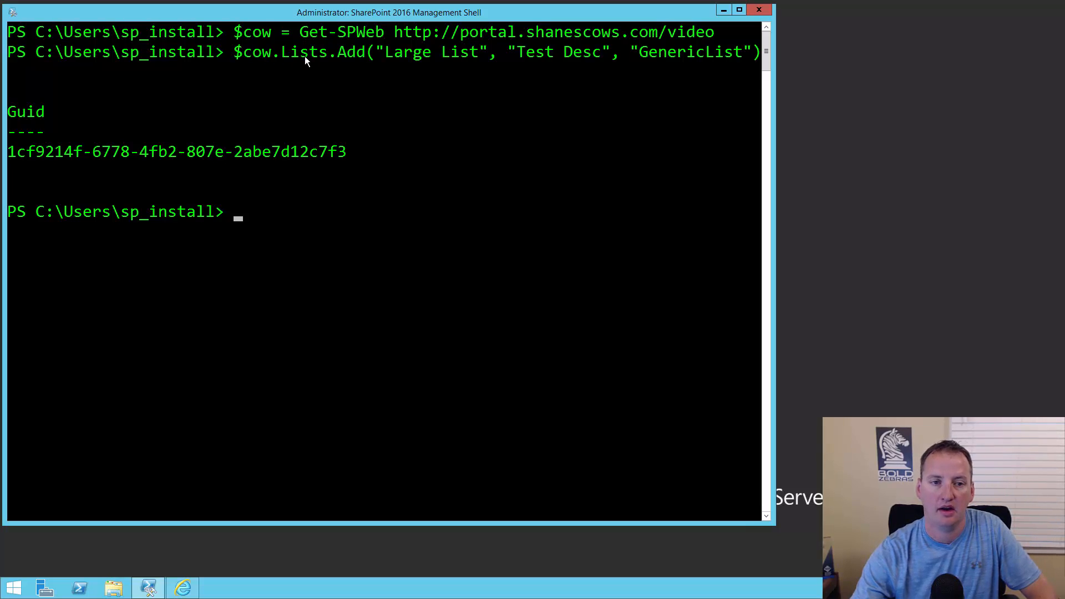
mouse_move(348, 59)
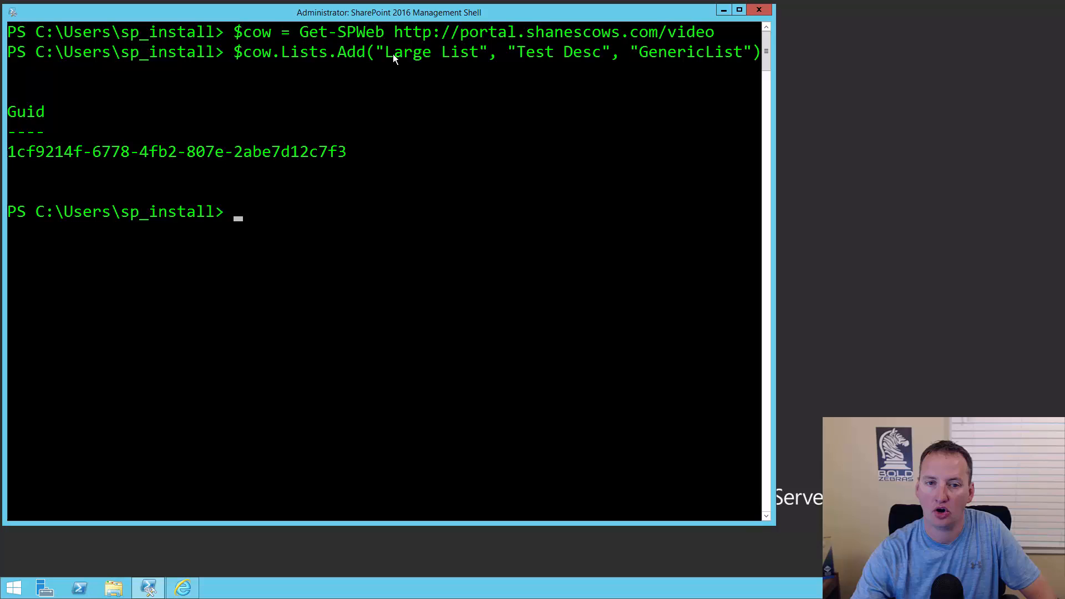
mouse_move(535, 60)
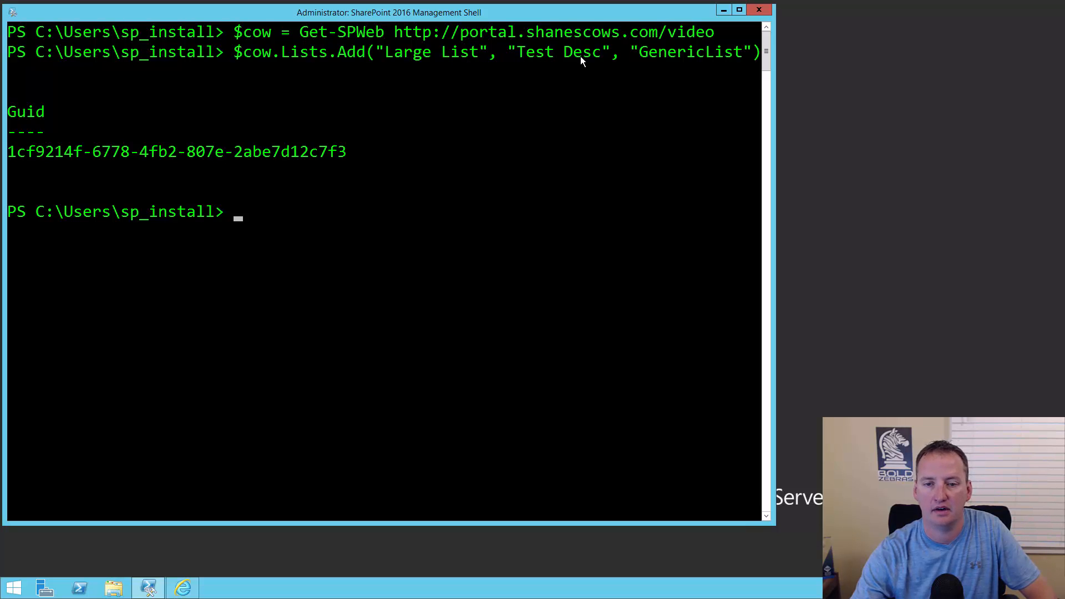
mouse_move(588, 58)
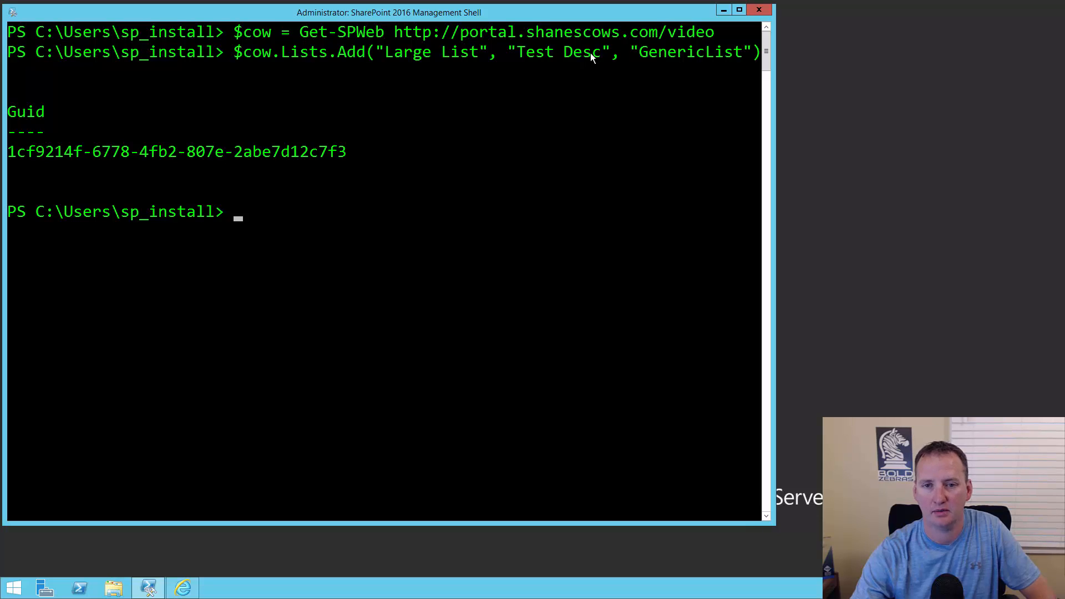
mouse_move(592, 59)
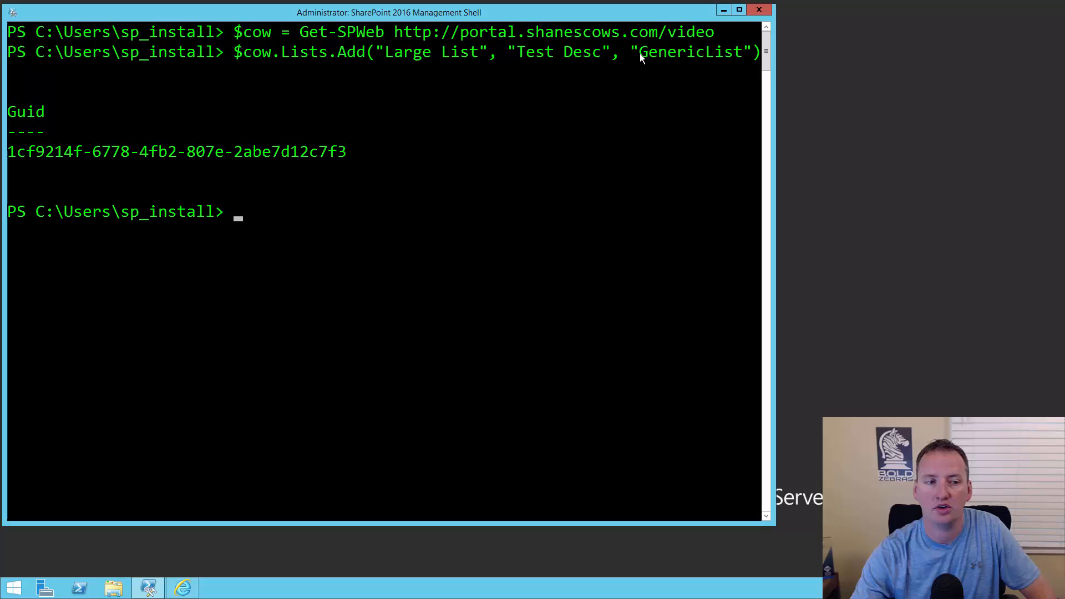
mouse_move(723, 58)
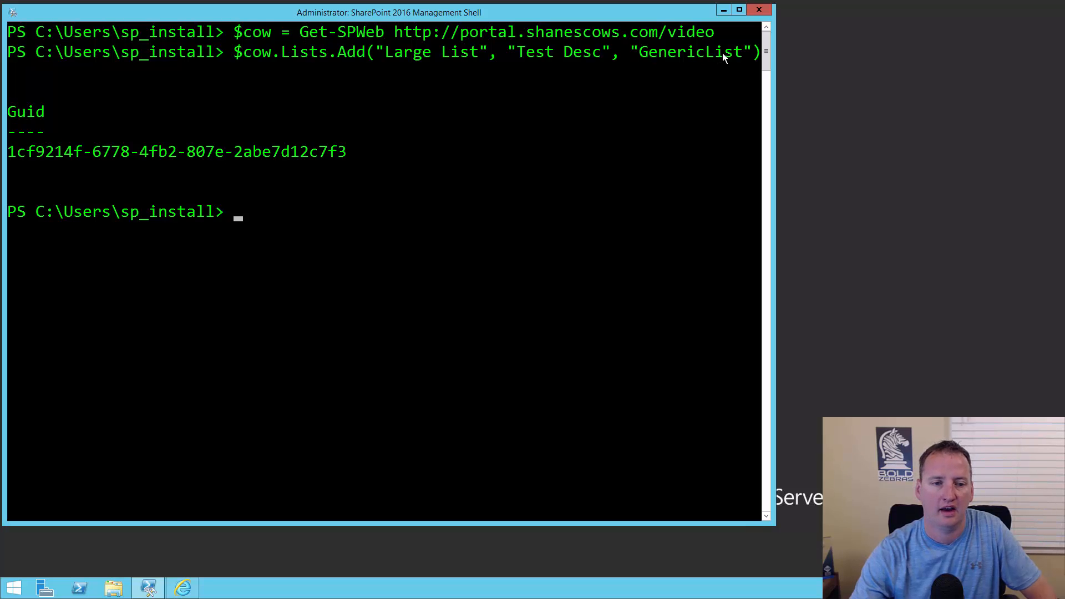
mouse_move(703, 56)
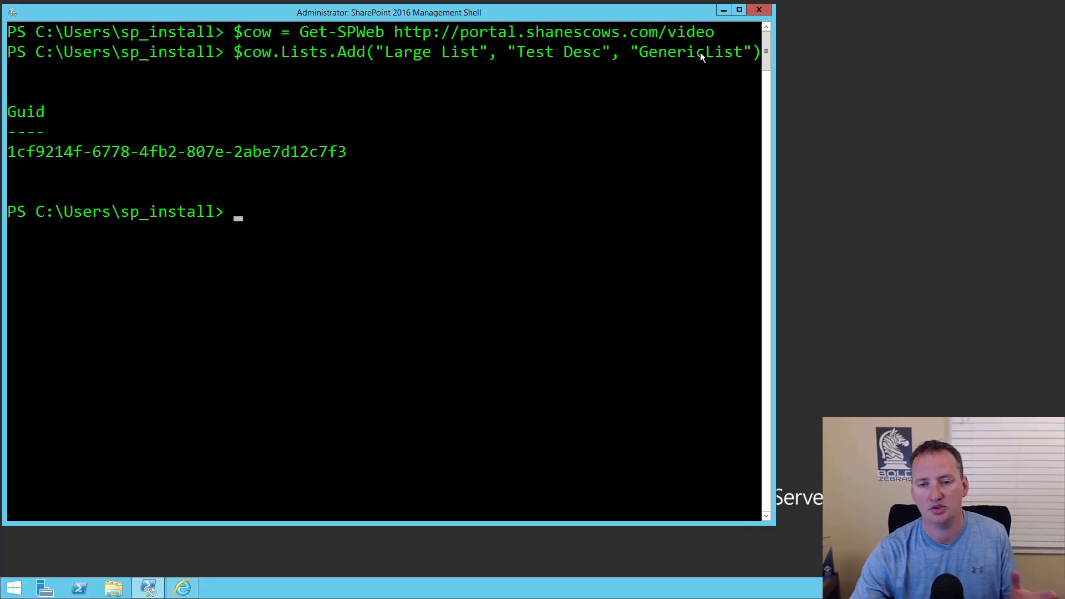
mouse_move(741, 74)
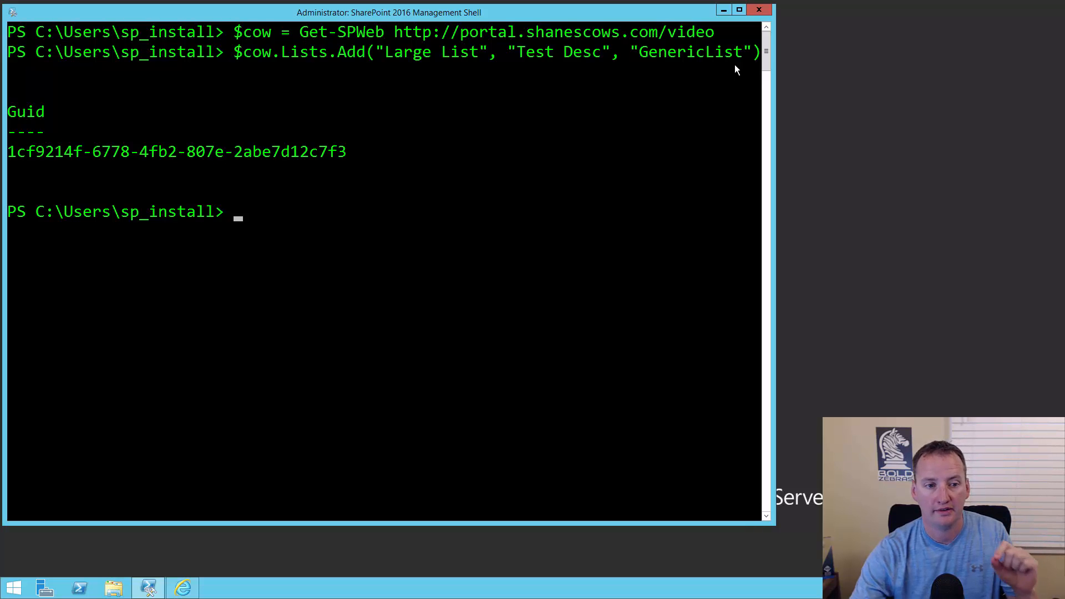
Run $cow.ListTemplates | select name, internalname to list available templates.
type("$c")
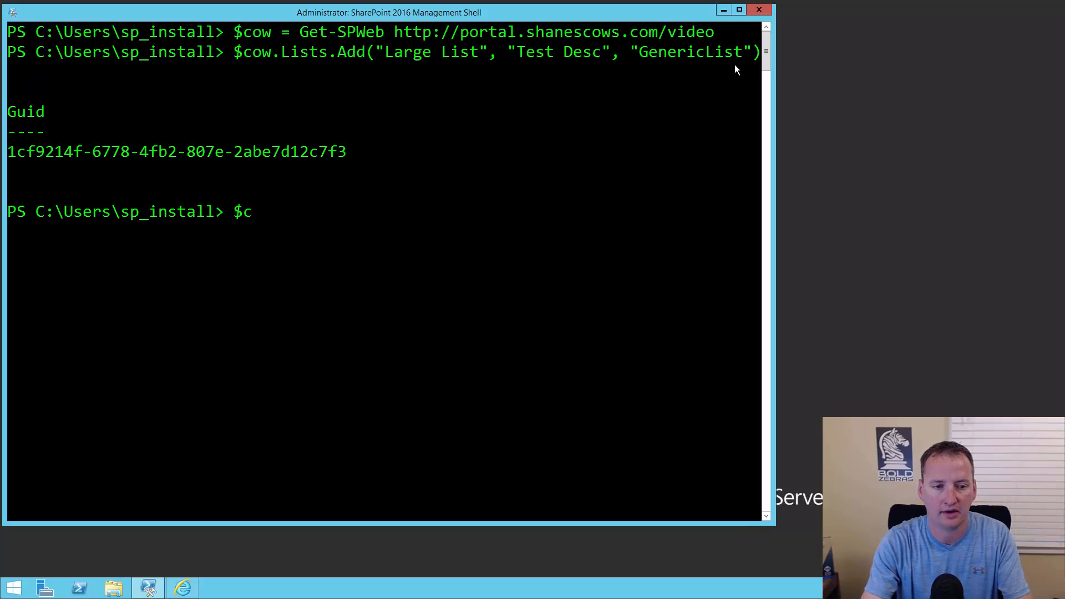
type("ow.Lists")
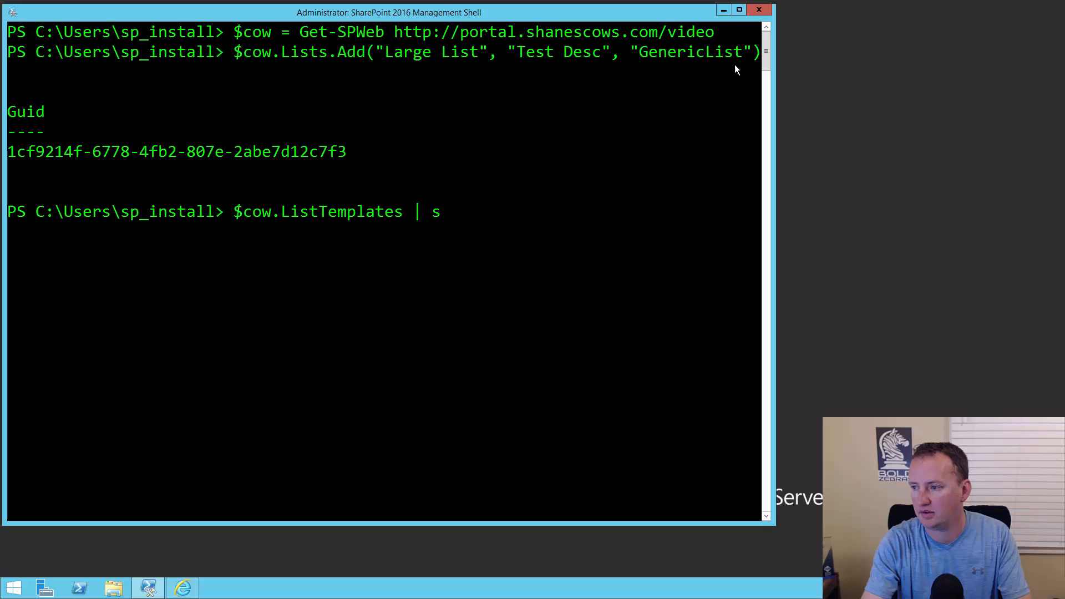
type("elect name,")
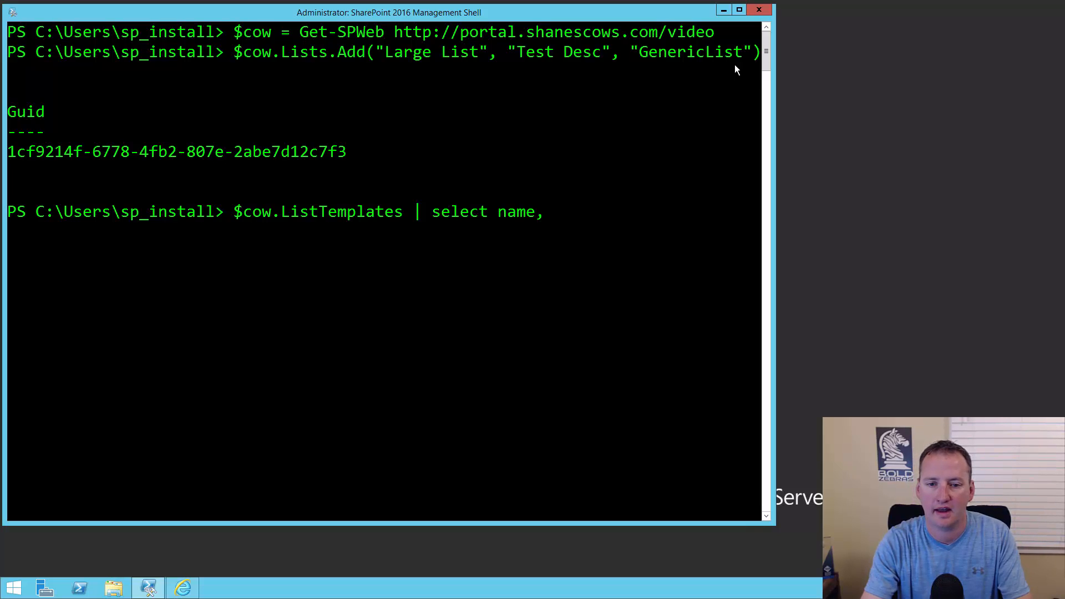
type("interna")
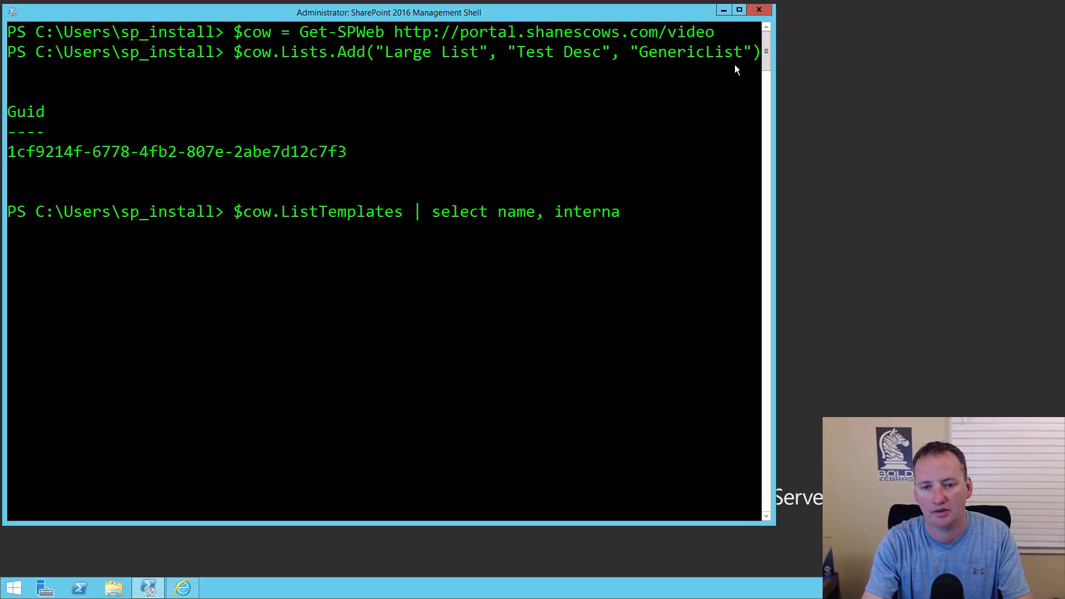
type("lnam")
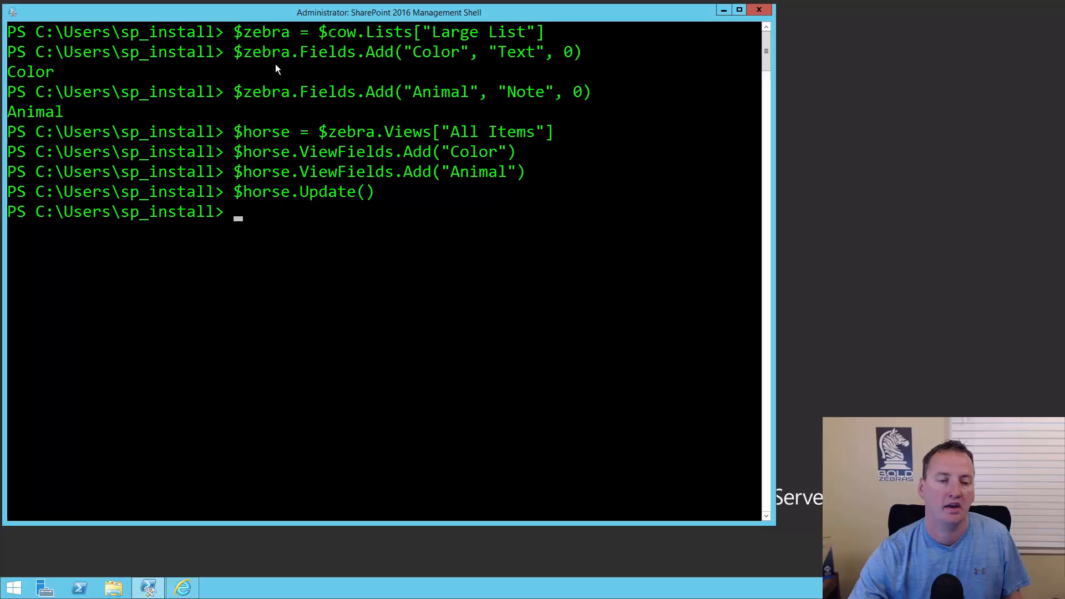
mouse_move(252, 44)
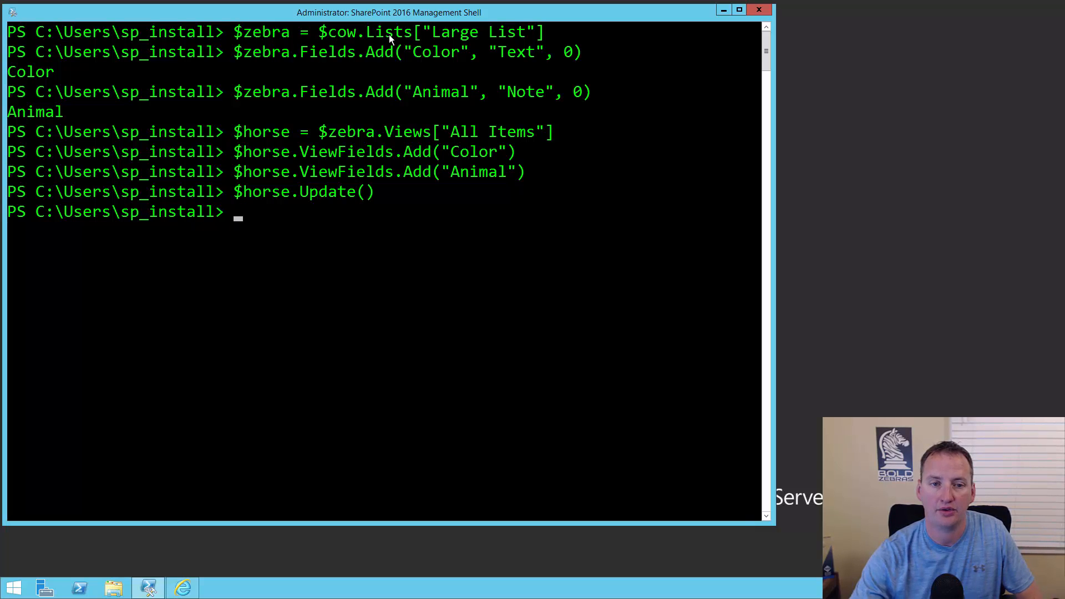
mouse_move(476, 44)
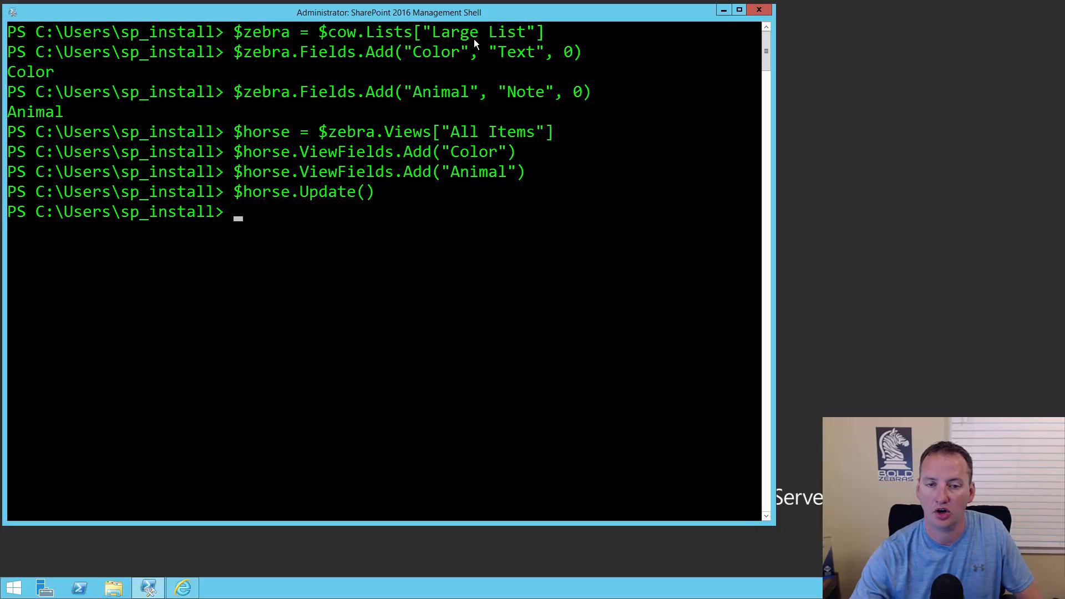
mouse_move(504, 42)
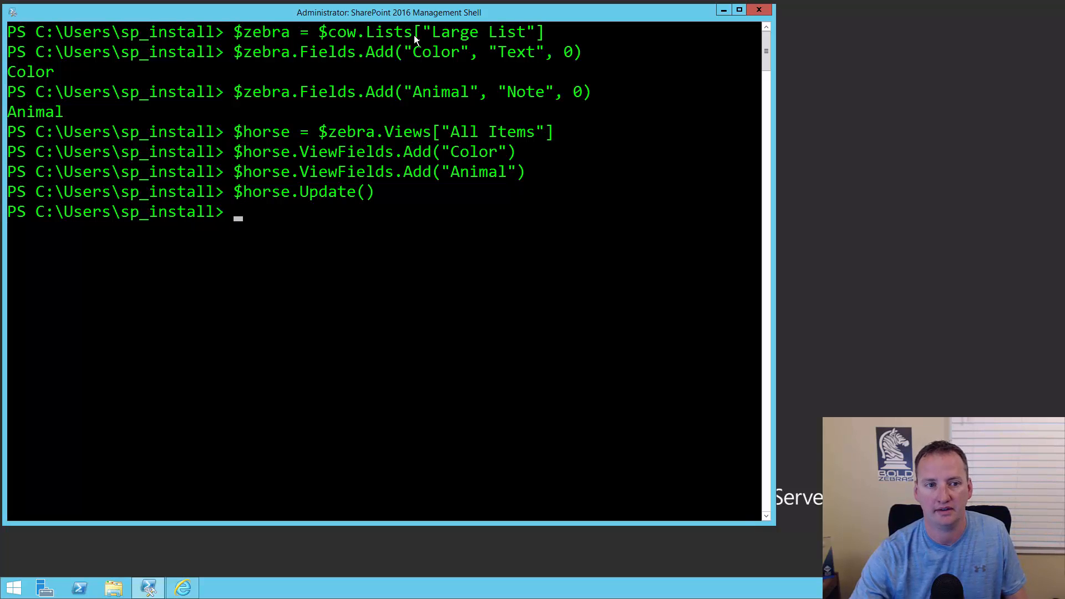
mouse_move(264, 64)
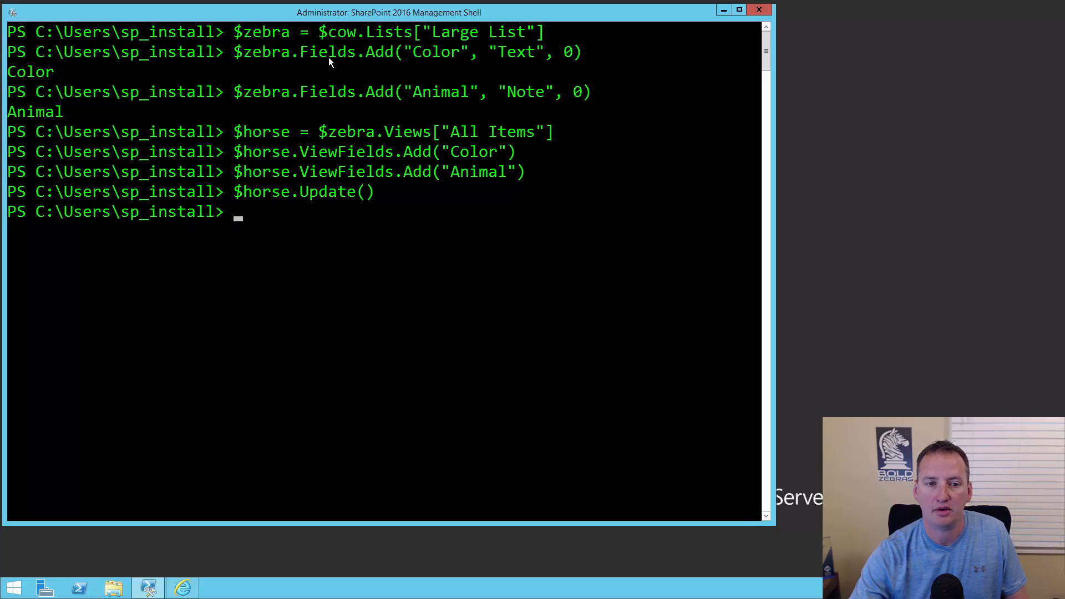
mouse_move(374, 63)
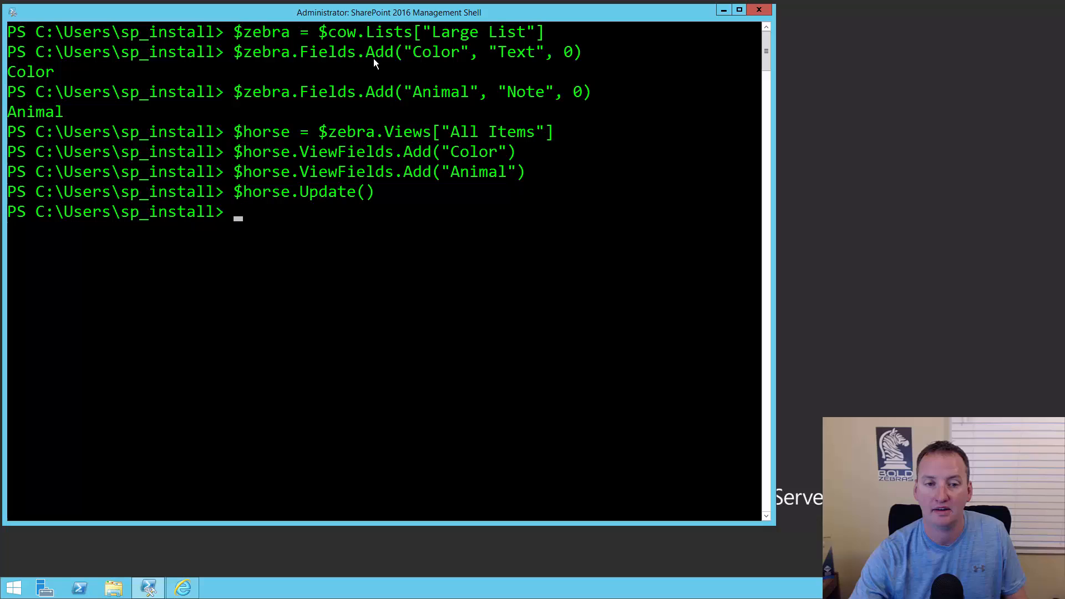
mouse_move(441, 58)
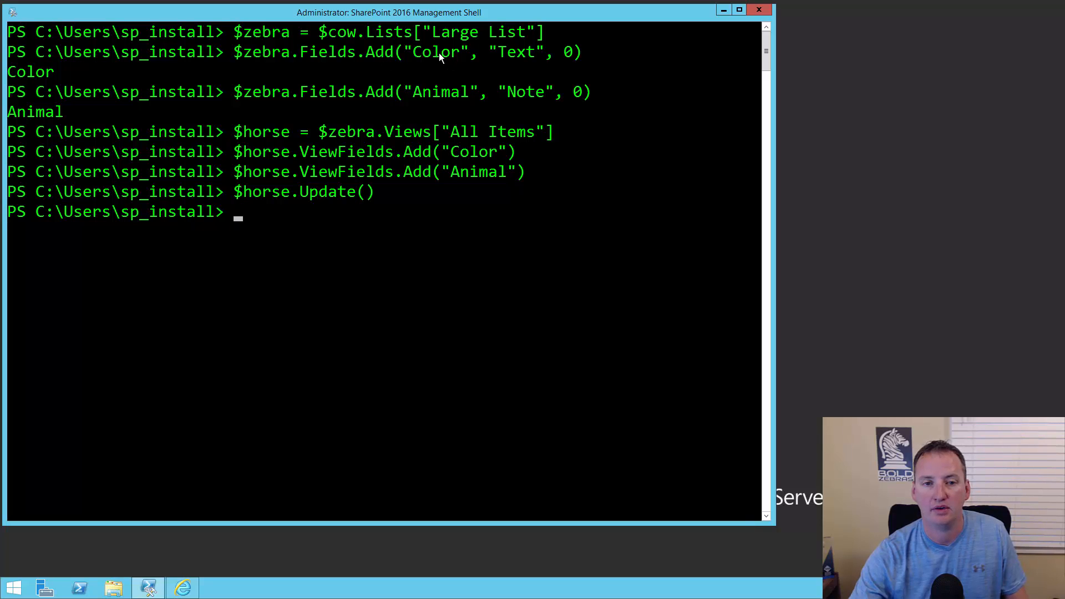
mouse_move(514, 62)
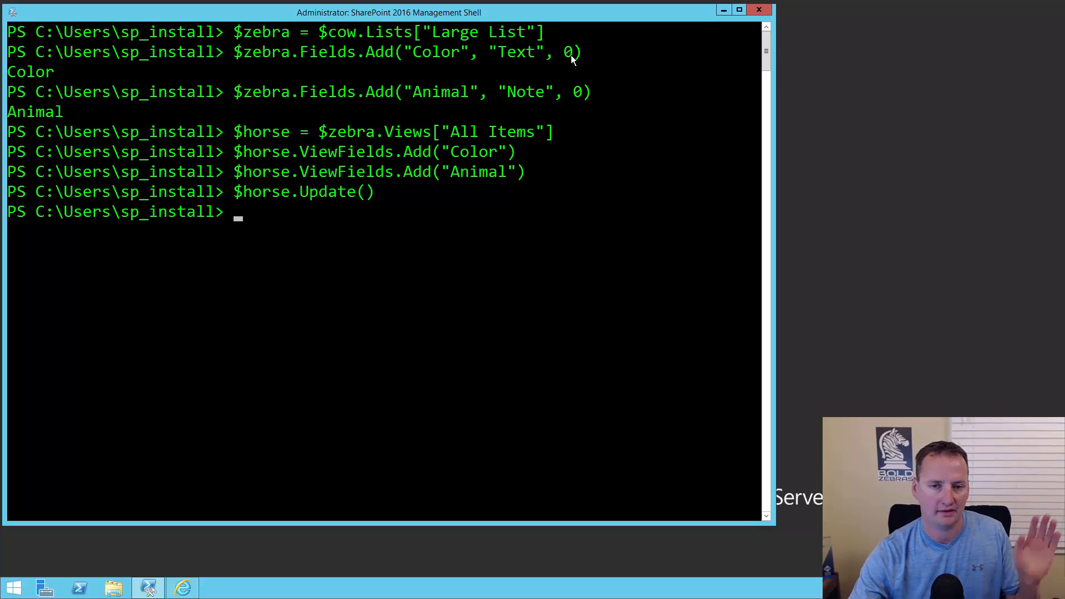
mouse_move(86, 76)
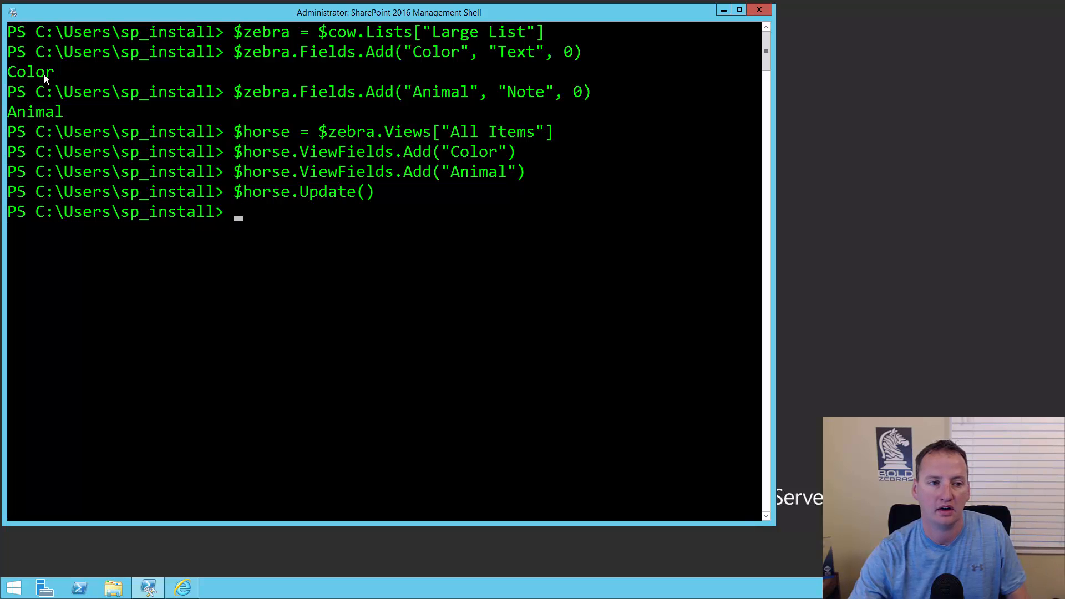
mouse_move(442, 103)
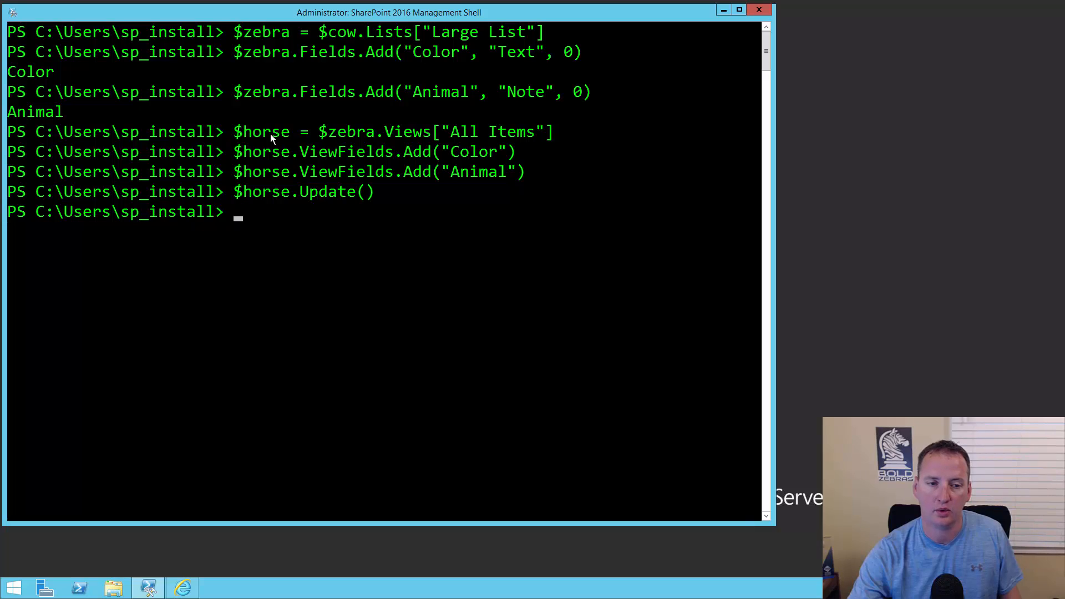
mouse_move(333, 162)
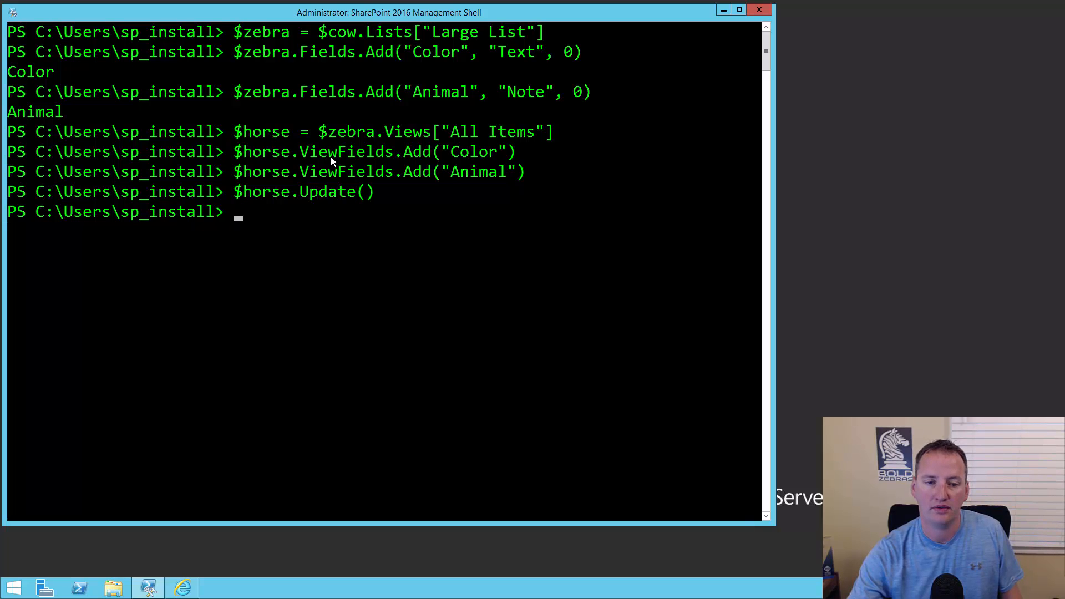
mouse_move(276, 178)
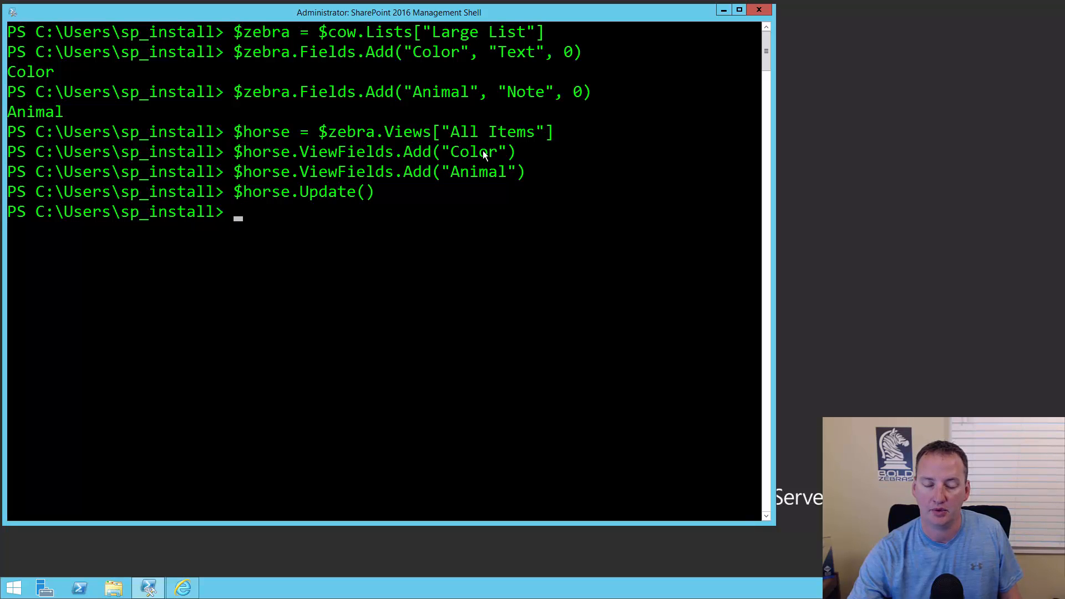
mouse_move(325, 197)
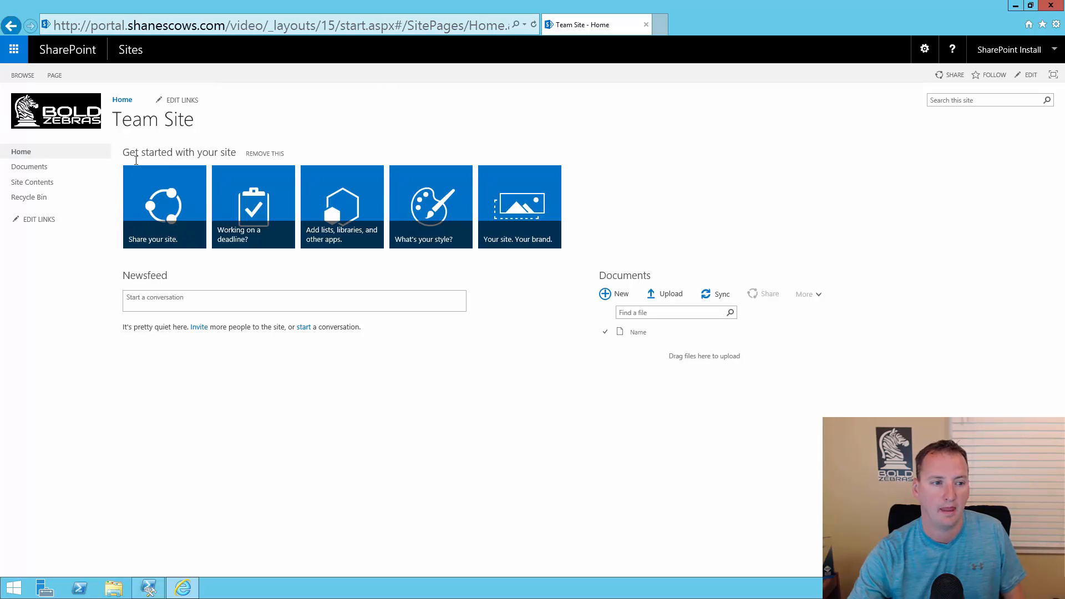
mouse_move(32, 182)
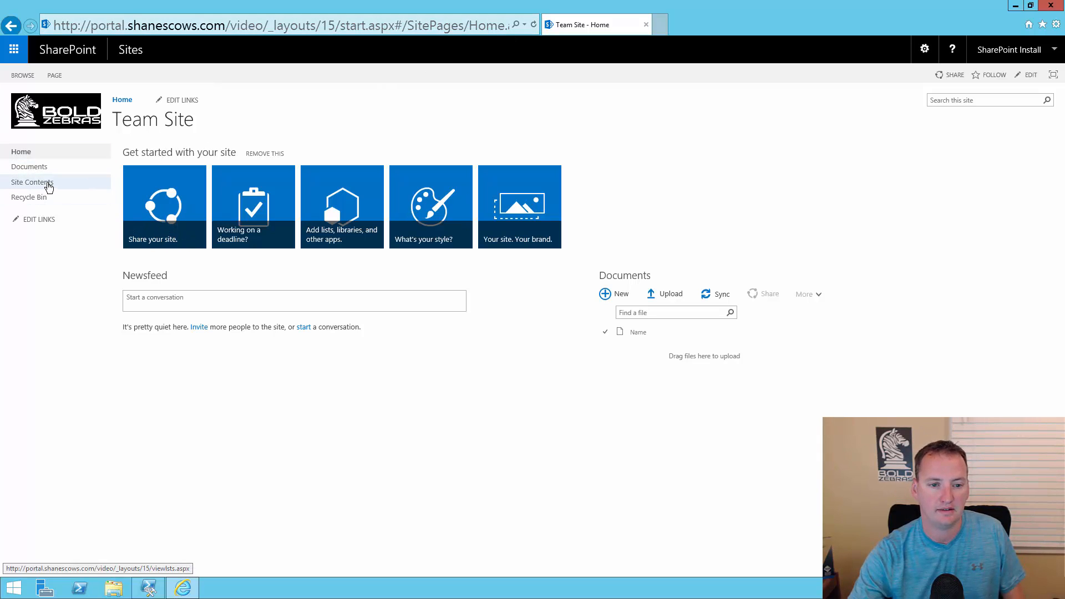
Go to Site Contents and open Large List showing Title, Color and Animal columns.
left_click(31, 181)
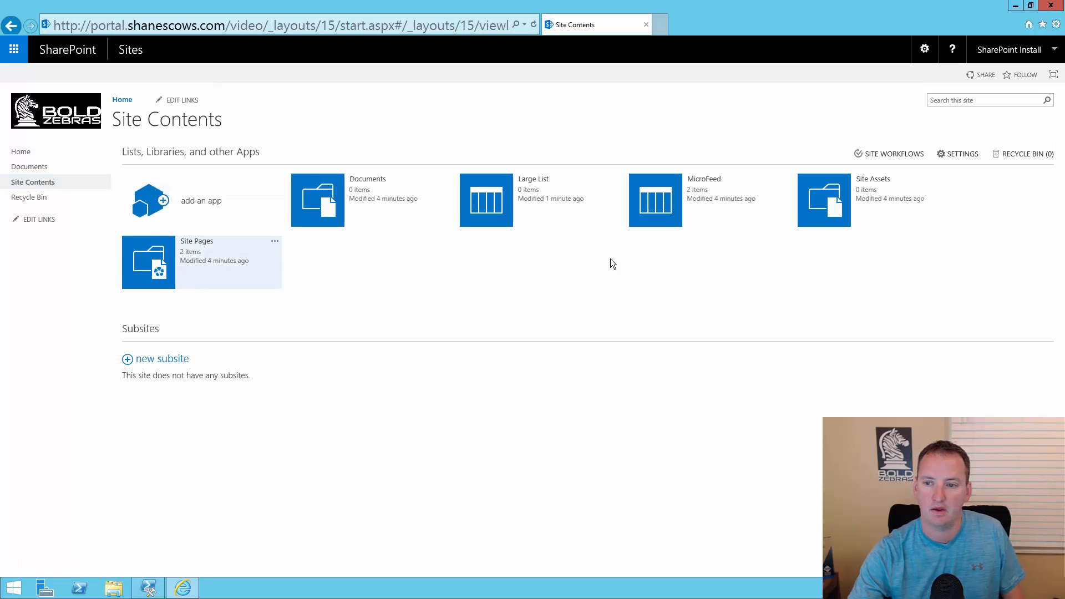
mouse_move(534, 190)
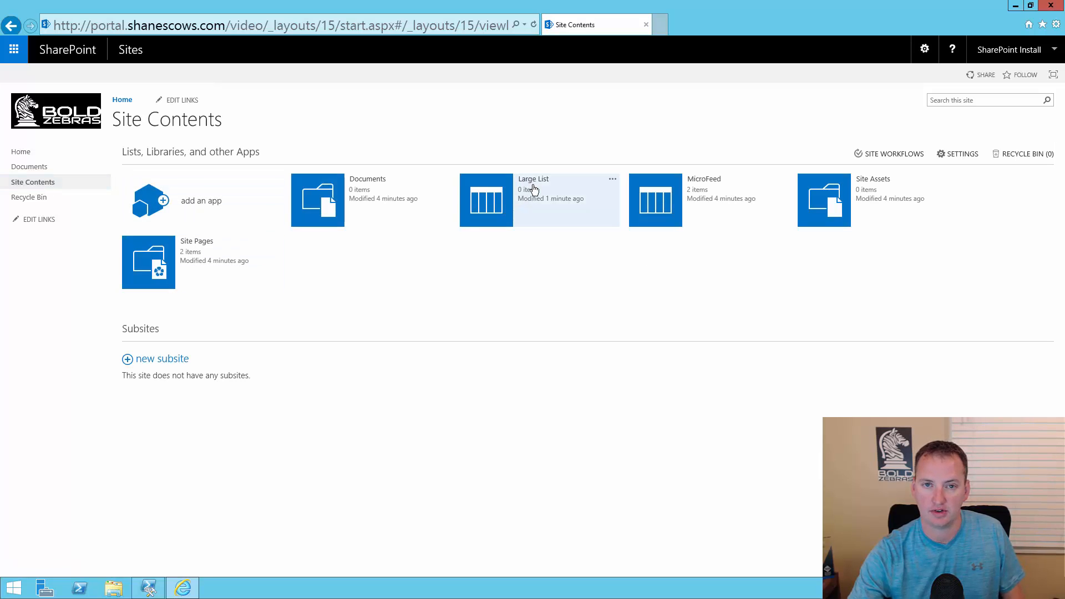
left_click(613, 179)
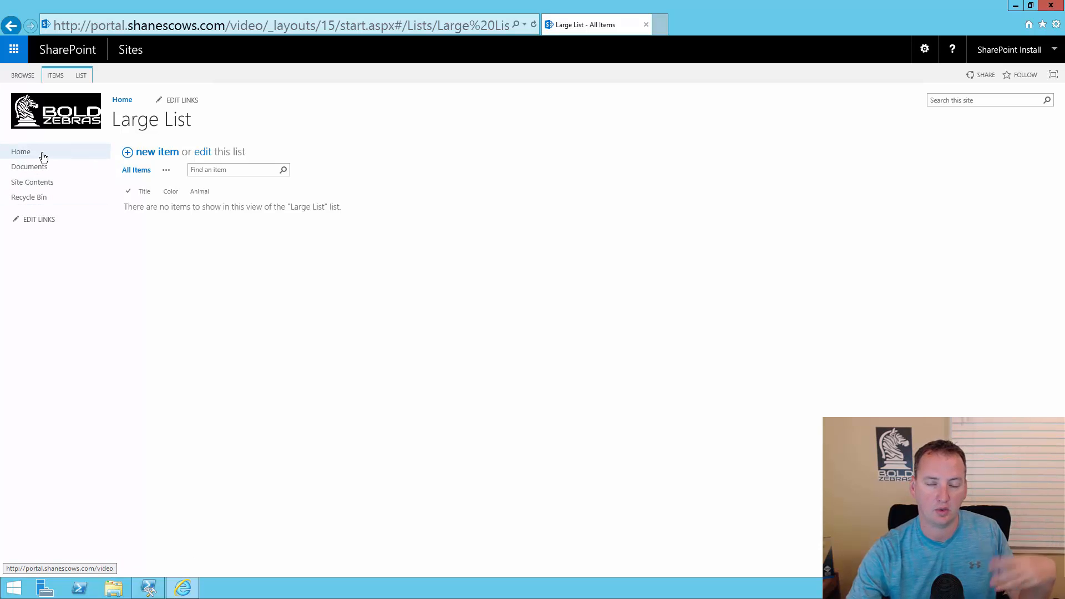
mouse_move(63, 170)
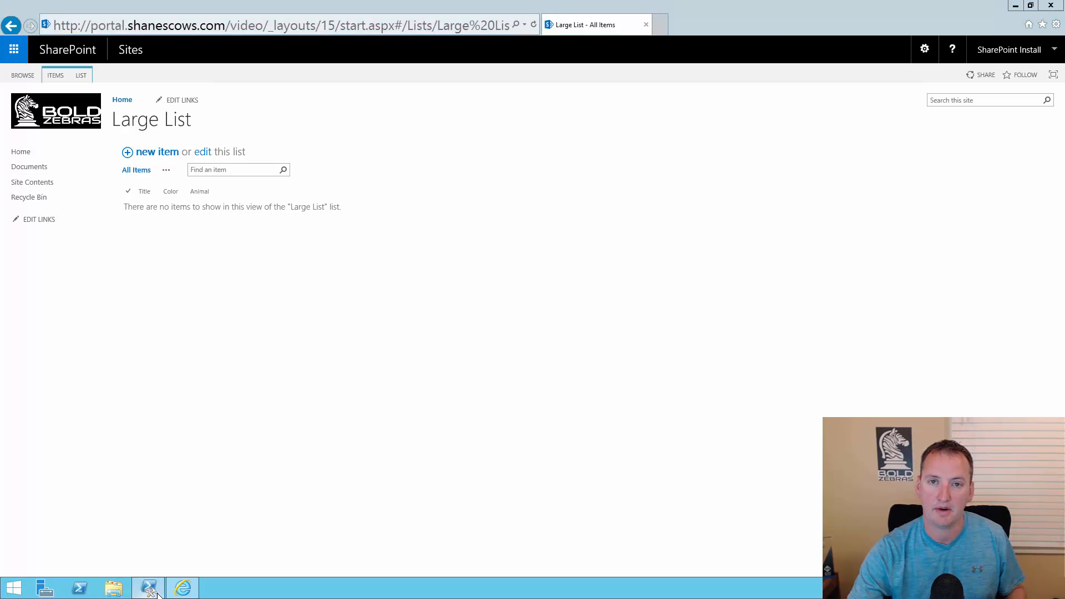
Set $zebra.OnQuickLaunch = $true, update the list, and clear the console with cls.
left_click(148, 588)
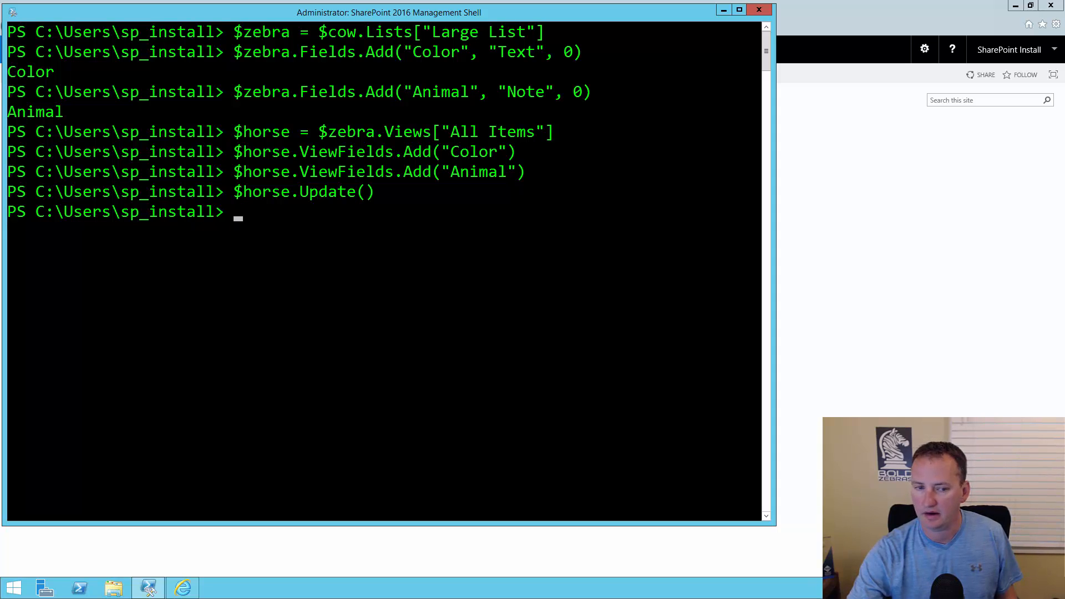
type("ckLaunch = $true")
type("$zebra.Update()")
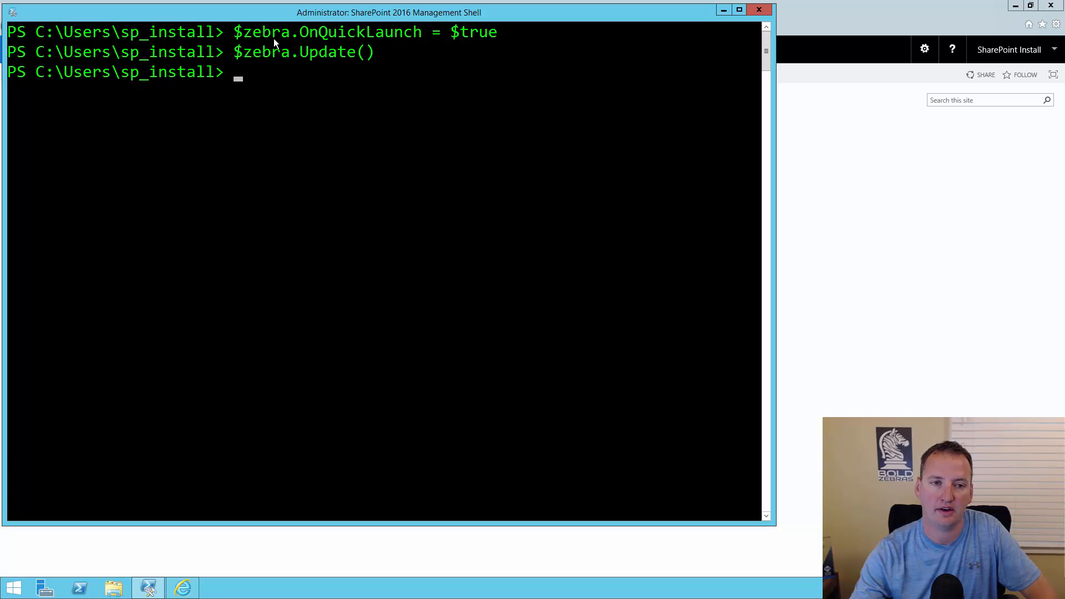
mouse_move(389, 48)
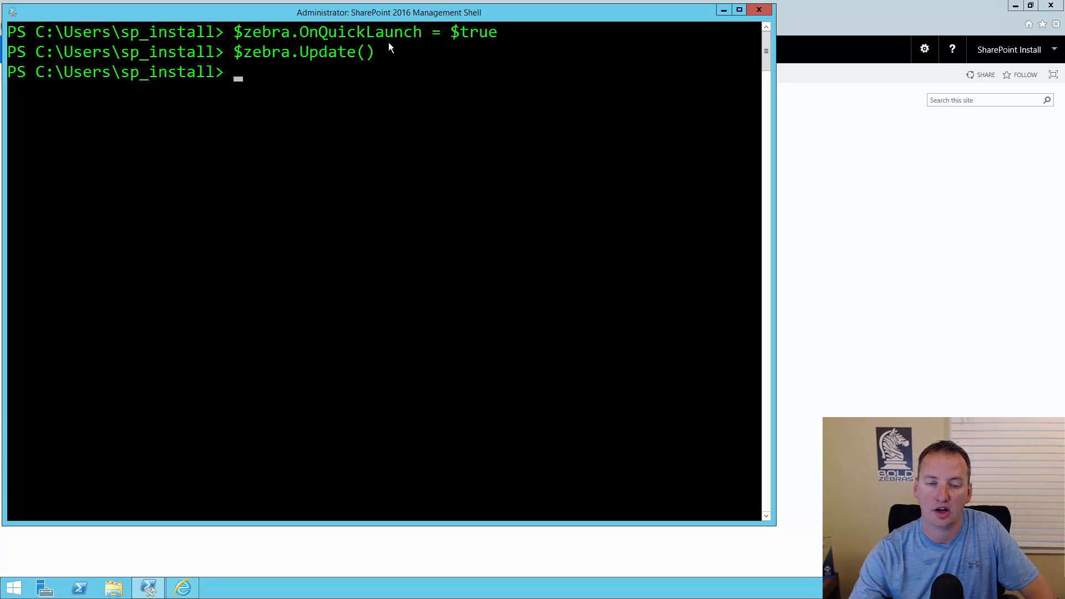
mouse_move(462, 48)
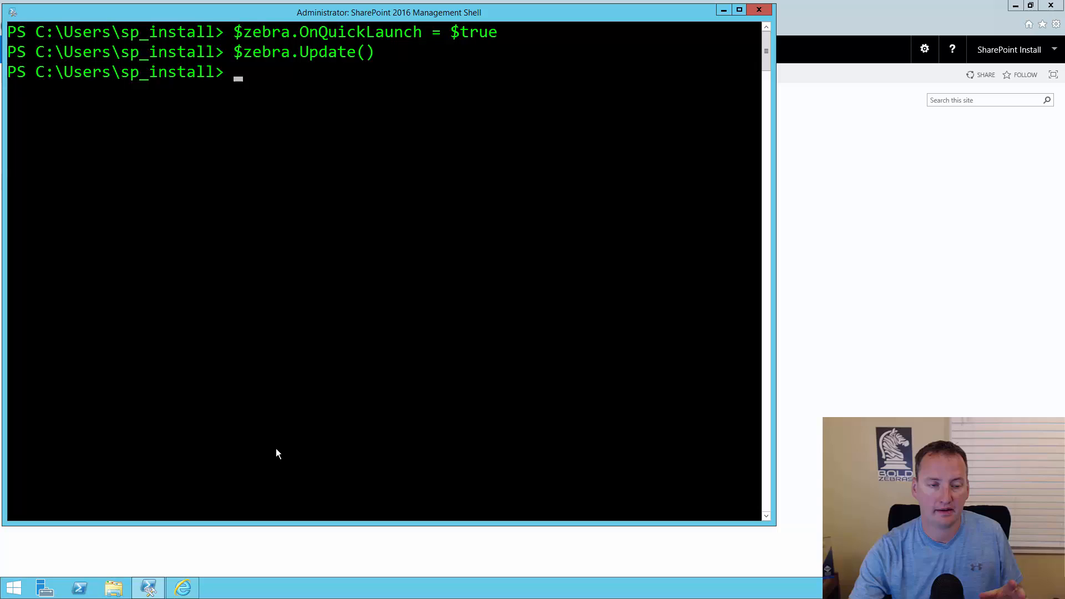
type("cls")
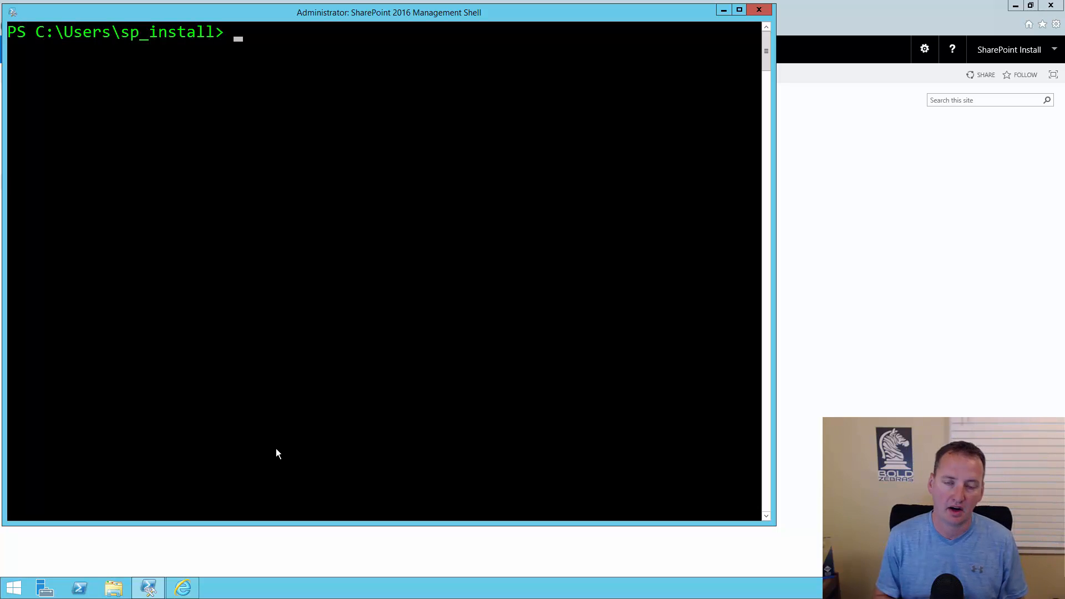
mouse_move(233, 438)
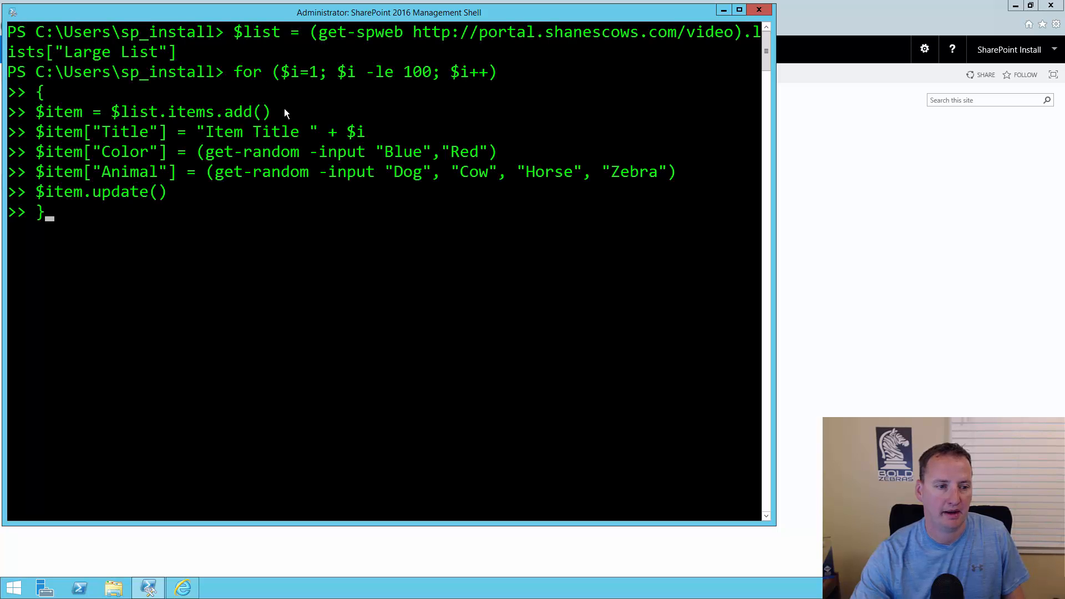
Run the 1–100 loop adding items with random Color and Animal to Large List.
key("enter")
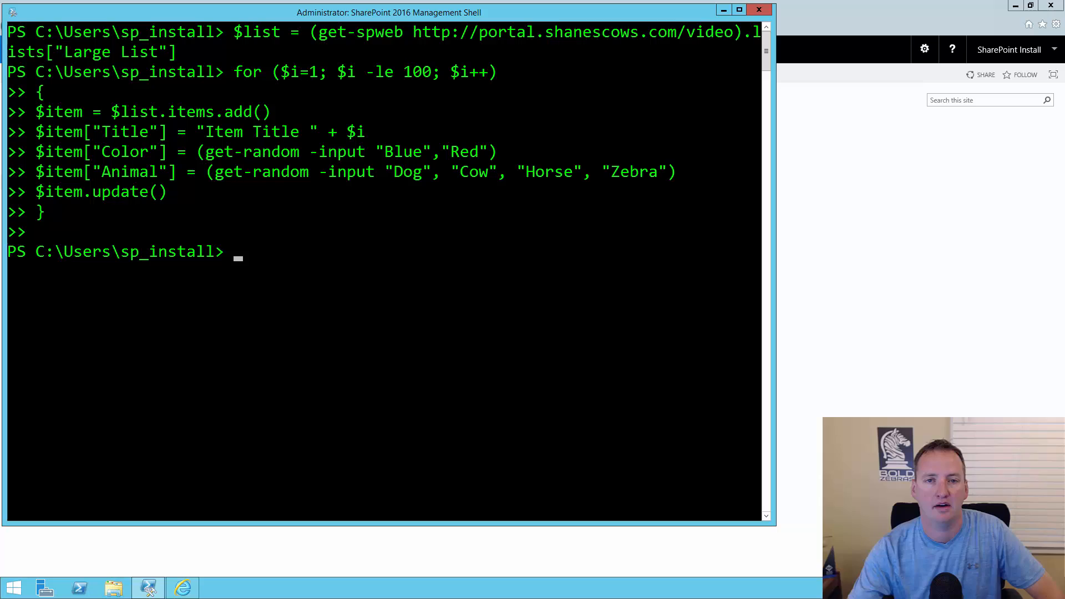
mouse_move(795, 115)
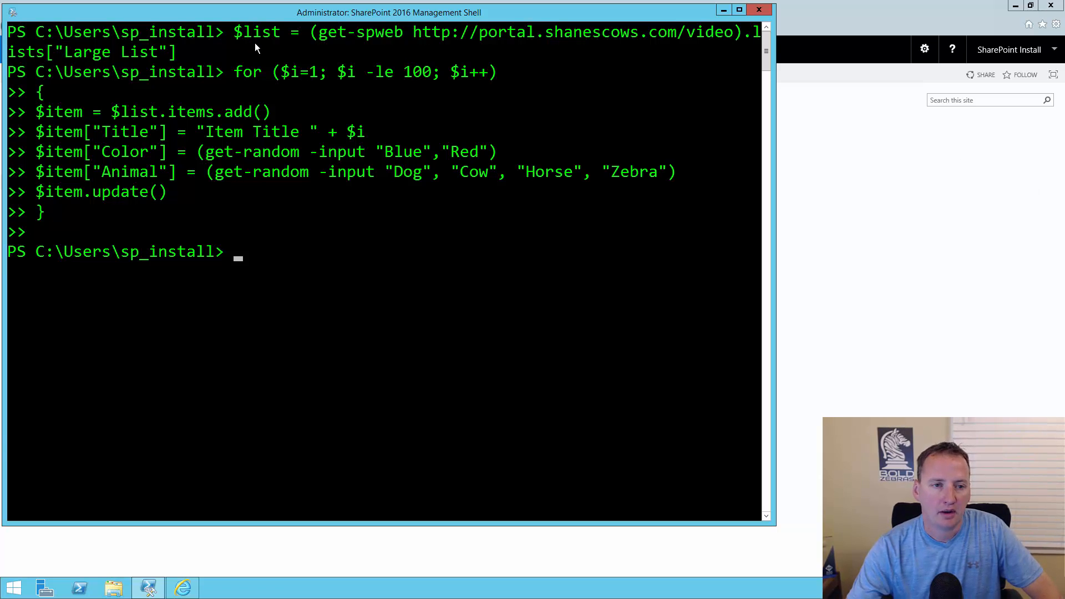
mouse_move(304, 45)
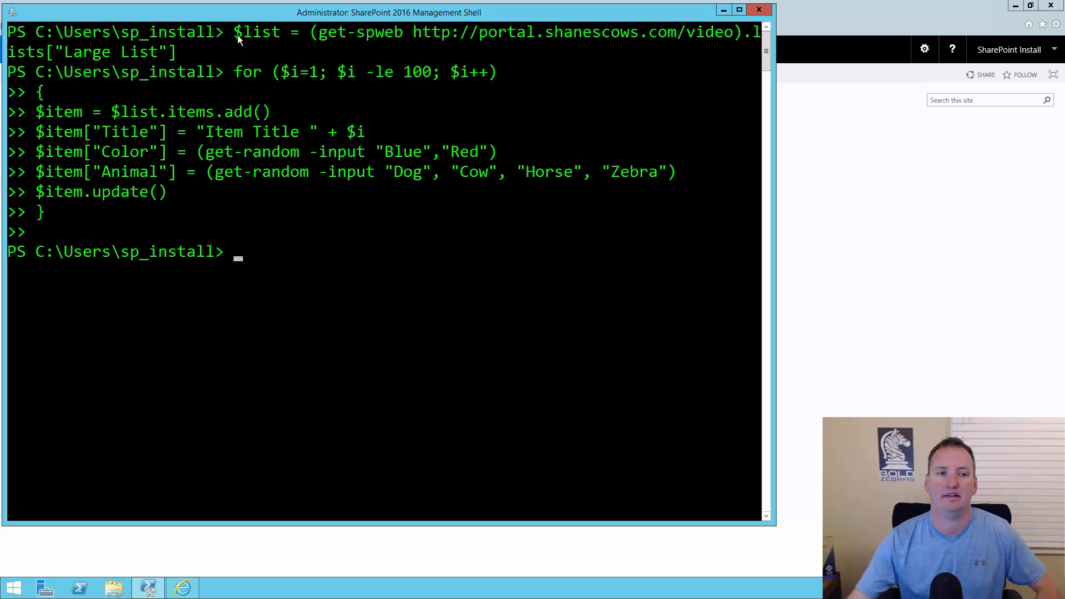
mouse_move(246, 81)
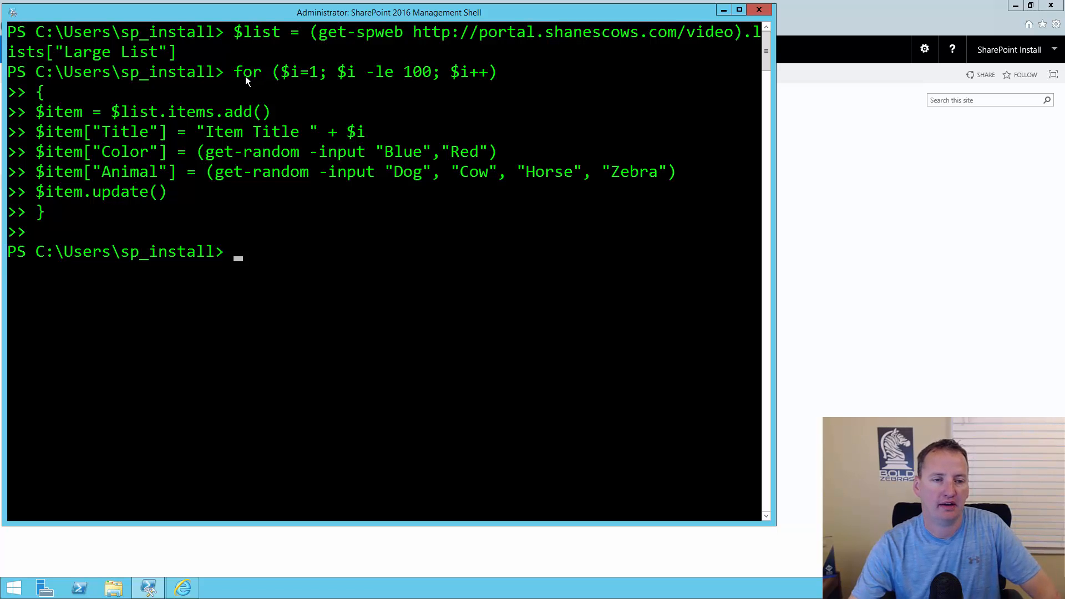
mouse_move(350, 78)
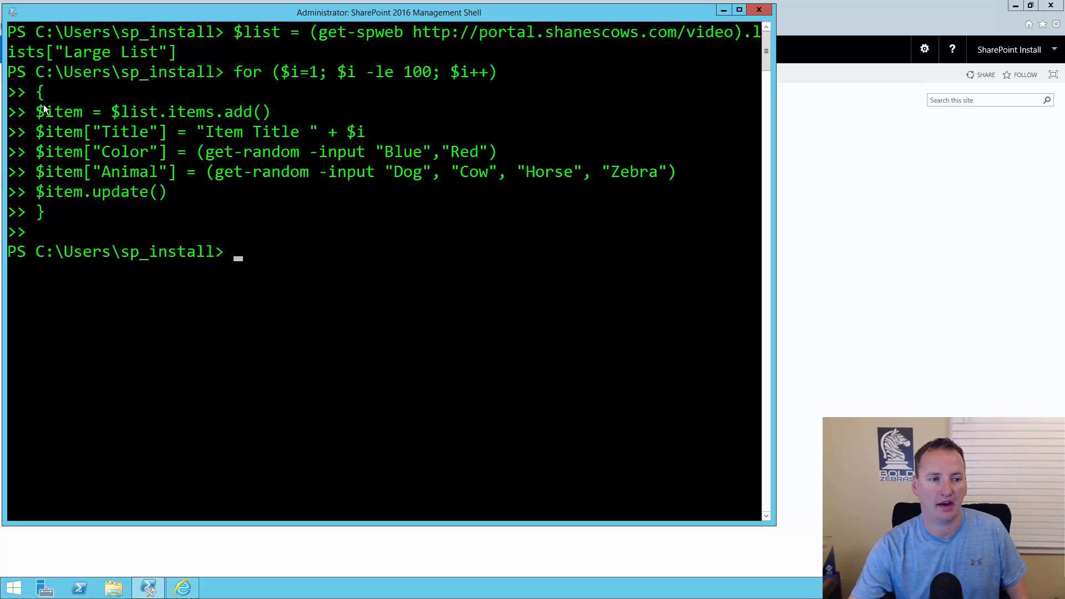
mouse_move(173, 121)
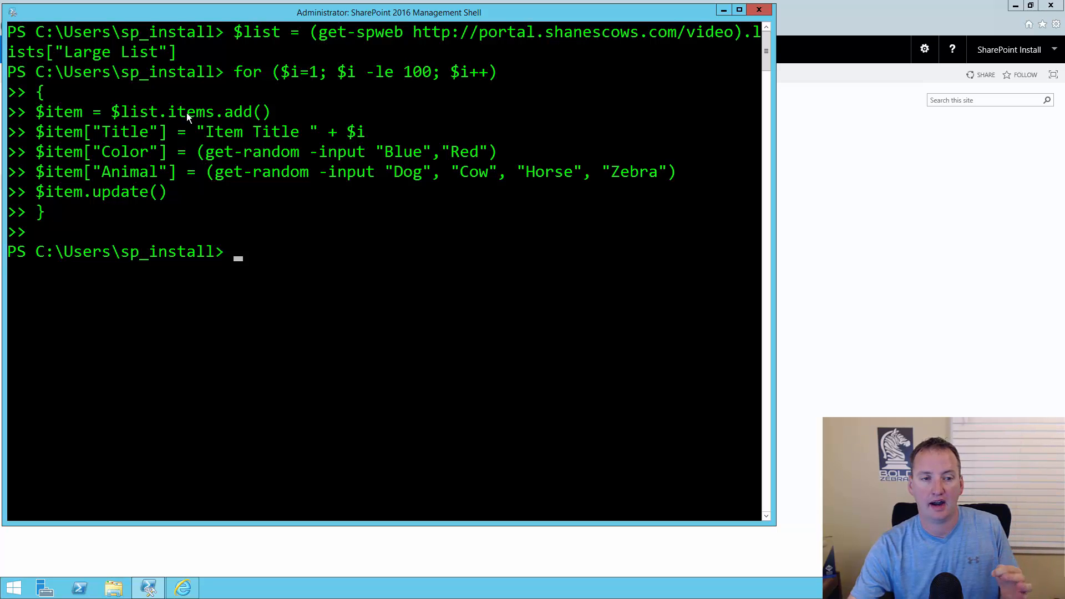
mouse_move(236, 119)
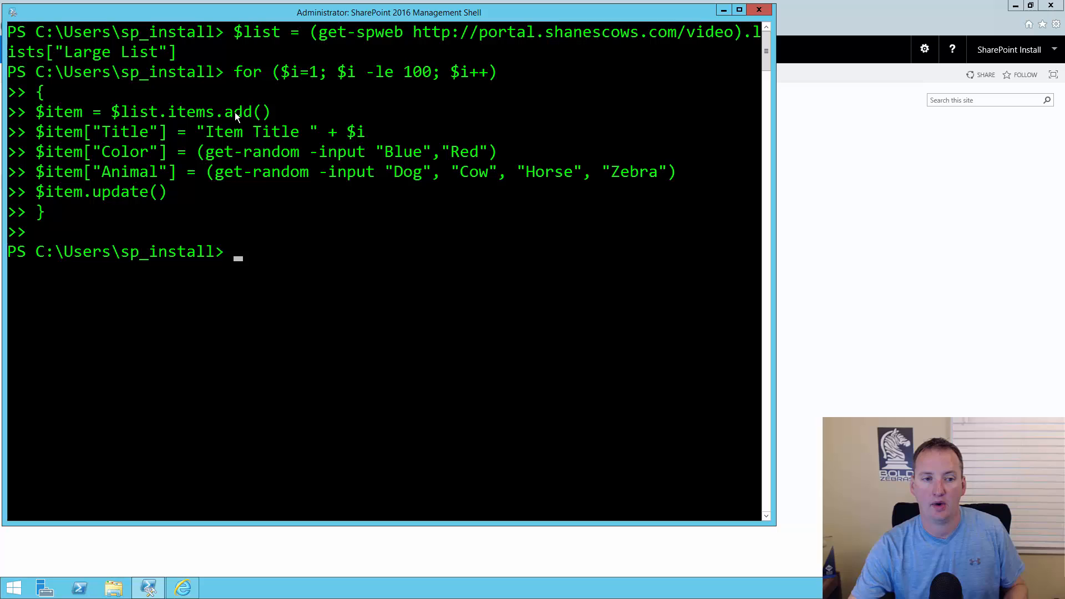
mouse_move(135, 140)
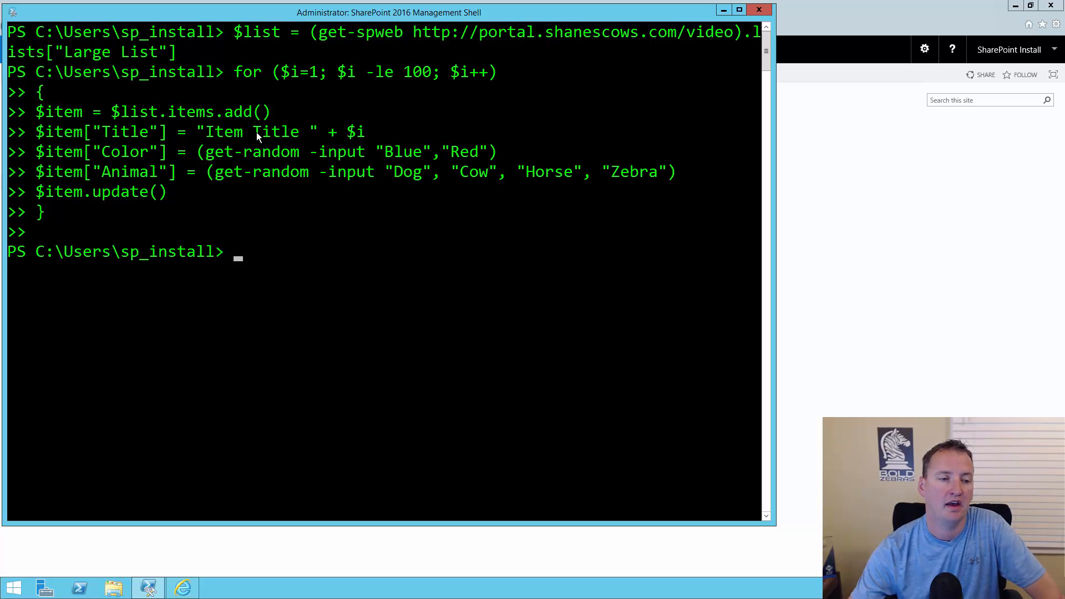
mouse_move(224, 163)
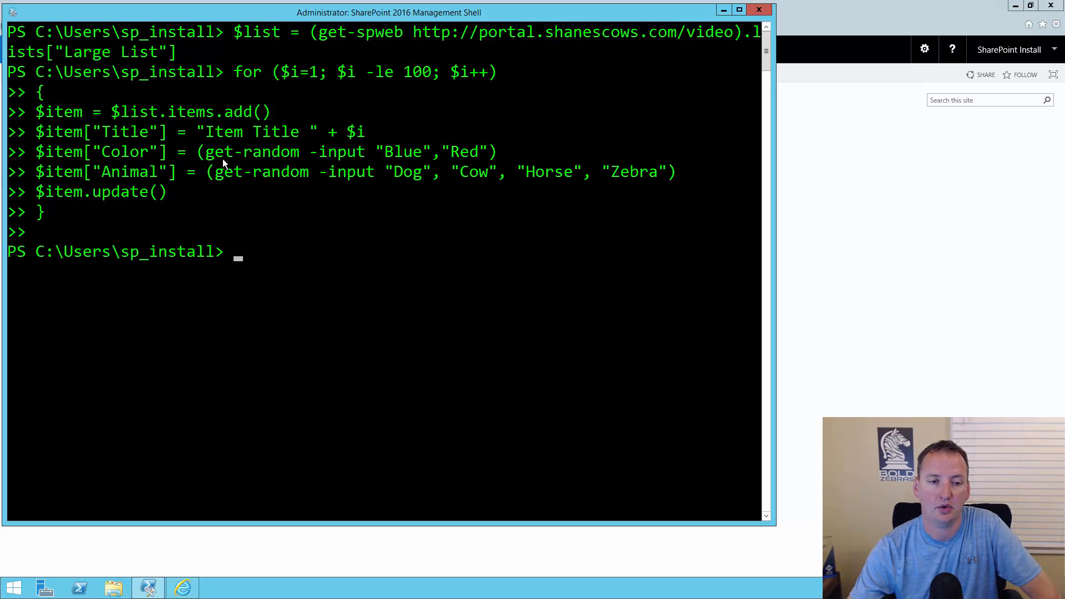
mouse_move(228, 163)
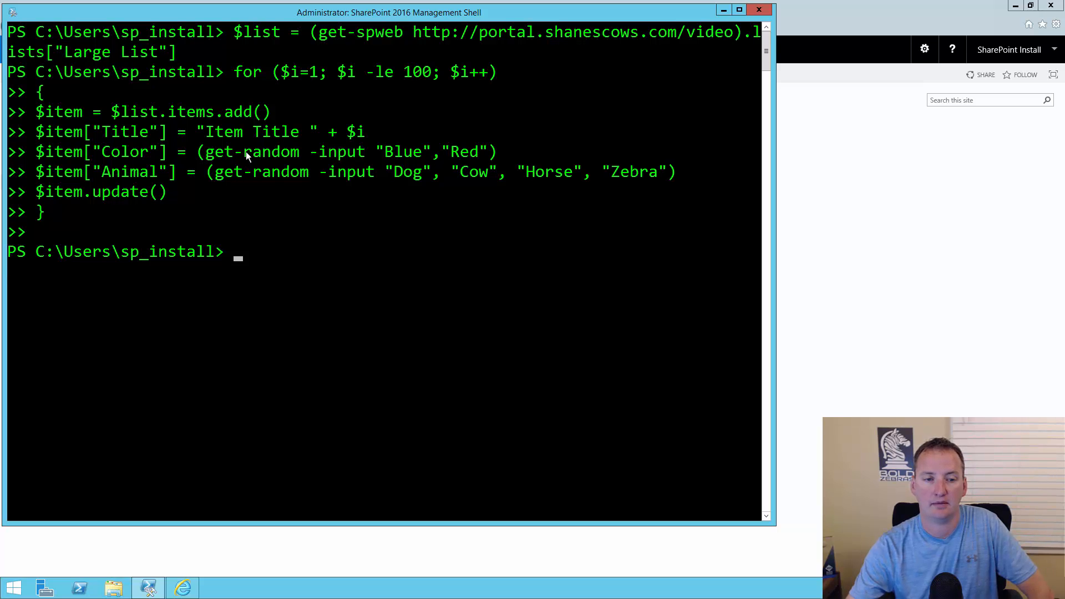
mouse_move(484, 159)
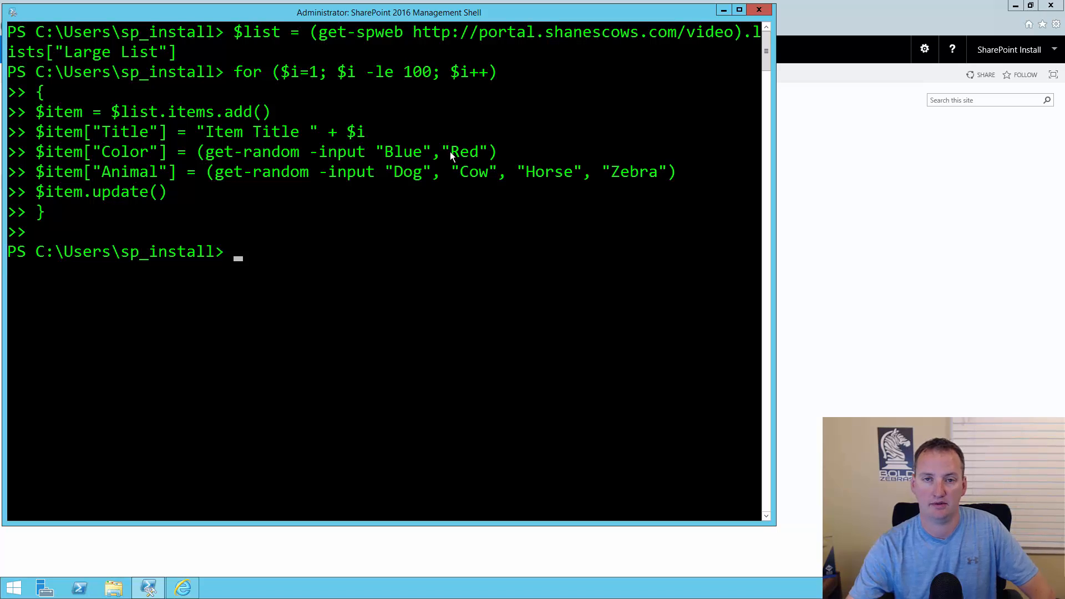
mouse_move(193, 181)
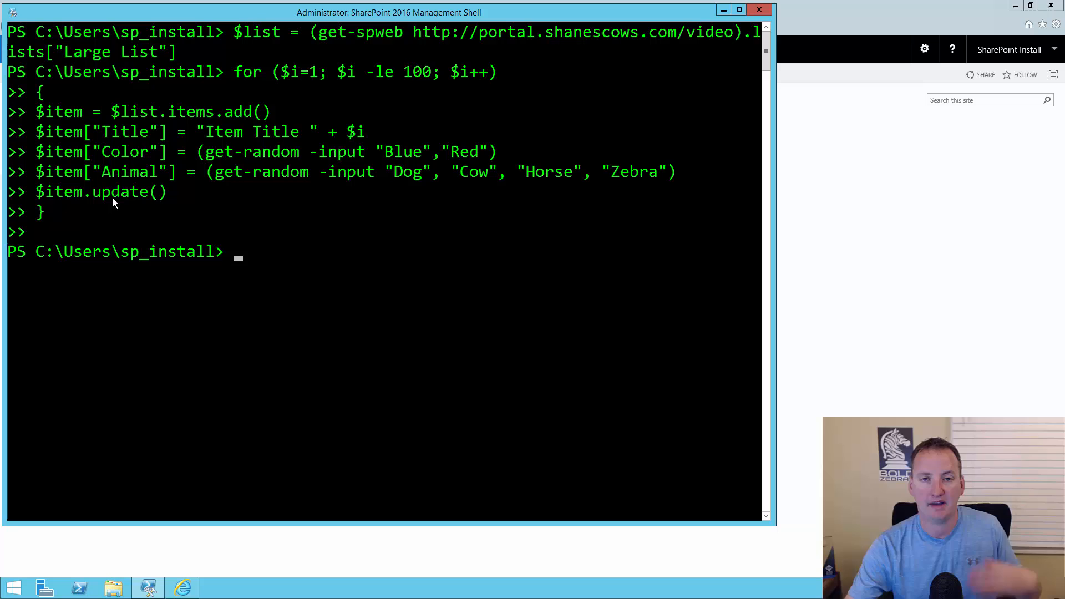
mouse_move(106, 231)
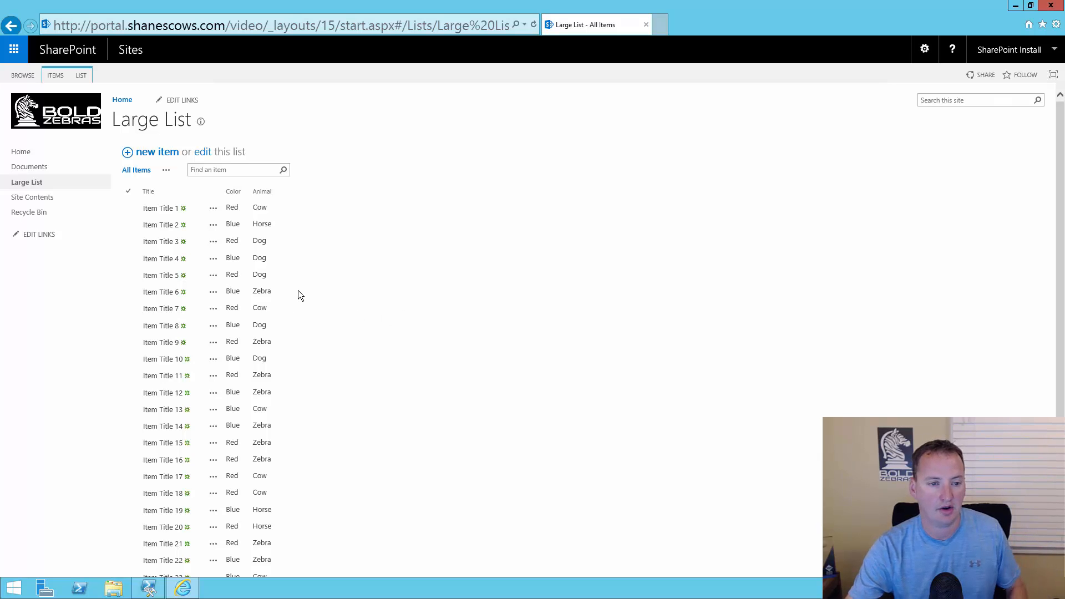
Browse Large List's generated Red/Blue items and move toward the next page.
left_click(127, 224)
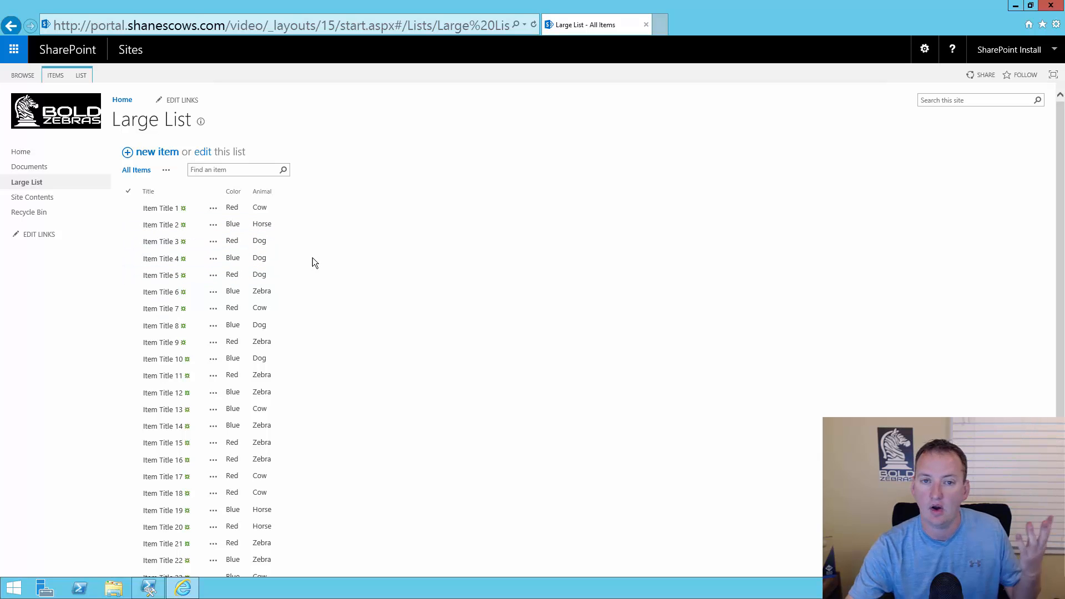
mouse_move(309, 265)
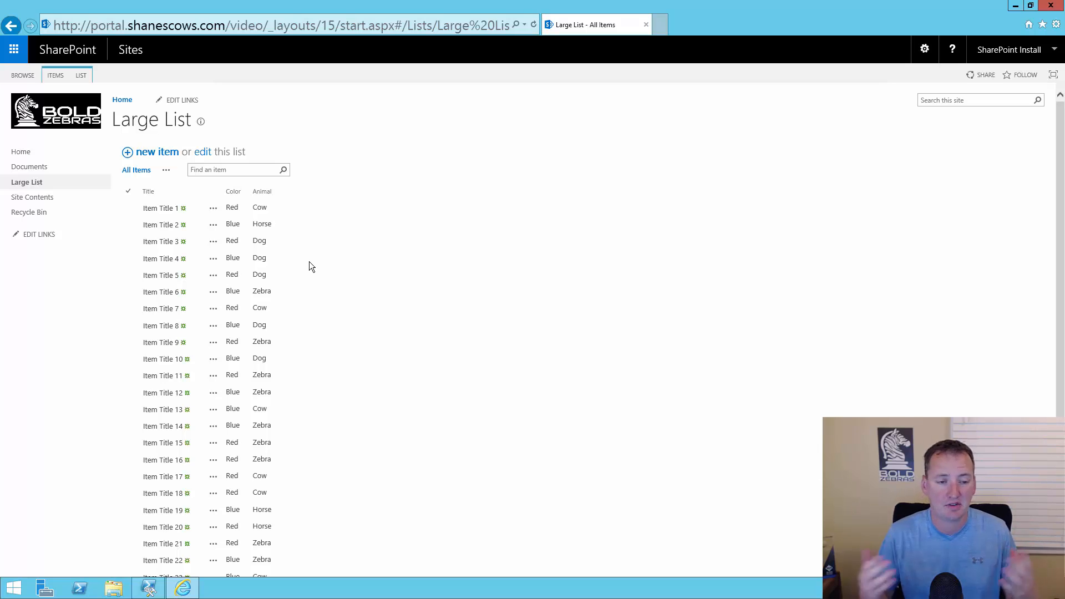
scroll("down", 3)
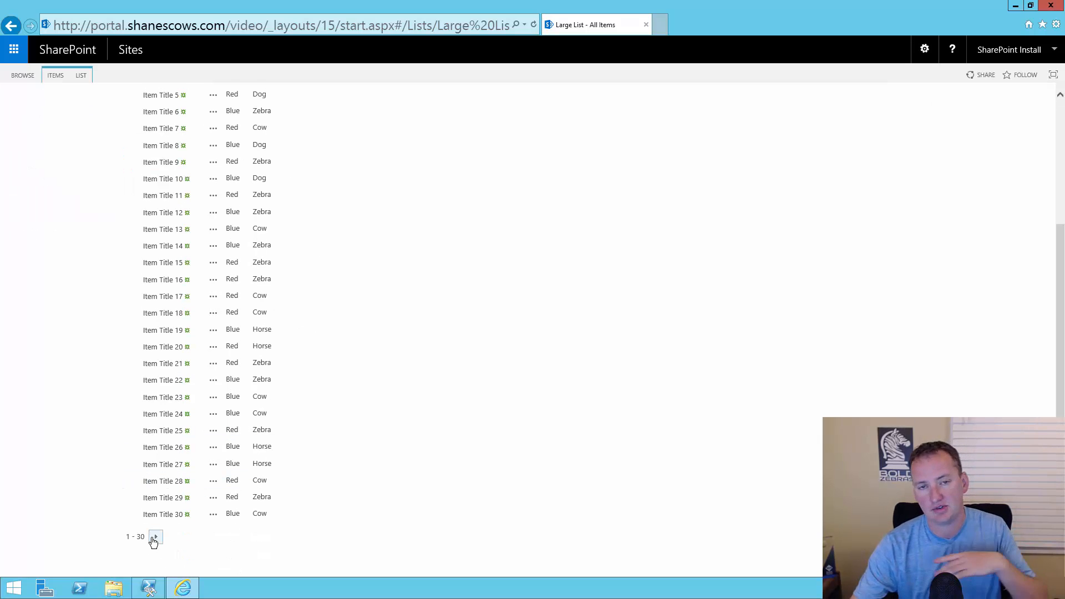
left_click(155, 537)
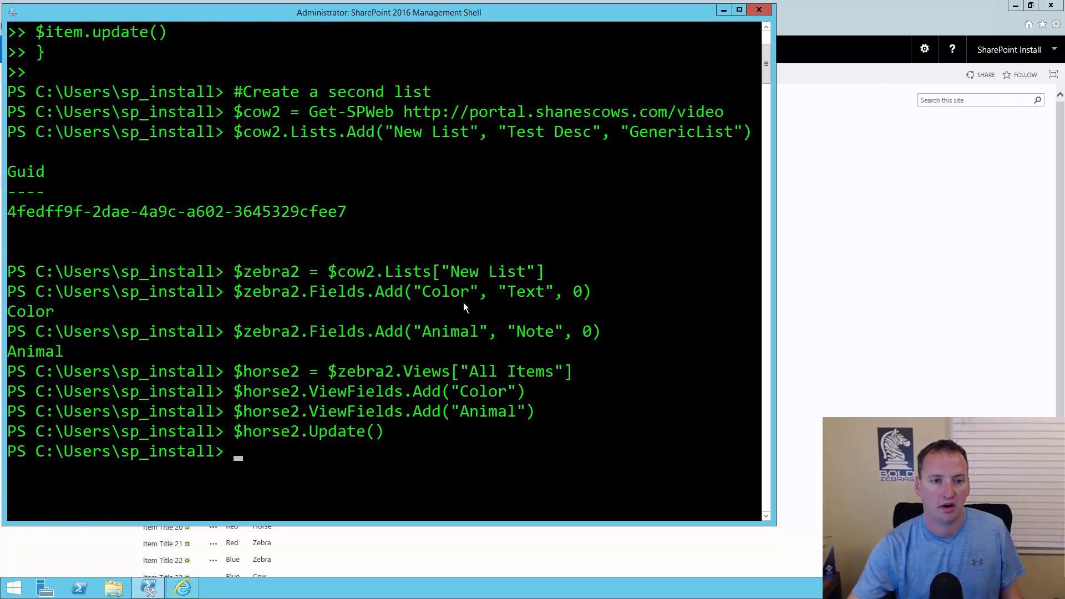
mouse_move(273, 117)
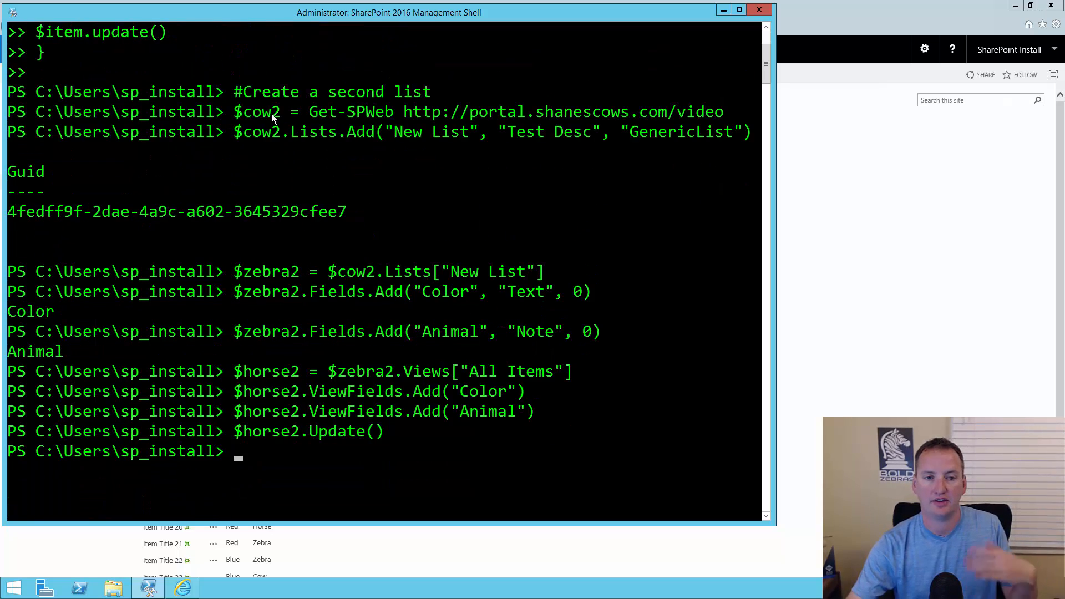
mouse_move(275, 146)
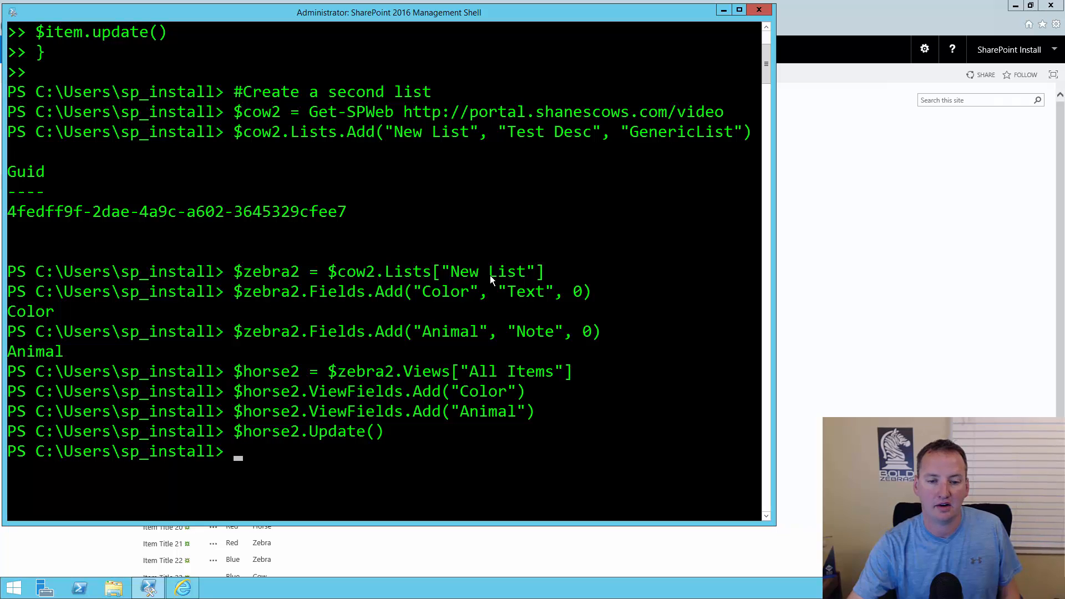
mouse_move(373, 306)
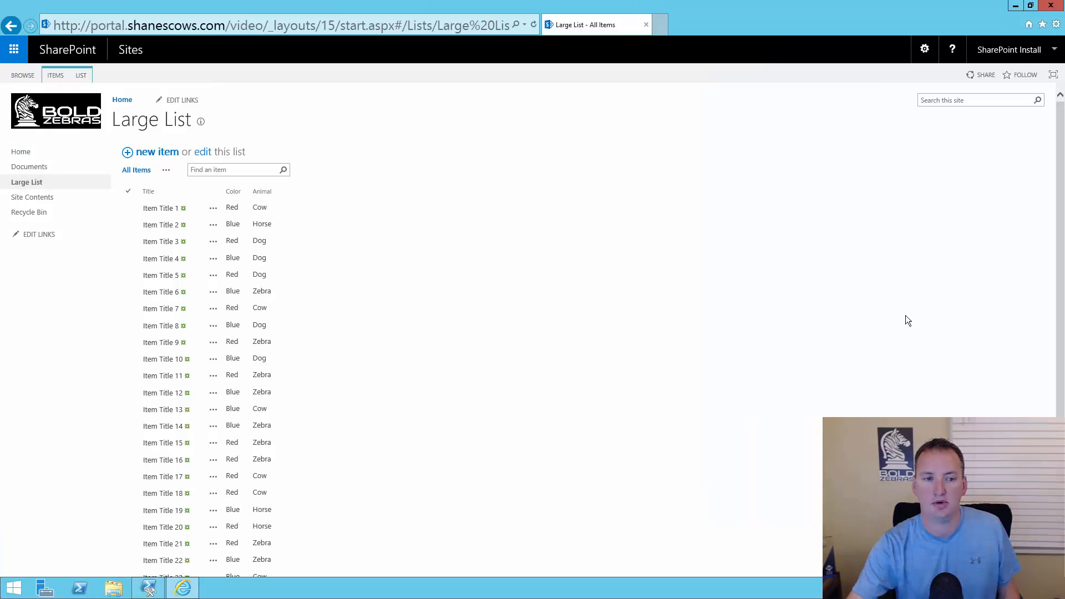
mouse_move(29, 210)
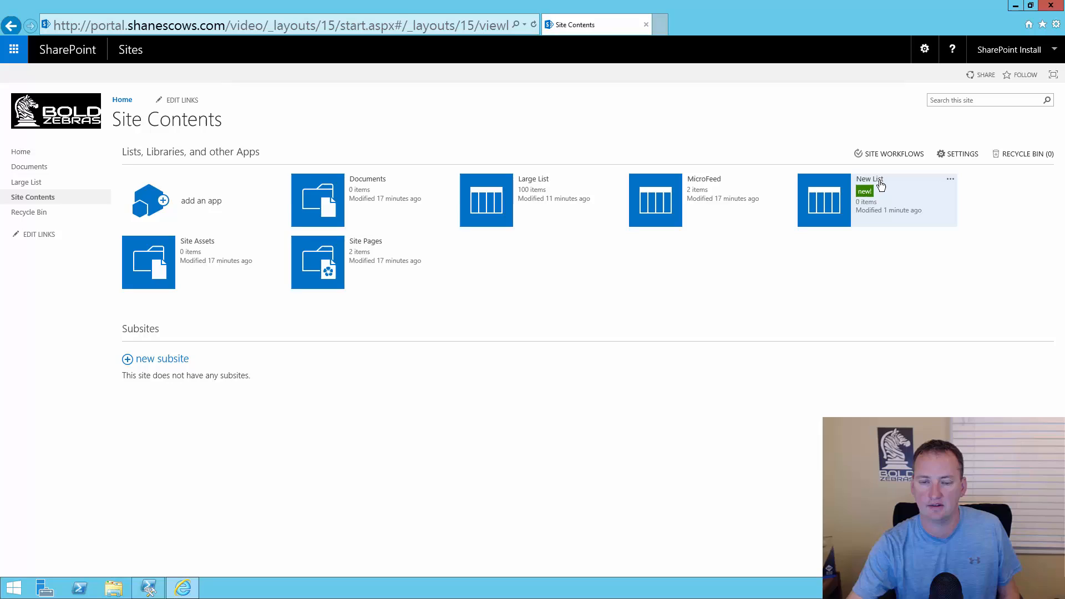
View the empty New List, set $zebra2.OnQuickLaunch = $true, and reopen it from Quick Launch.
left_click(871, 179)
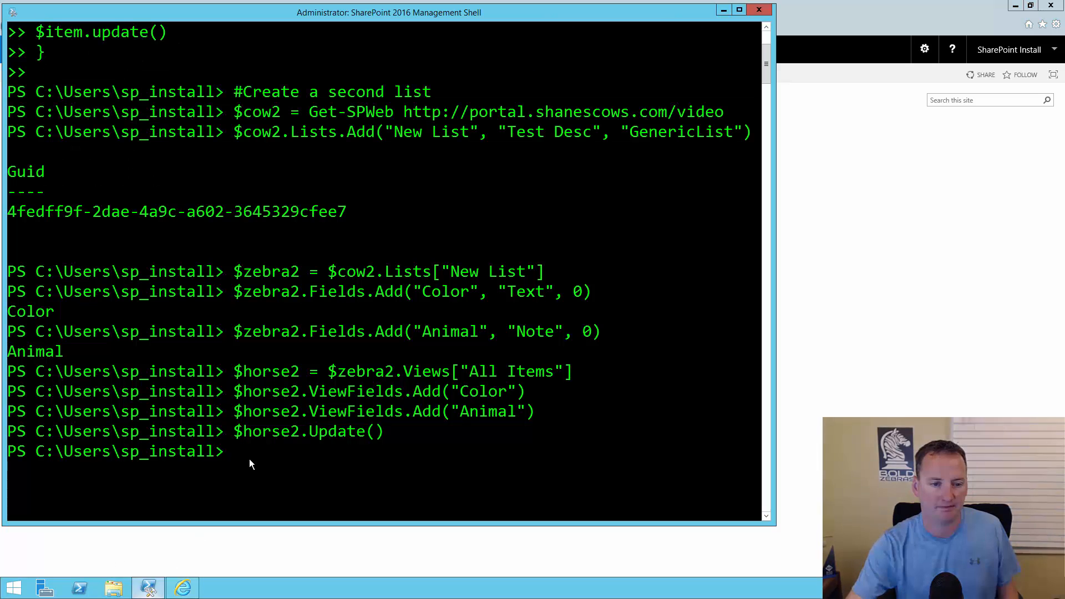
type("$zebra2.OnQuickLaunch = $true")
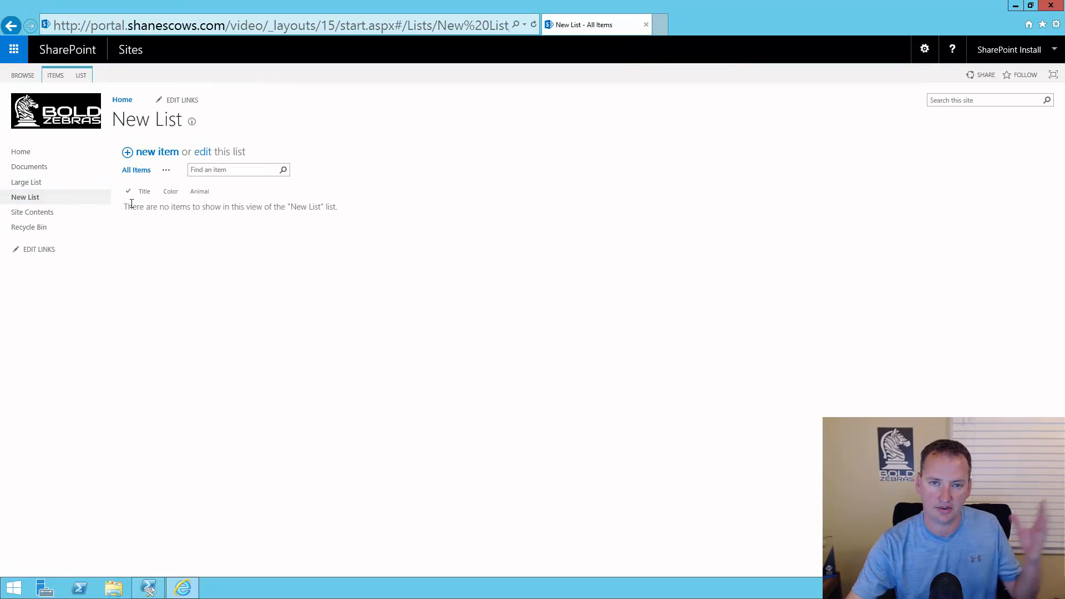
mouse_move(26, 197)
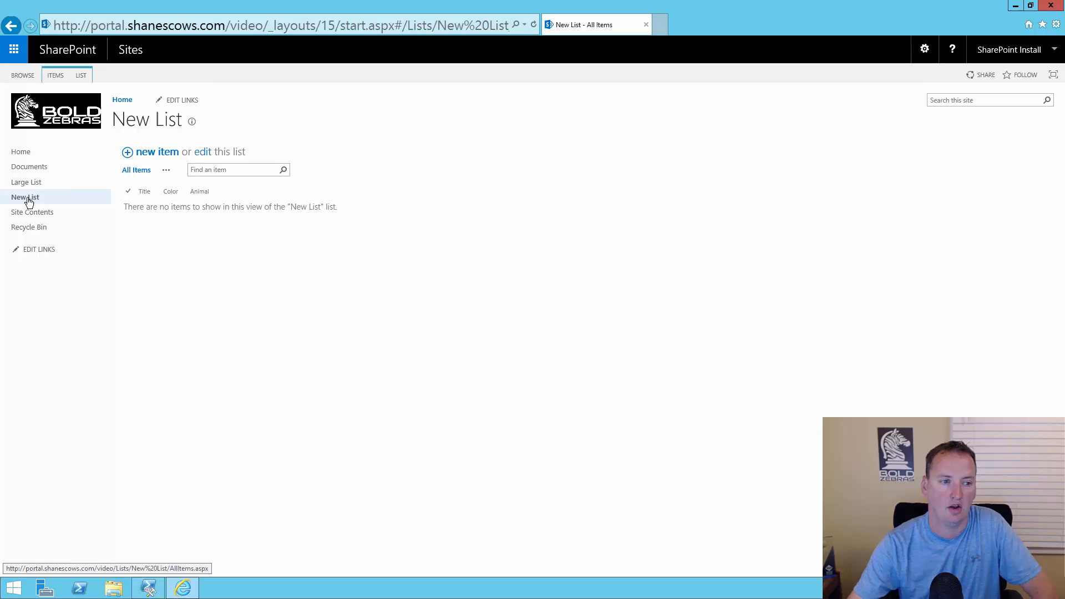
left_click(26, 181)
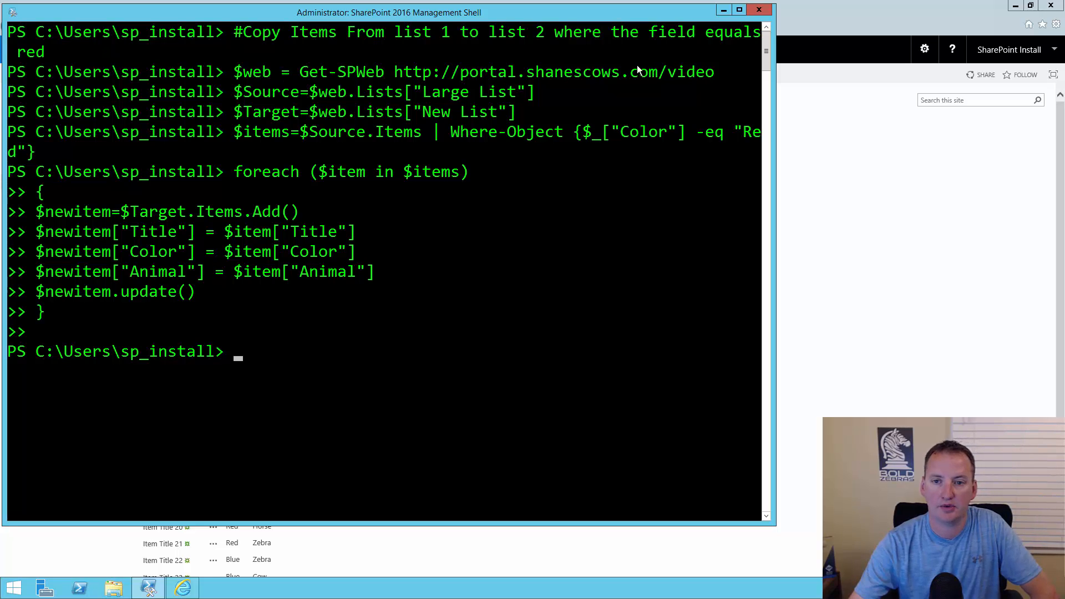
mouse_move(658, 80)
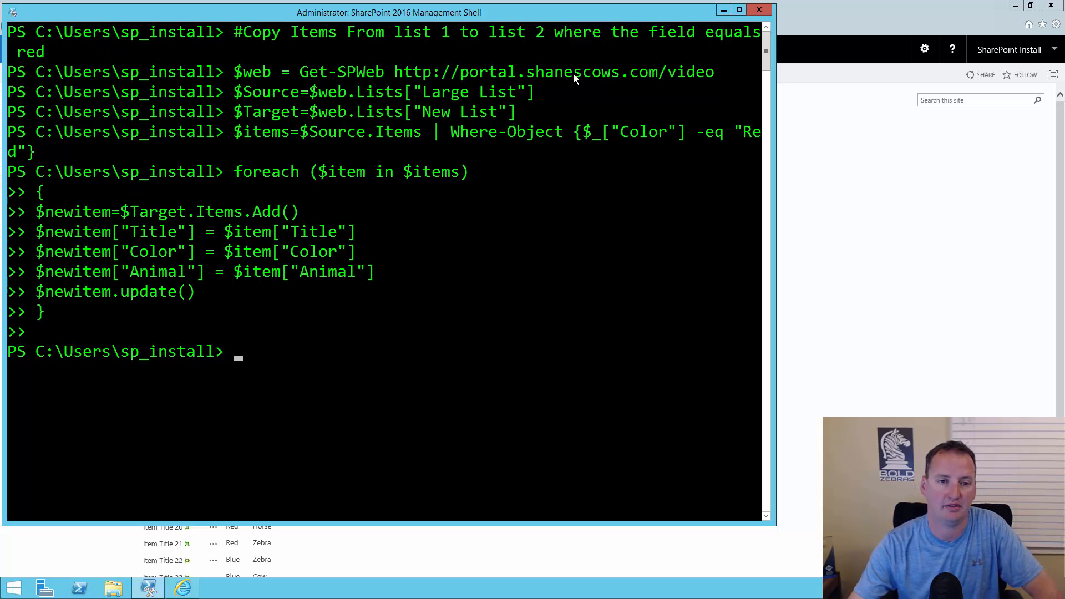
mouse_move(294, 143)
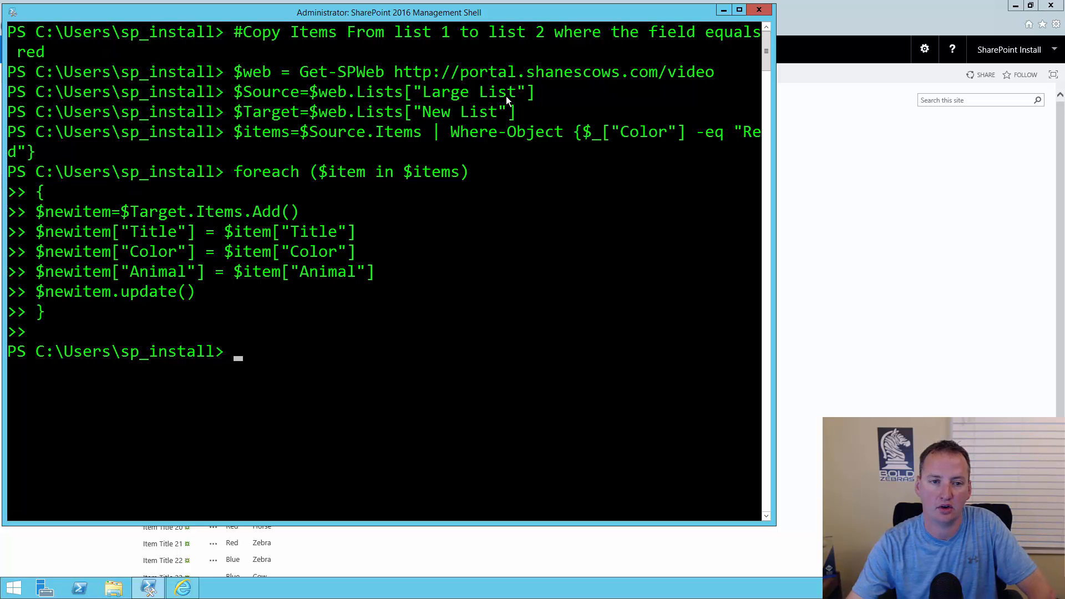
mouse_move(346, 102)
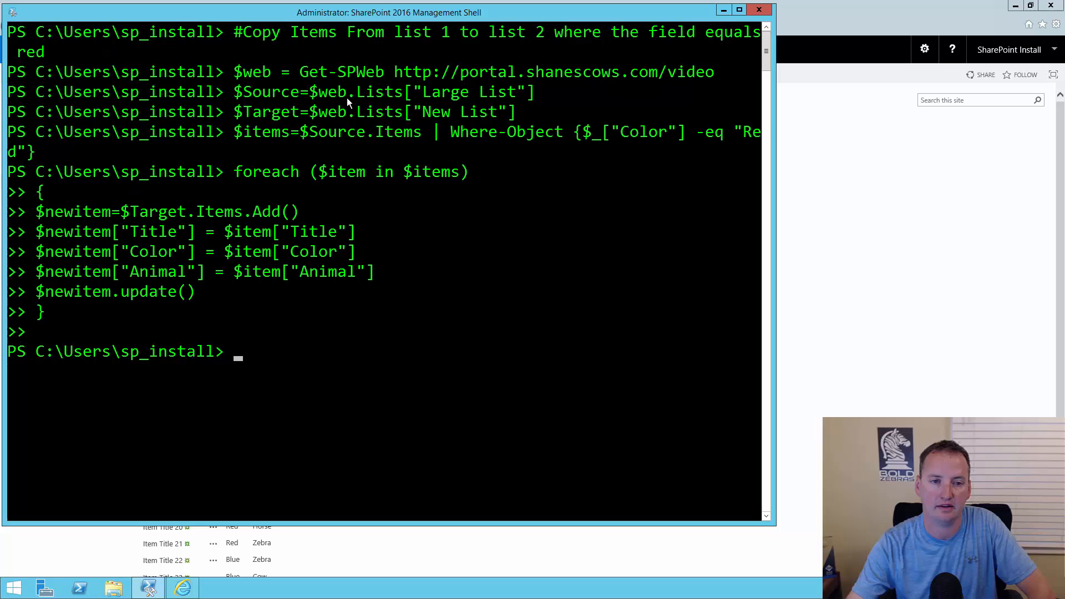
mouse_move(263, 128)
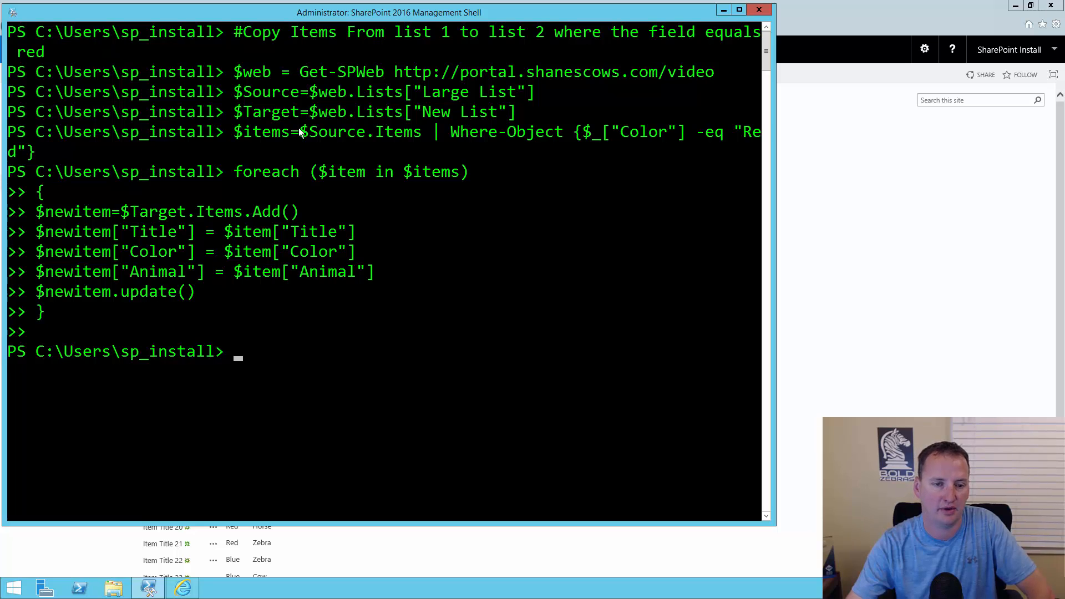
mouse_move(257, 139)
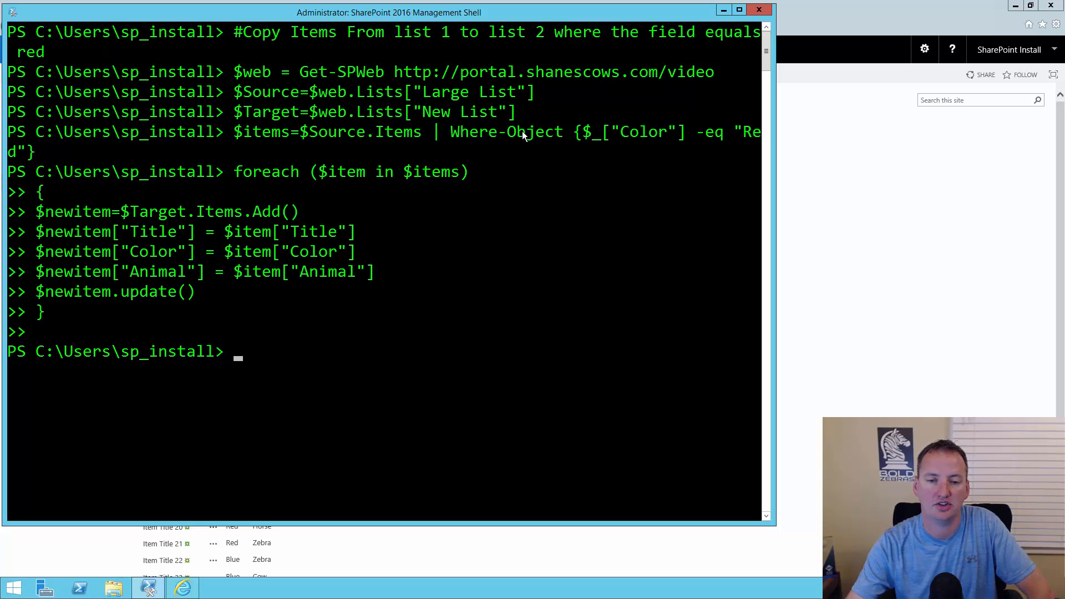
mouse_move(156, 156)
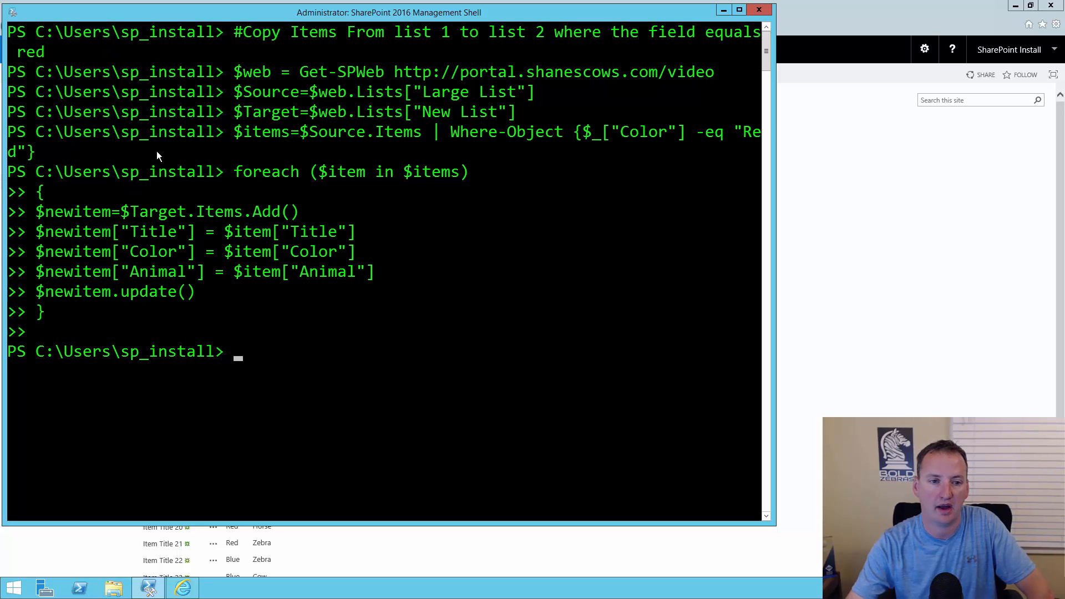
mouse_move(428, 141)
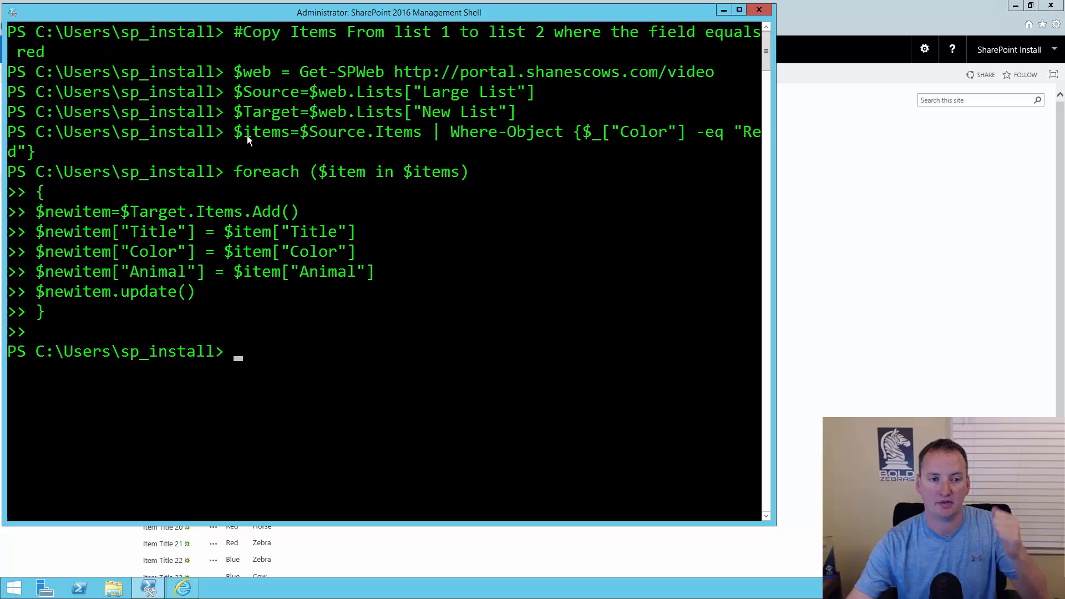
mouse_move(330, 183)
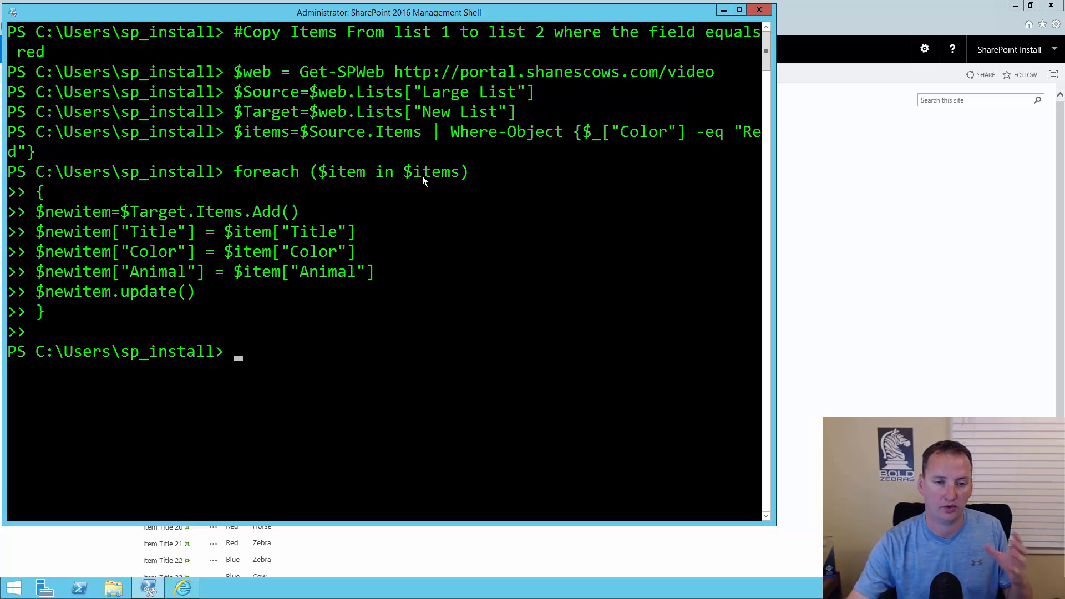
mouse_move(329, 199)
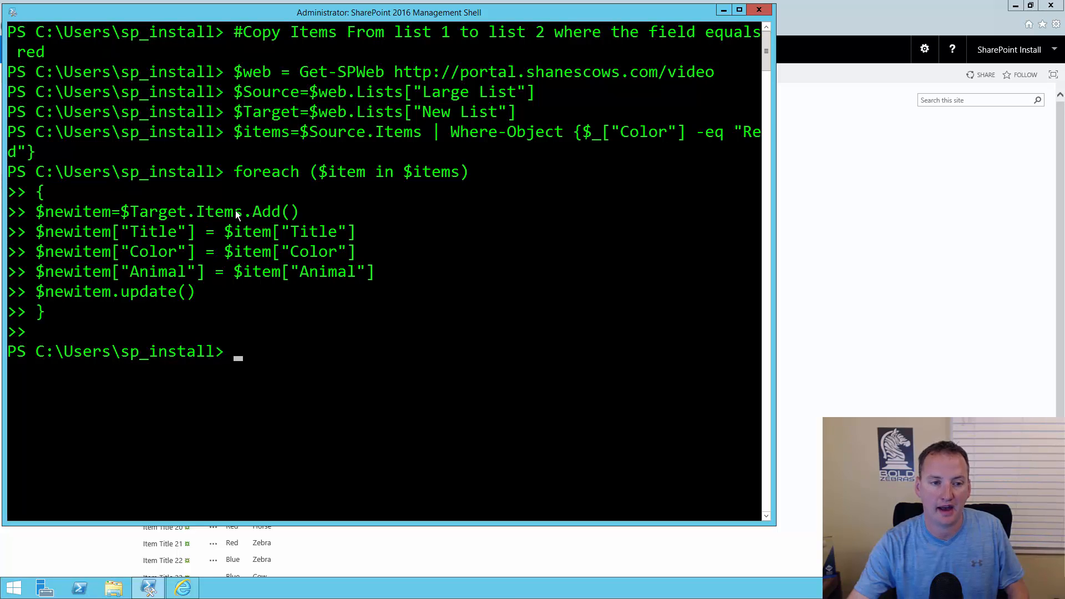
mouse_move(205, 219)
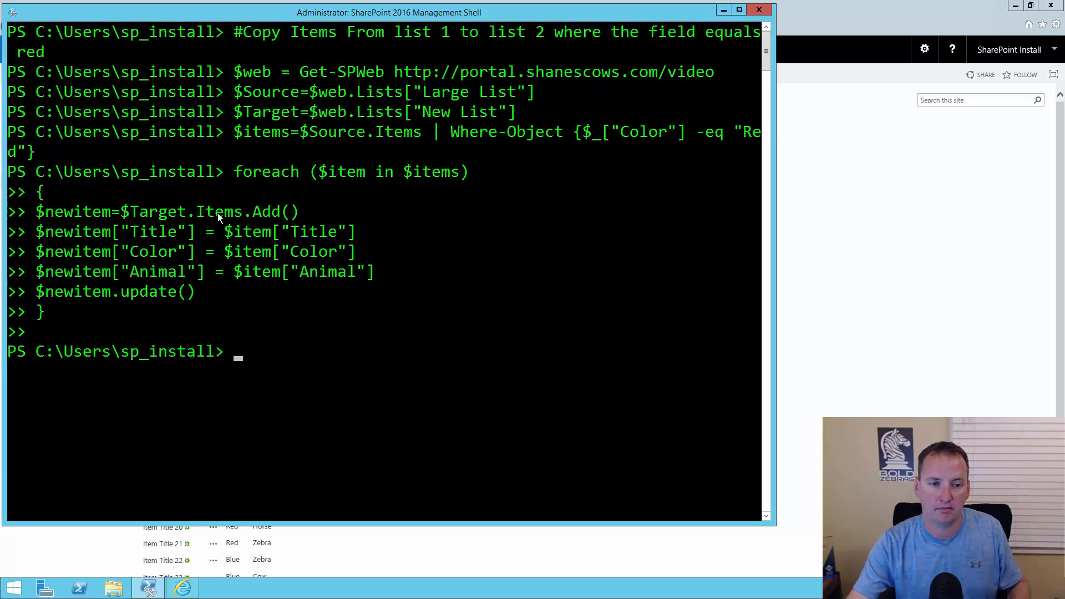
mouse_move(268, 217)
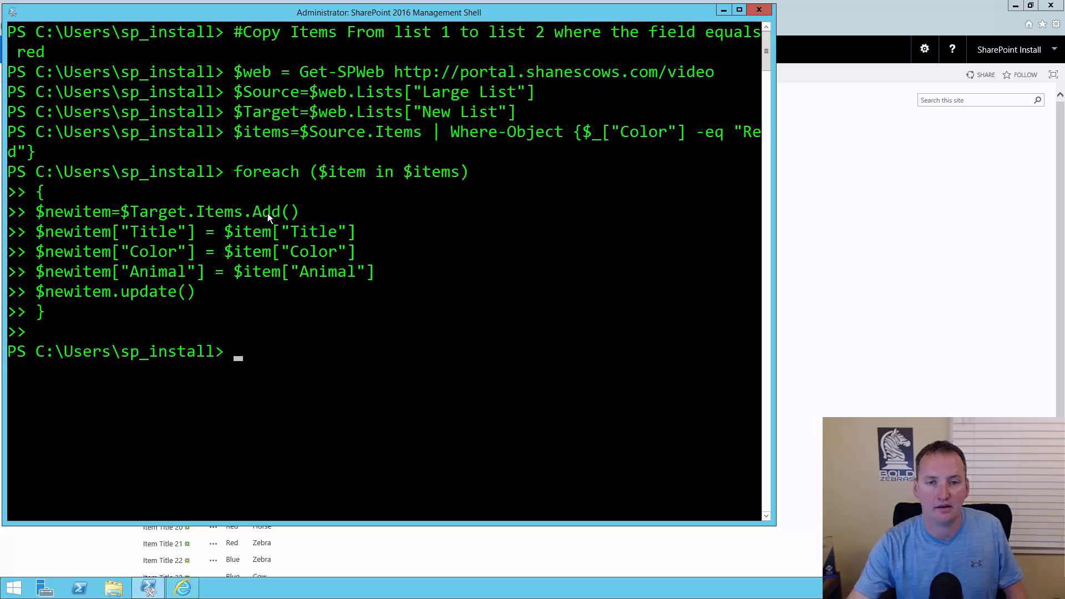
mouse_move(140, 240)
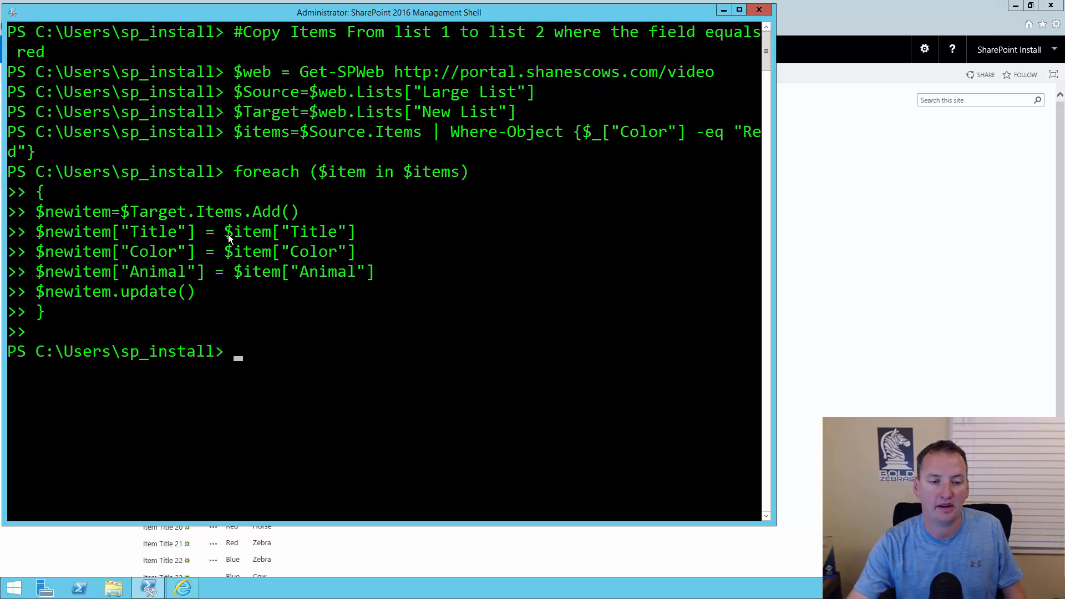
mouse_move(291, 241)
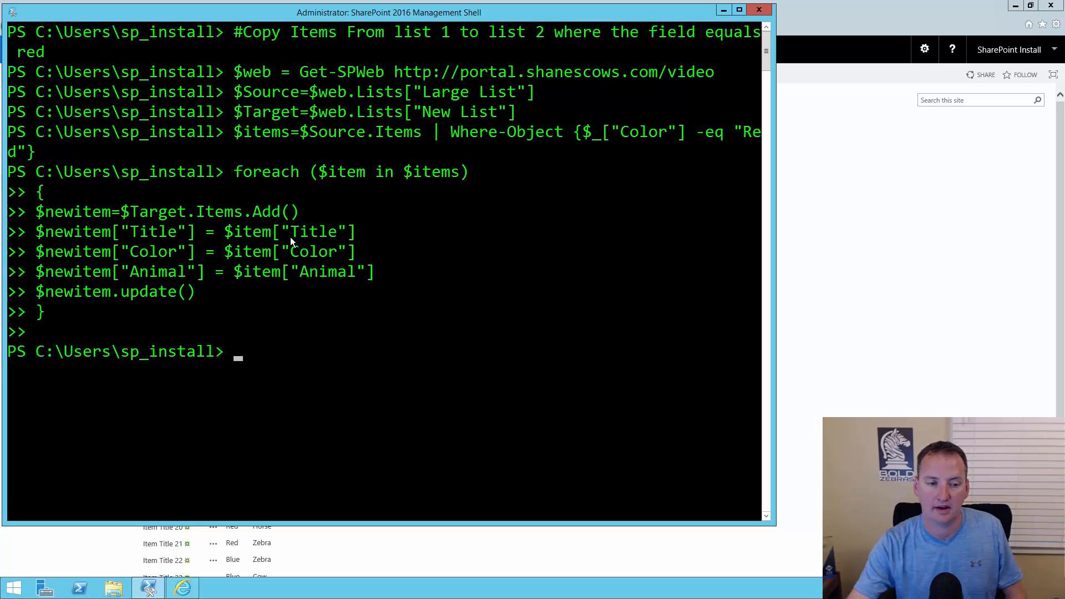
mouse_move(311, 258)
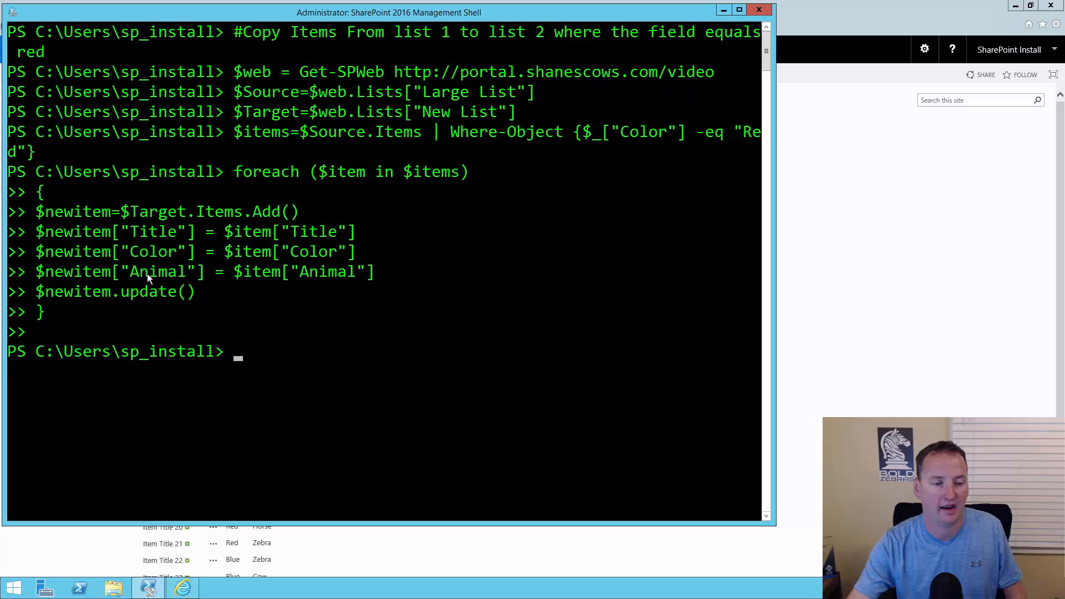
mouse_move(271, 282)
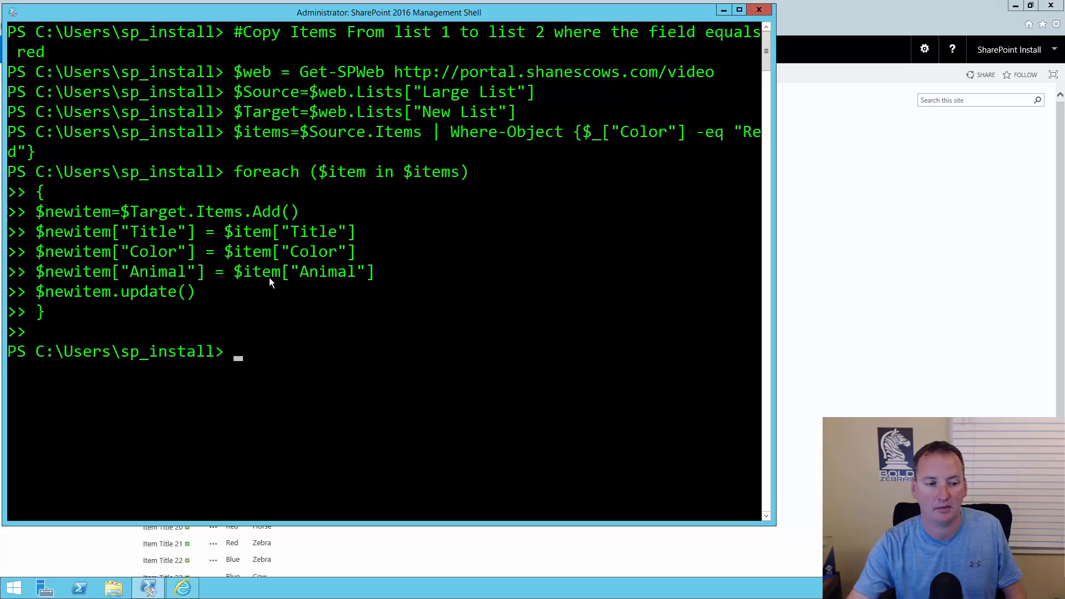
mouse_move(153, 304)
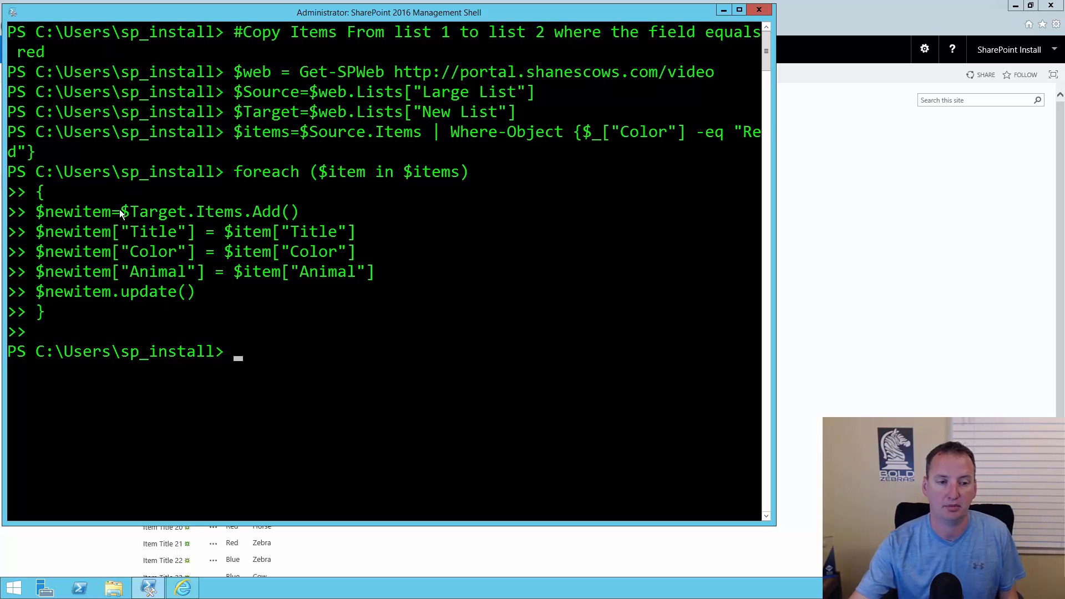
mouse_move(238, 243)
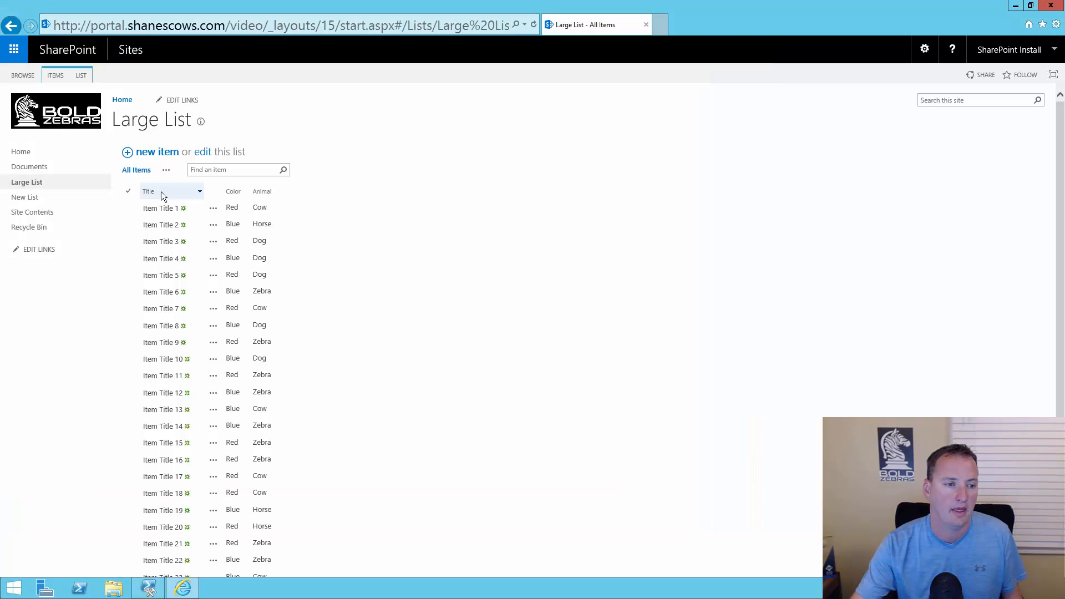
left_click(24, 197)
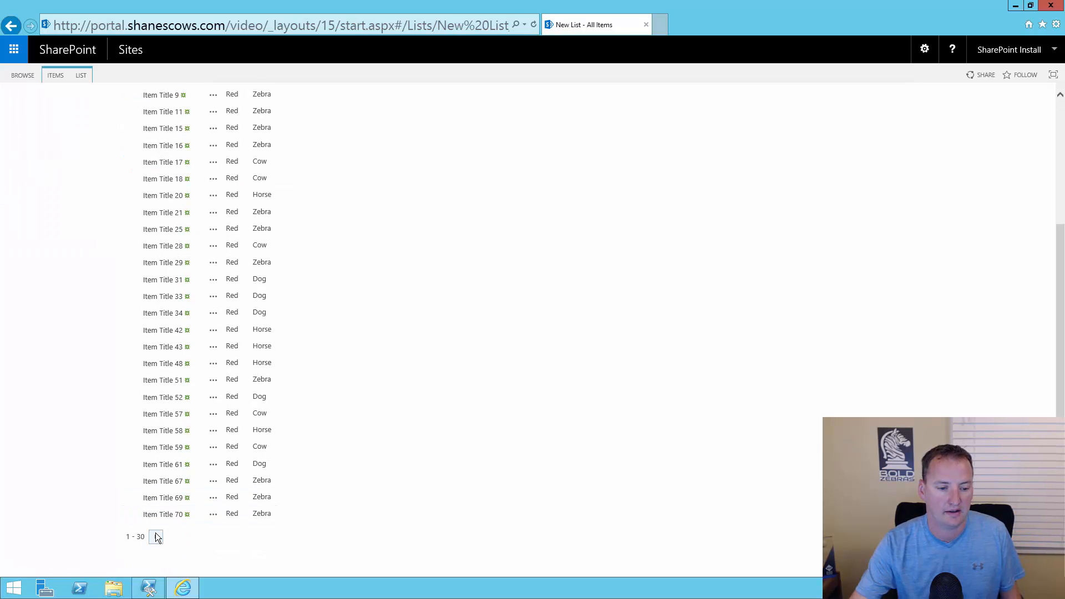
left_click(156, 537)
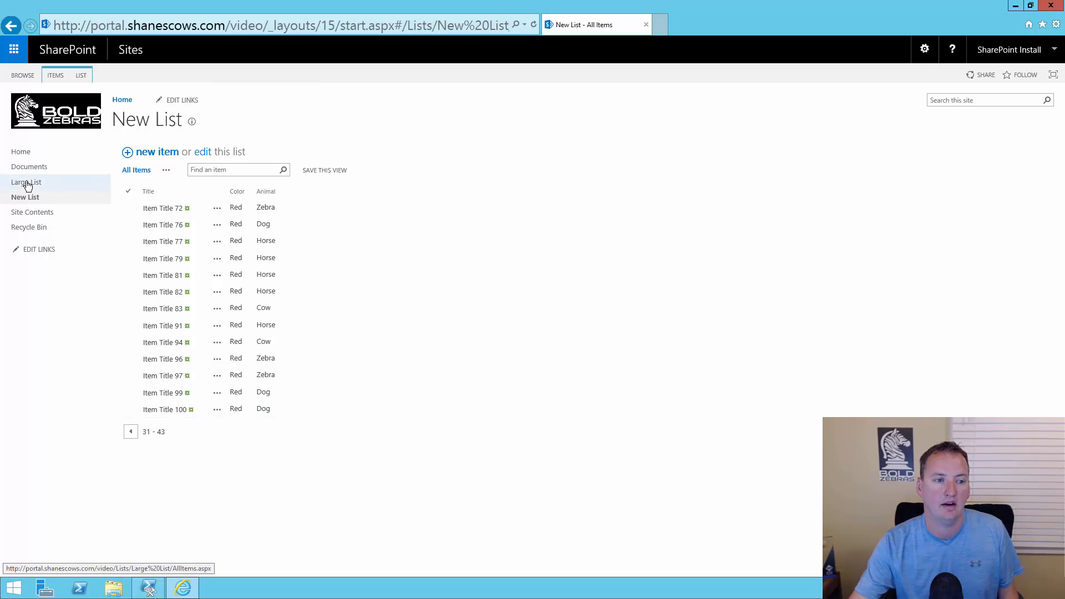
left_click(25, 182)
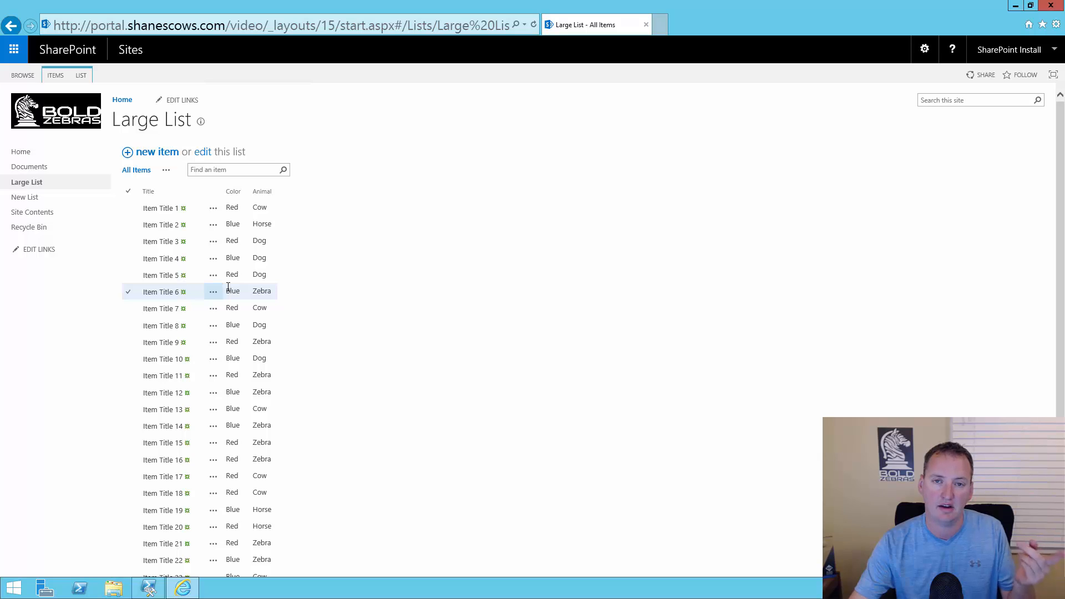
mouse_move(275, 262)
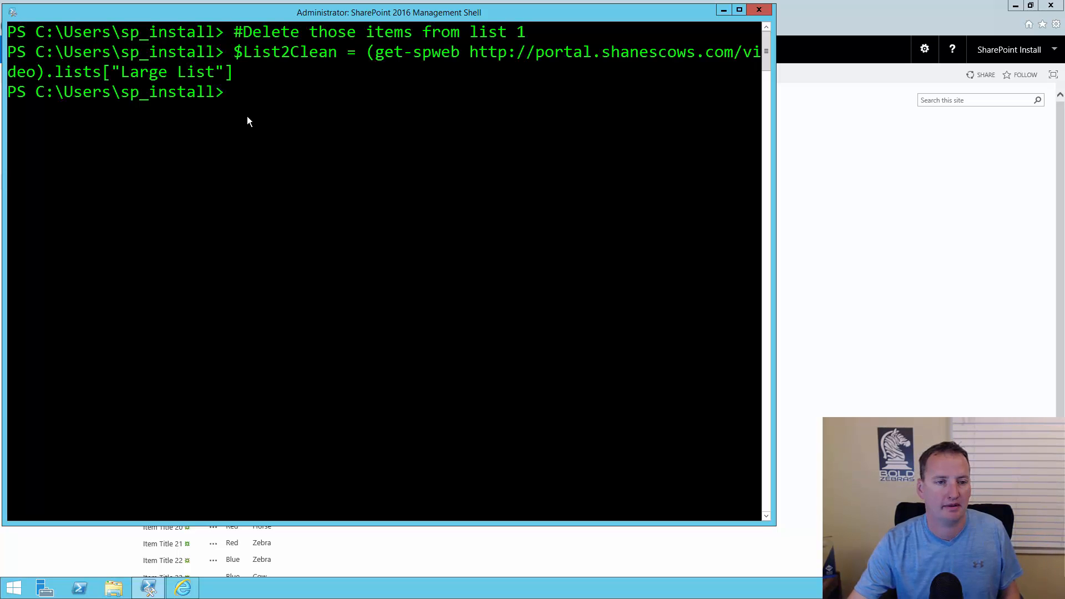
Filter Large List's Red items into $items2Clean with Where-Object Color -eq "Red".
type("$items2Clean=$List2Clean.Items | Where-Object {$_[\"Color\"] -eq \"Red\"}")
type("$count = $items2Clean.count")
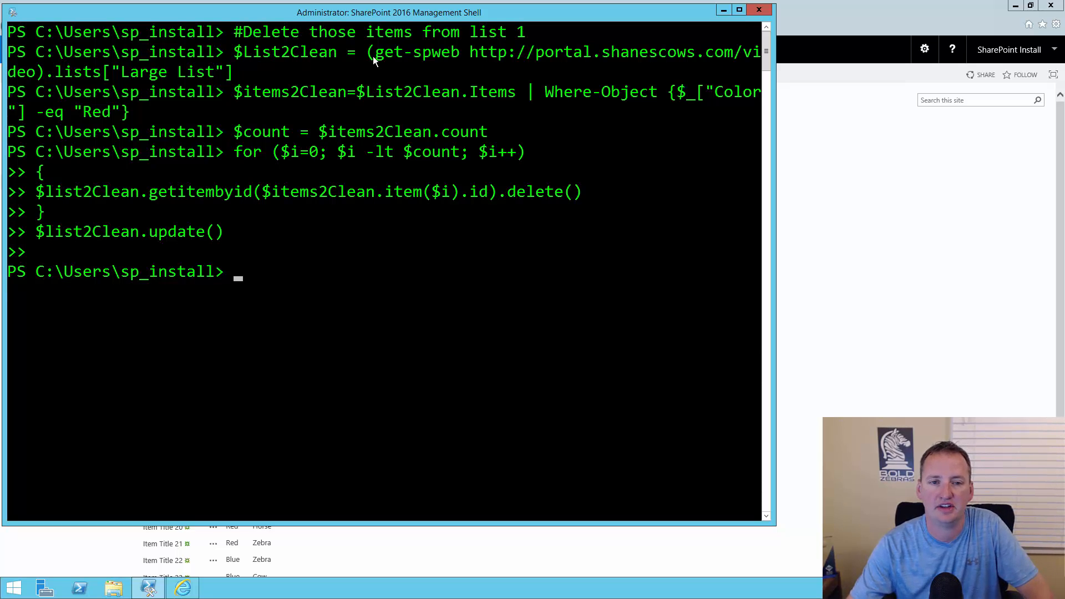
mouse_move(243, 77)
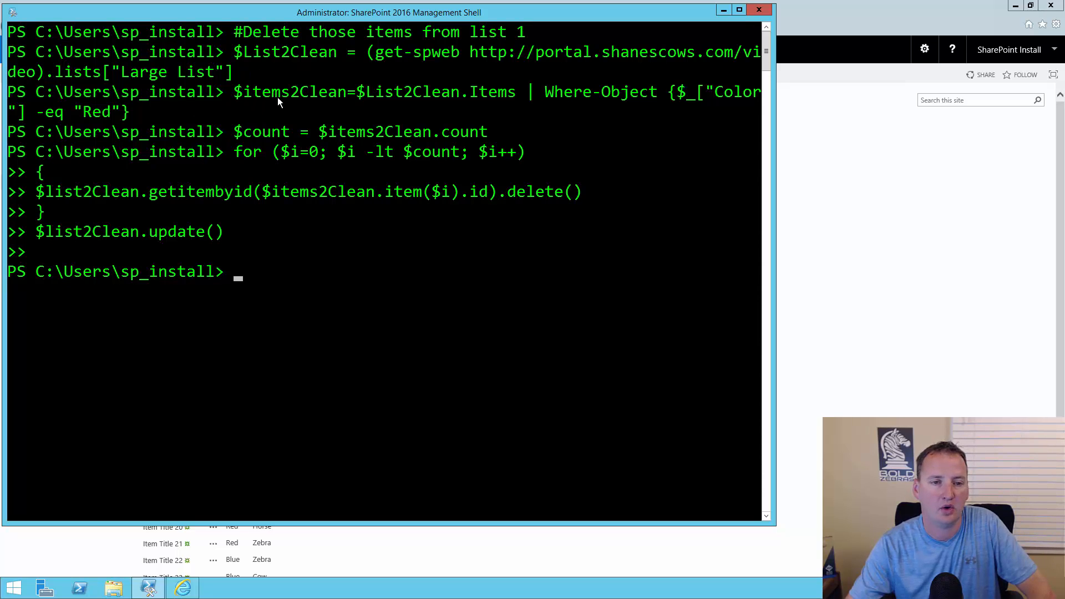
mouse_move(429, 100)
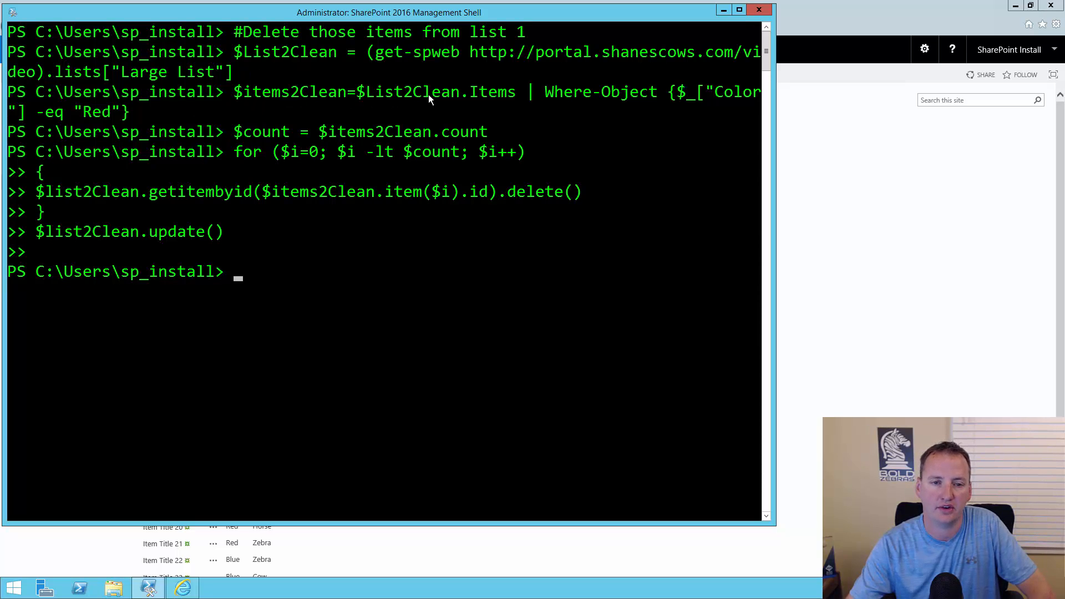
mouse_move(491, 104)
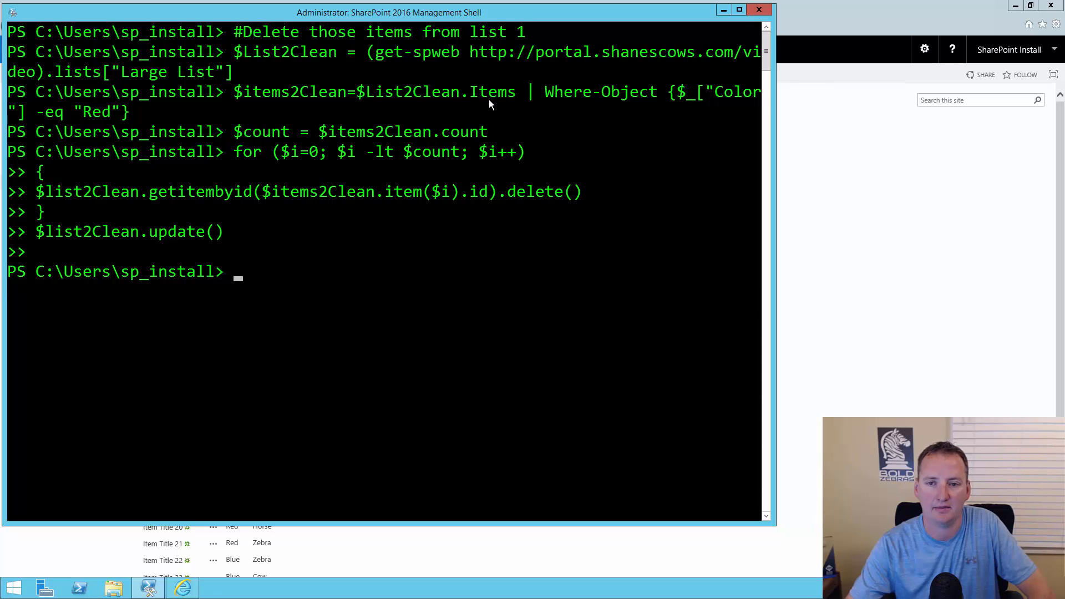
mouse_move(295, 116)
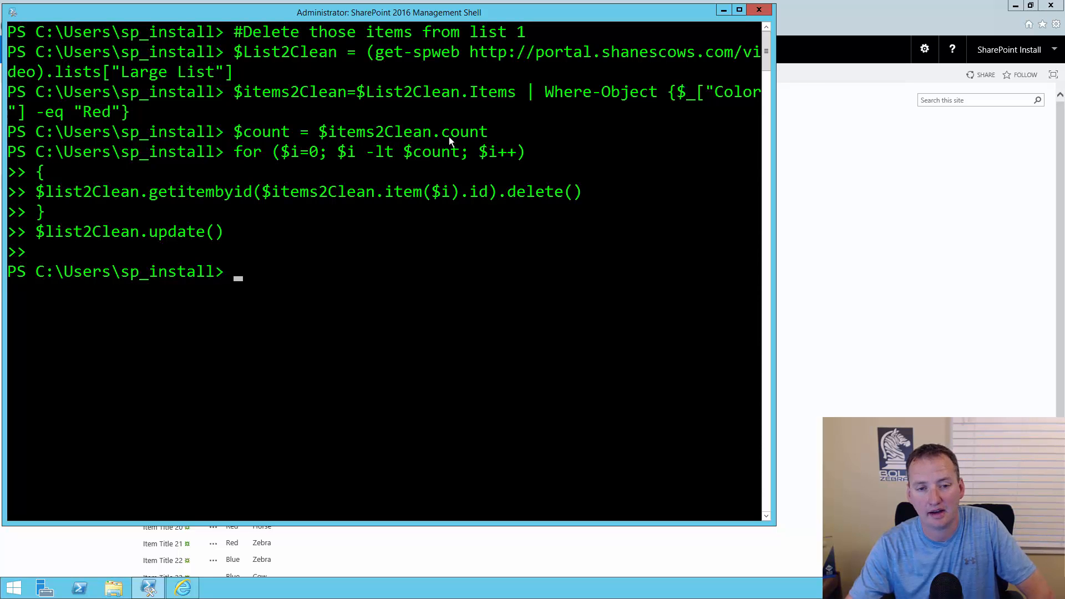
mouse_move(407, 135)
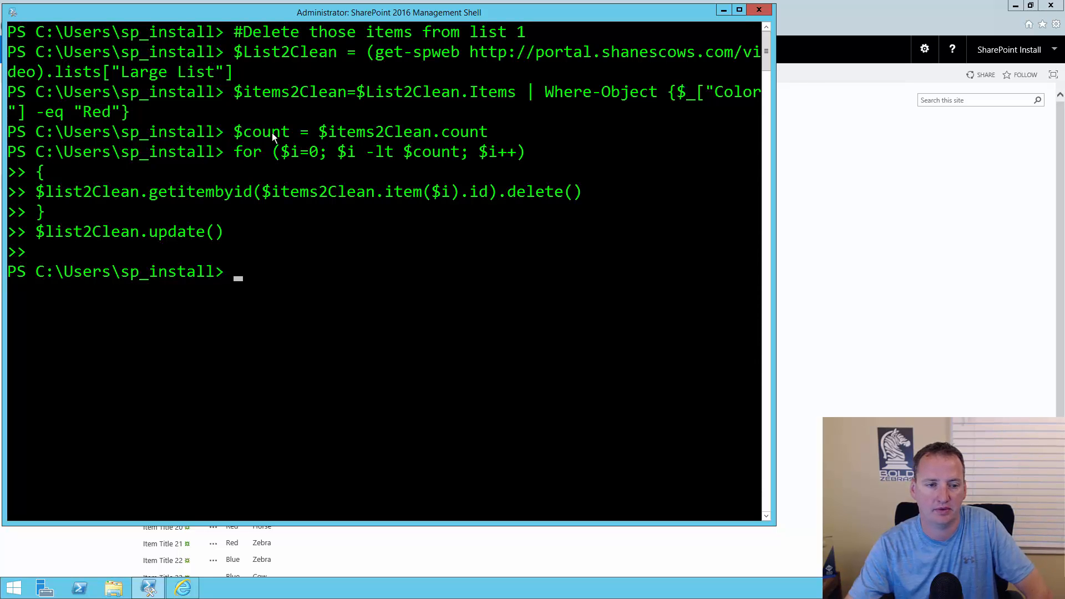
mouse_move(301, 160)
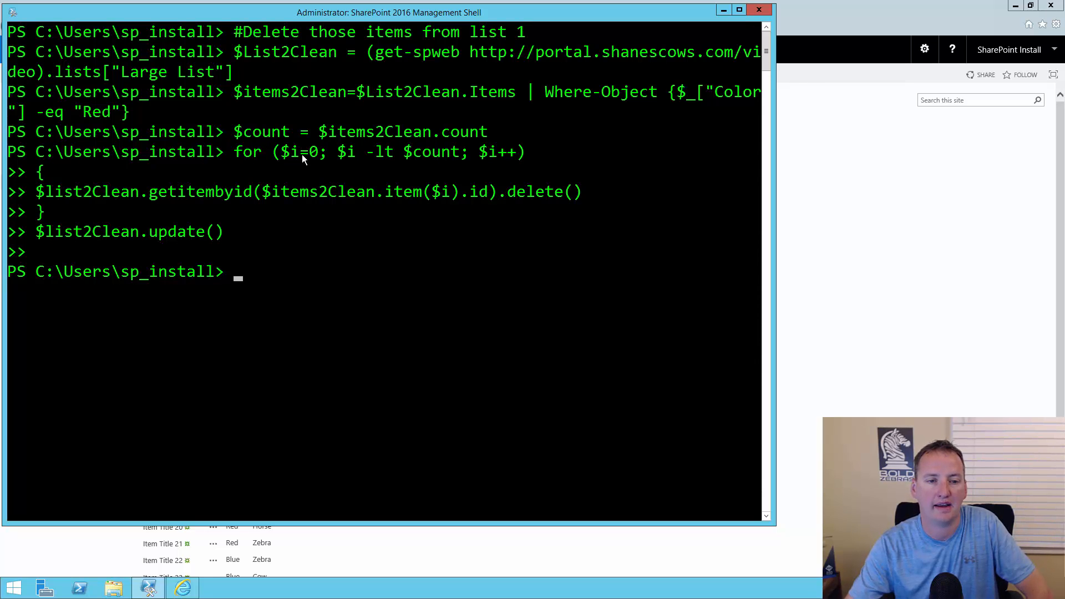
mouse_move(391, 156)
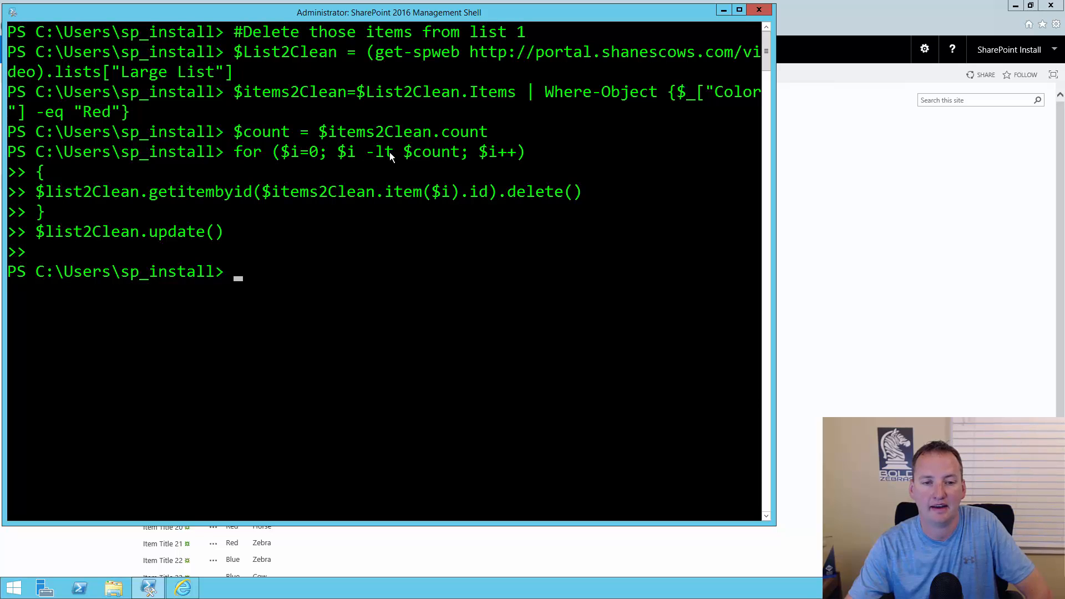
mouse_move(304, 162)
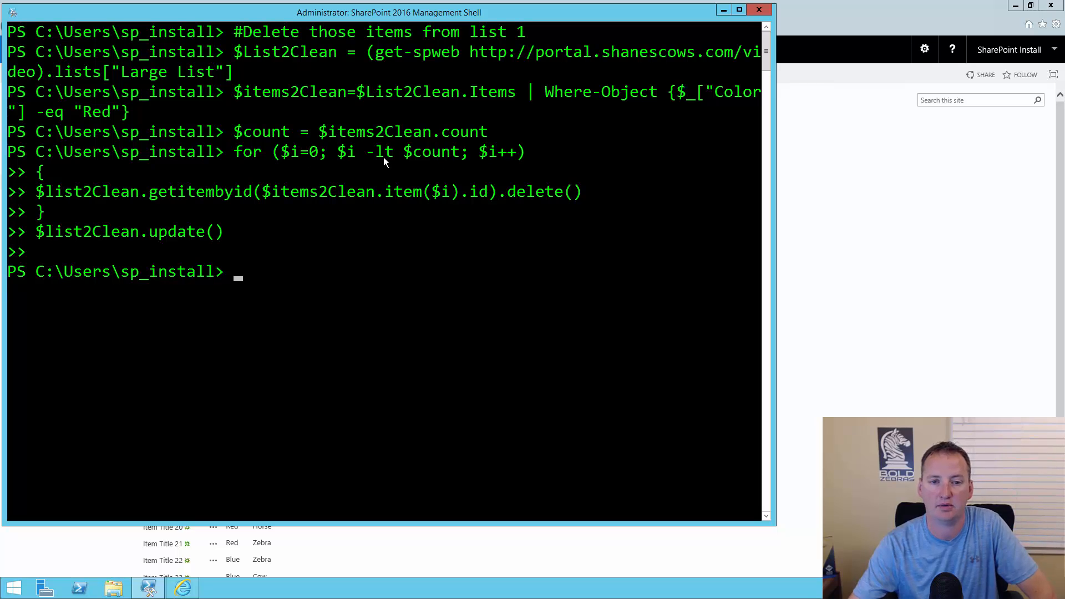
mouse_move(77, 206)
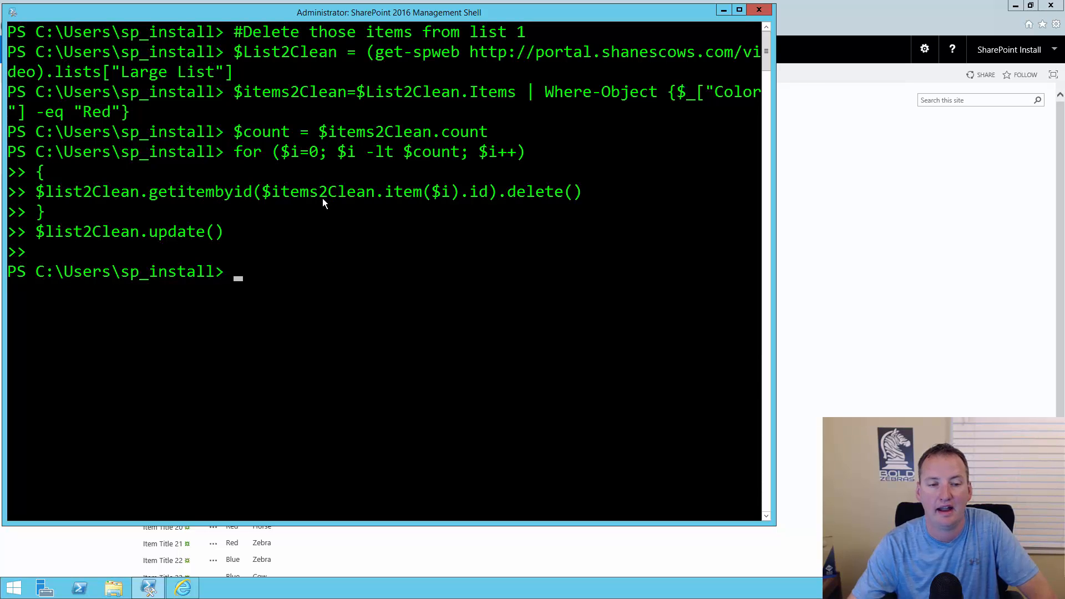
mouse_move(333, 201)
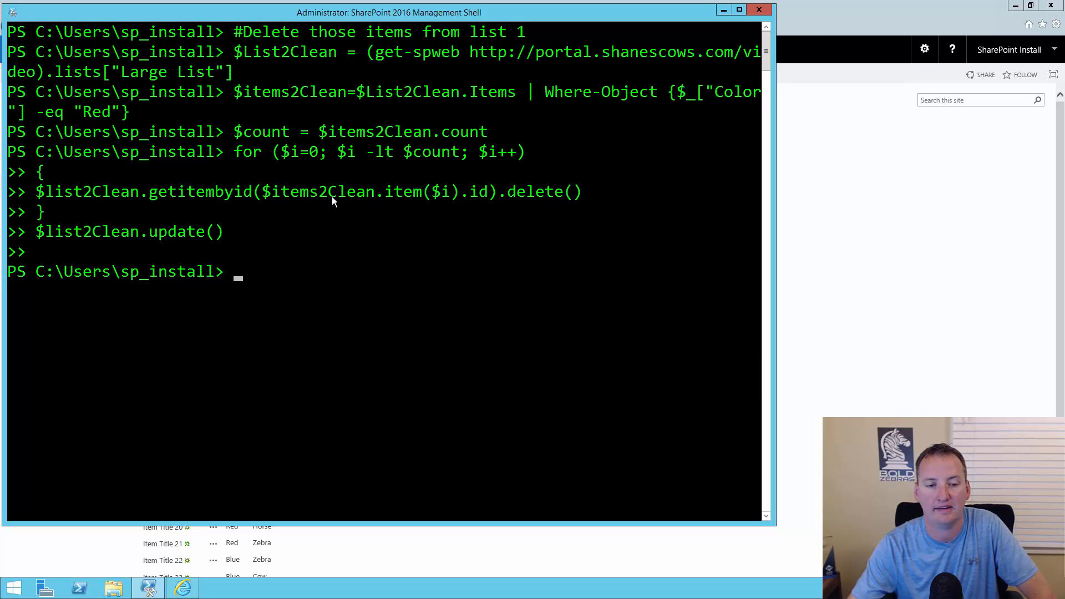
mouse_move(438, 200)
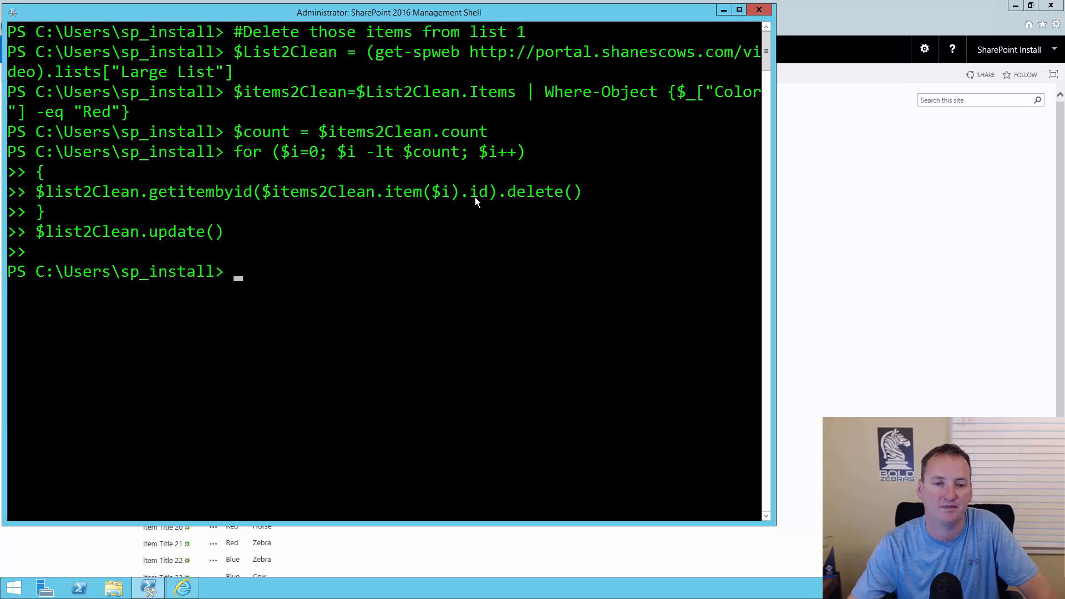
mouse_move(468, 207)
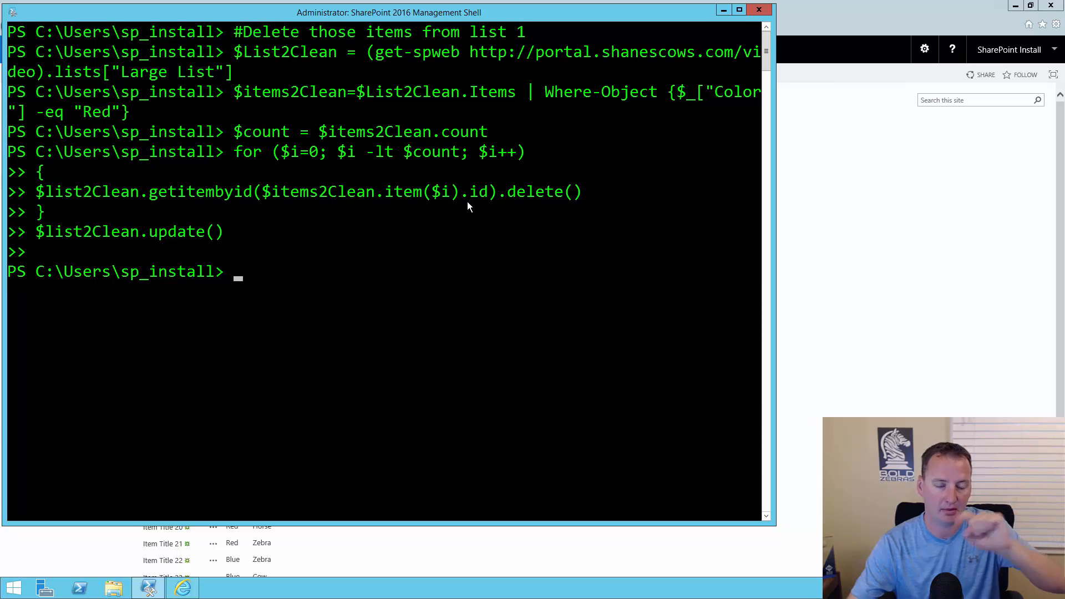
mouse_move(502, 199)
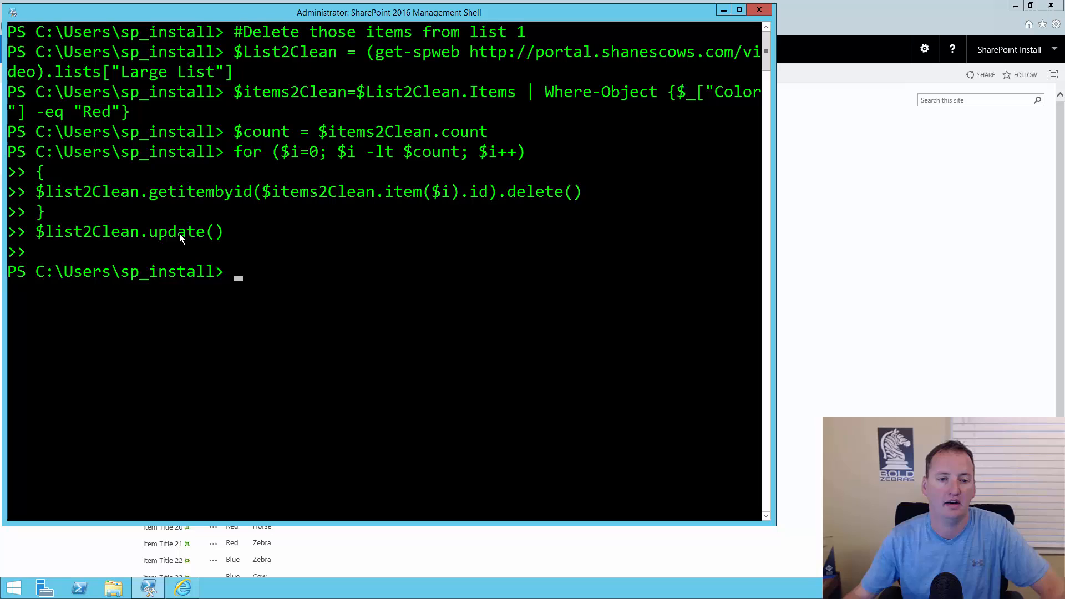
mouse_move(190, 247)
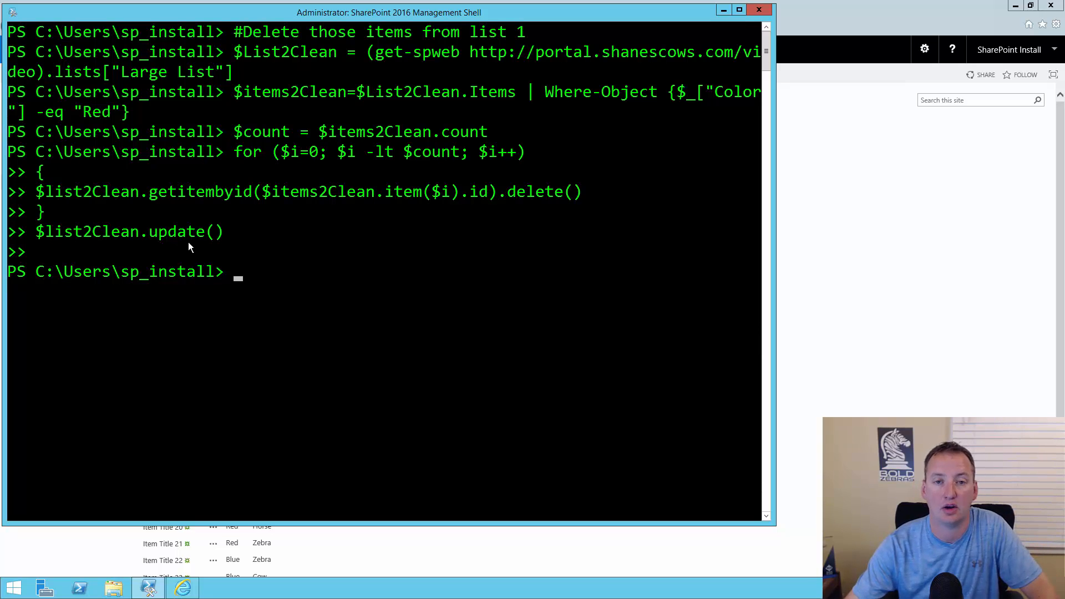
mouse_move(200, 260)
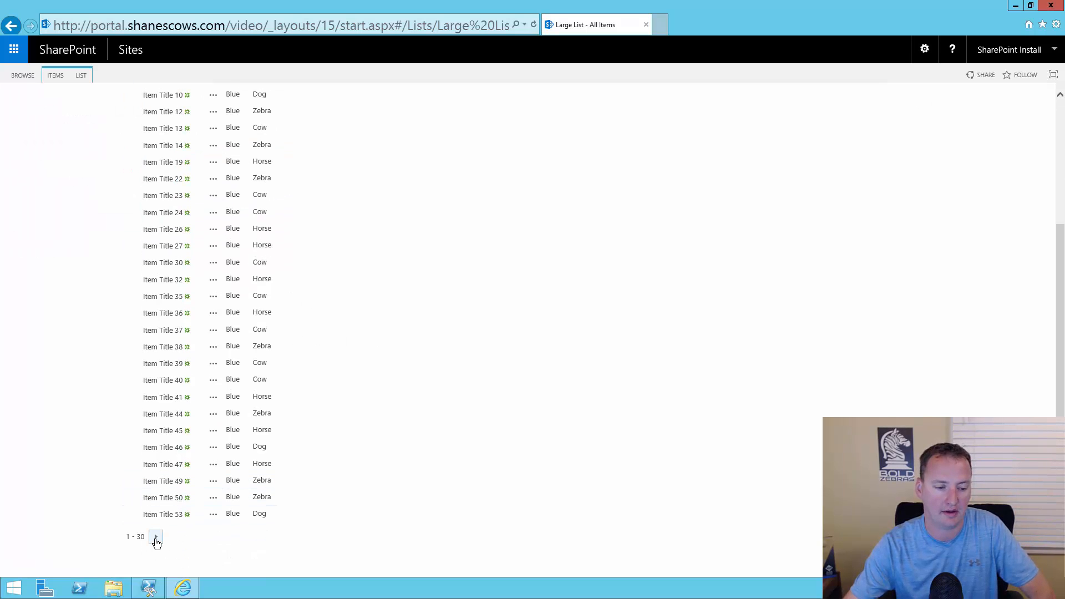
Show the second page of Large List (items 31–57), all Blue.
left_click(156, 537)
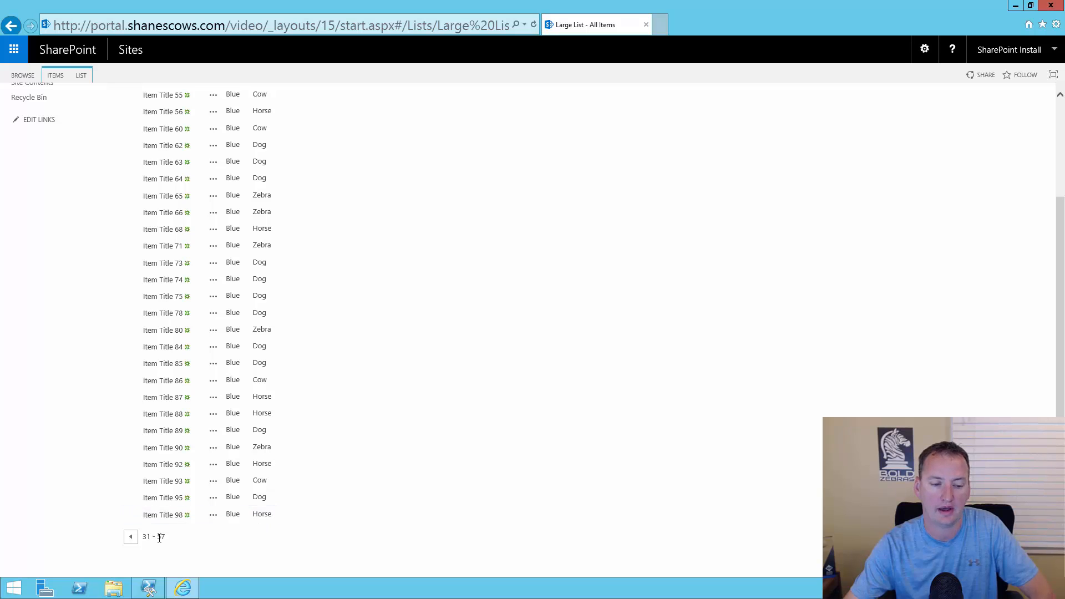